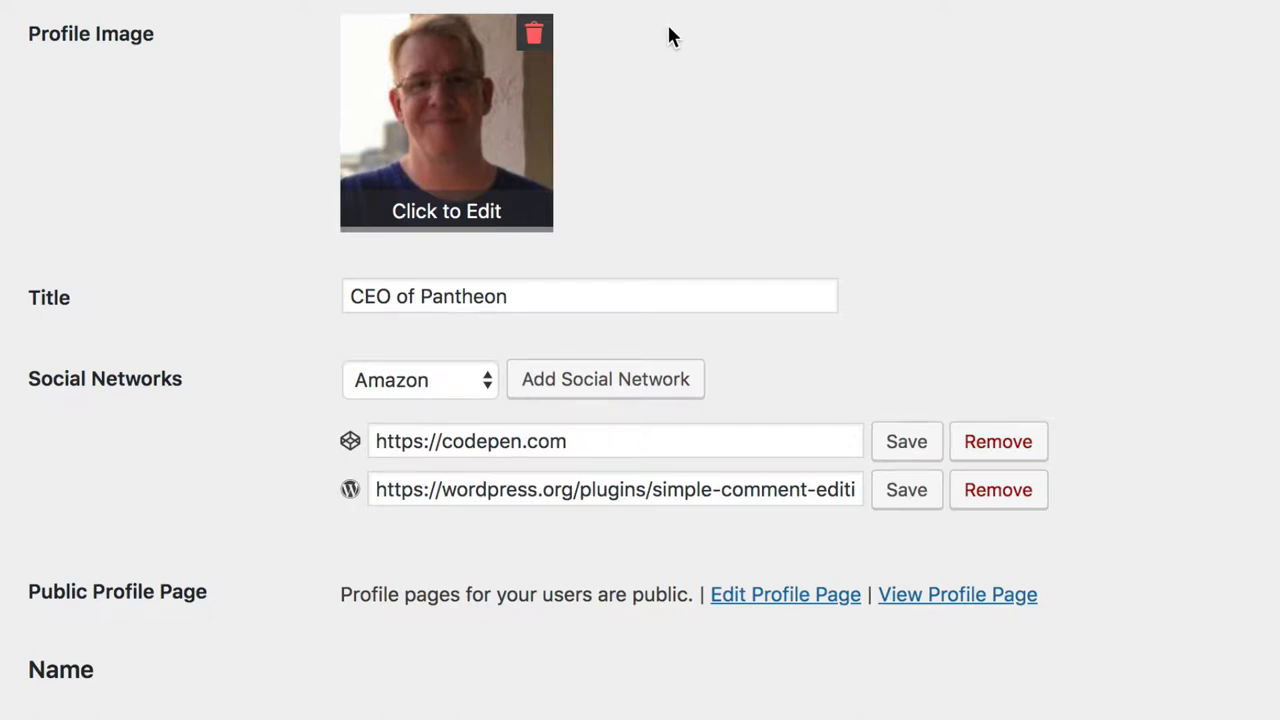
mouse_move(625, 100)
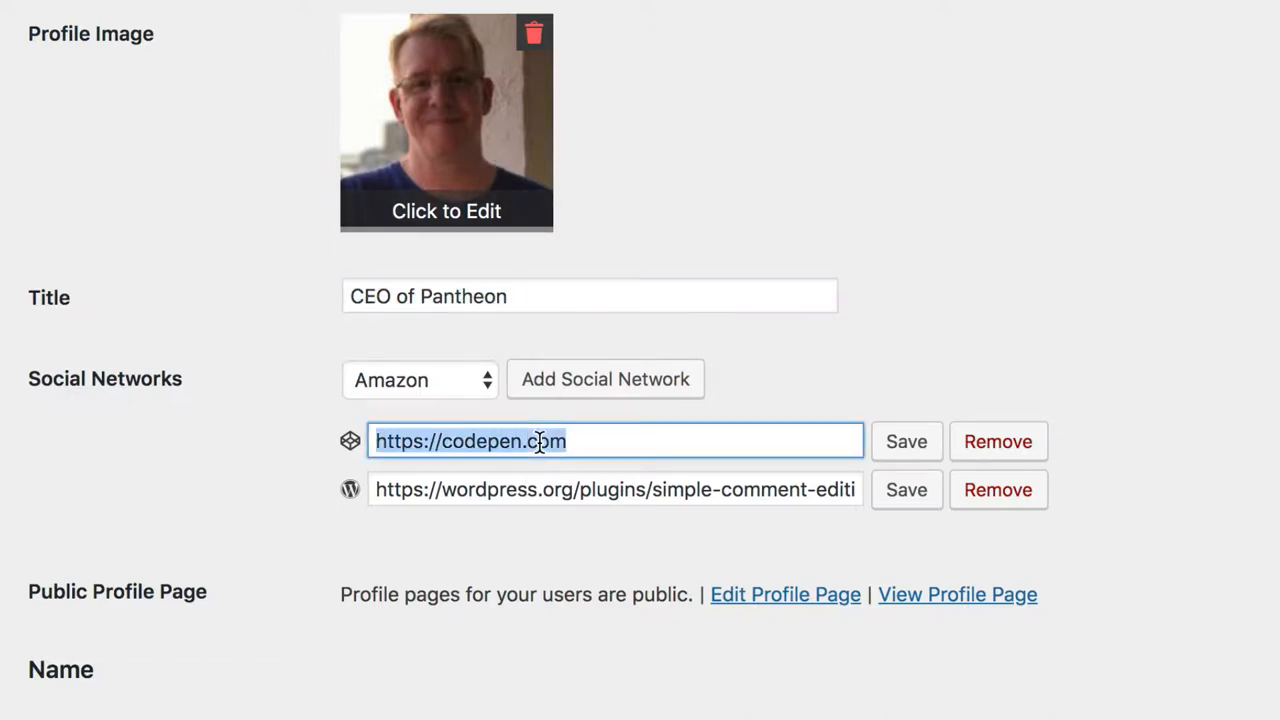
Scroll through the profile form down to the Biographical Info field.
left_click(615, 489)
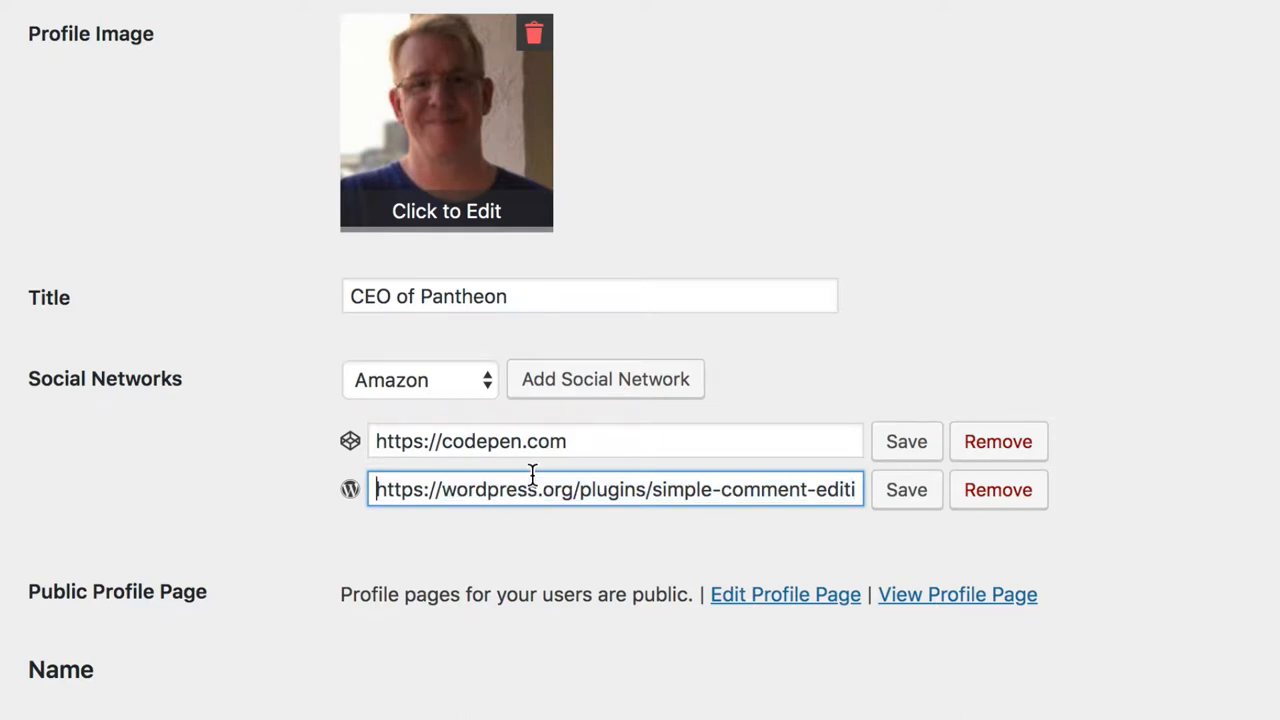
scroll("down", 3)
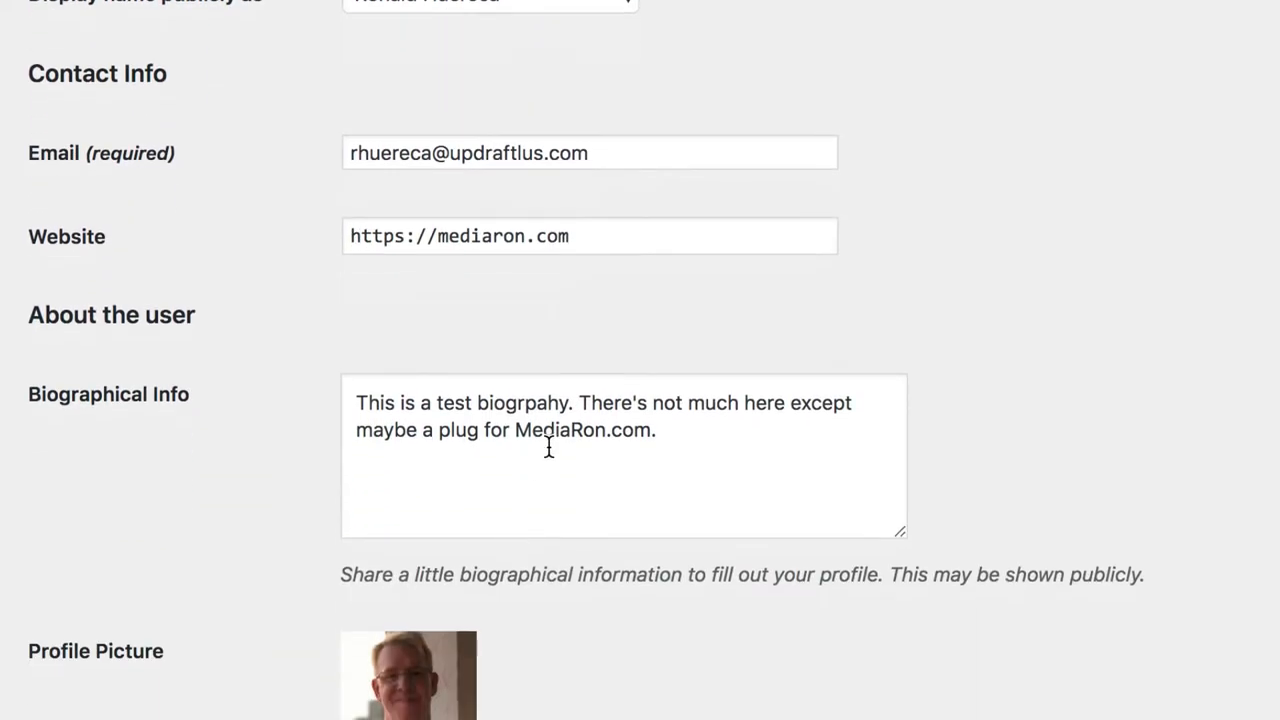
scroll("down", 3)
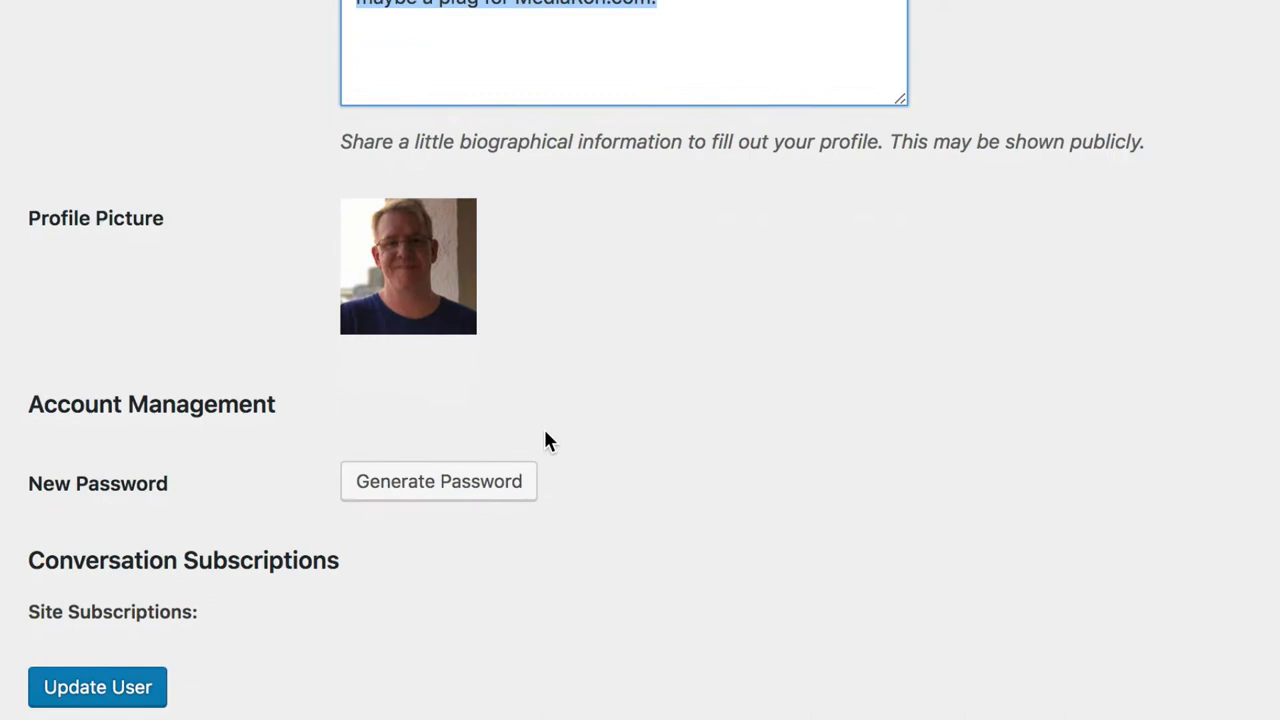
scroll("down", 3)
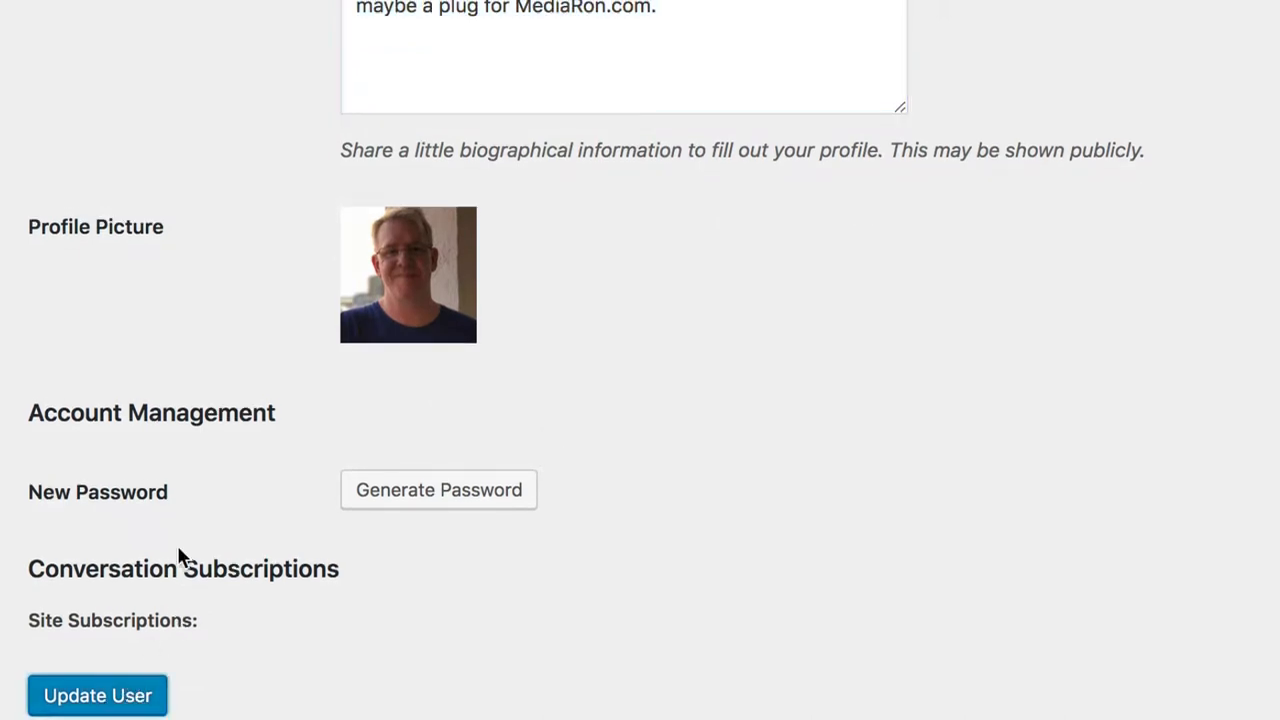
scroll("up", 3)
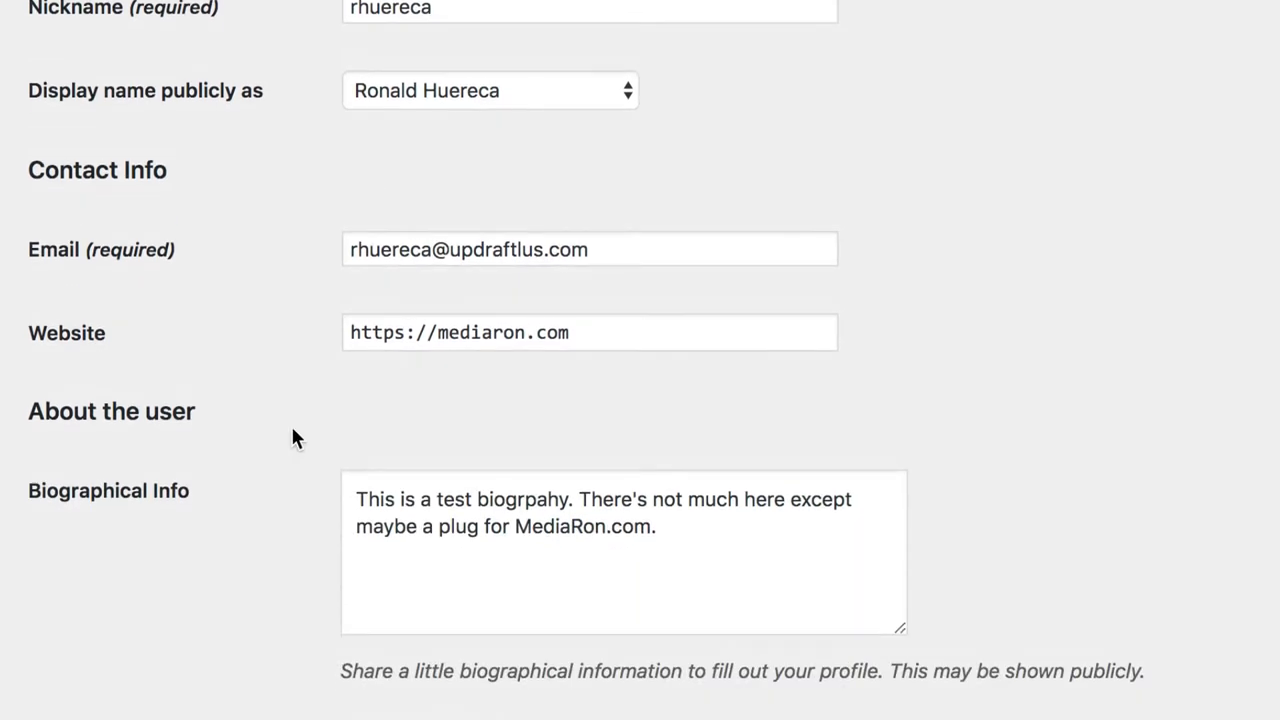
Correct the misspelled word 'biogrpahy' to 'biography' in the Biographical Info text.
double_click(524, 499)
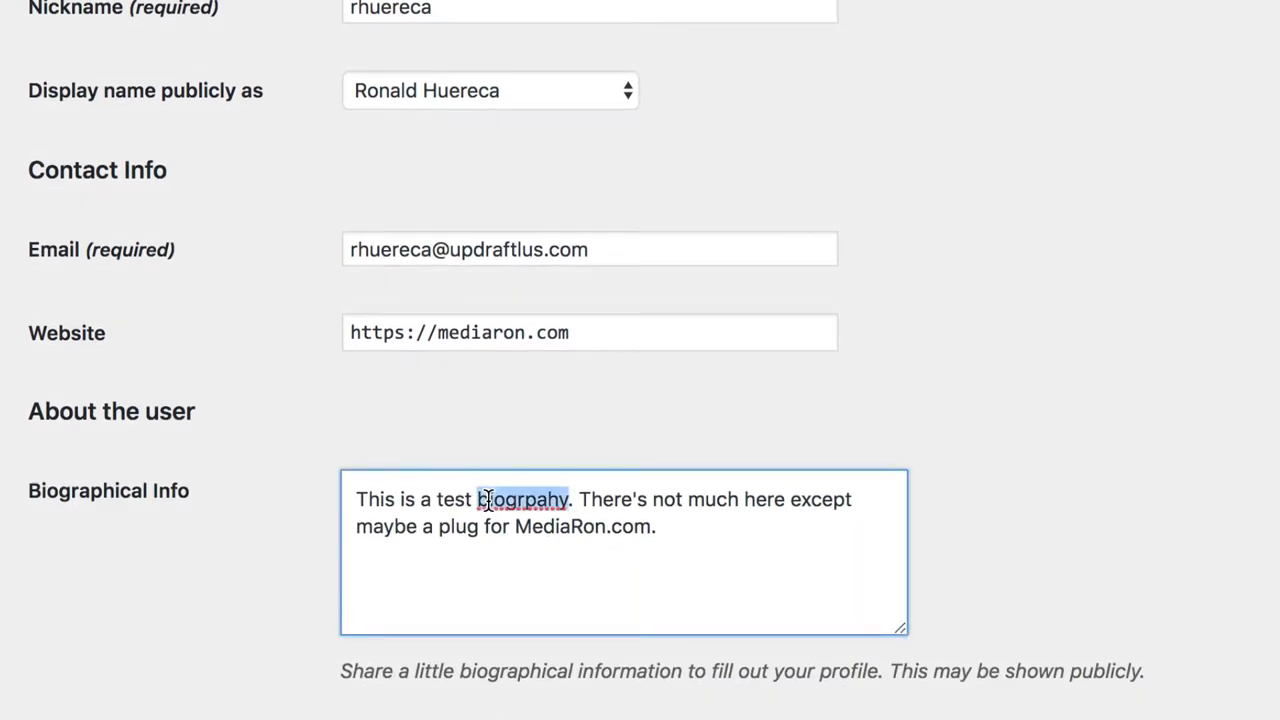
type("biography")
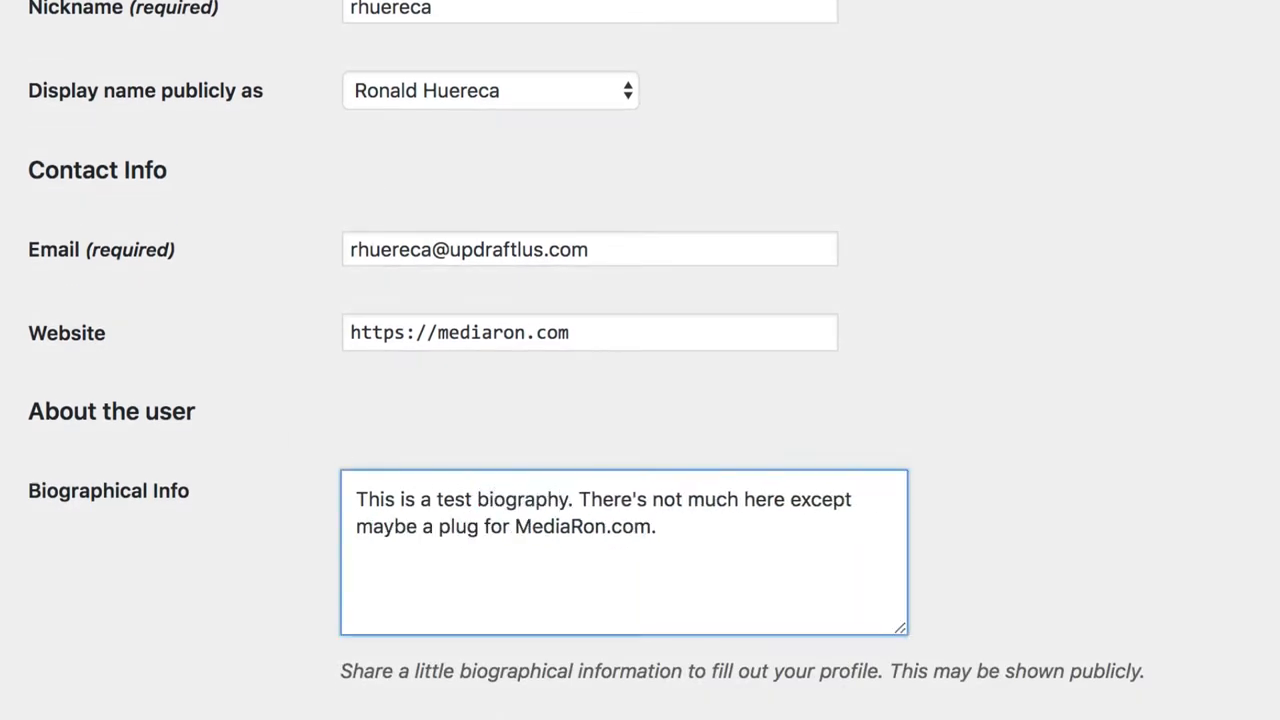
scroll("down", 3)
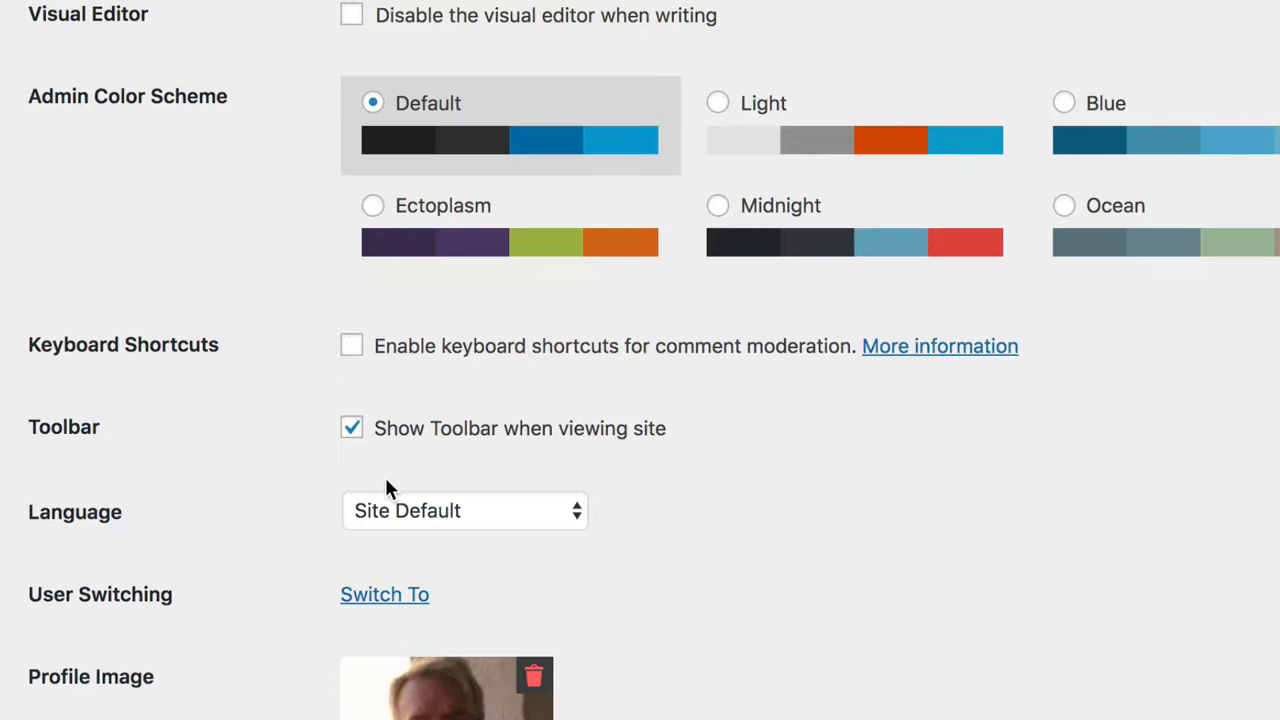
scroll("down", 3)
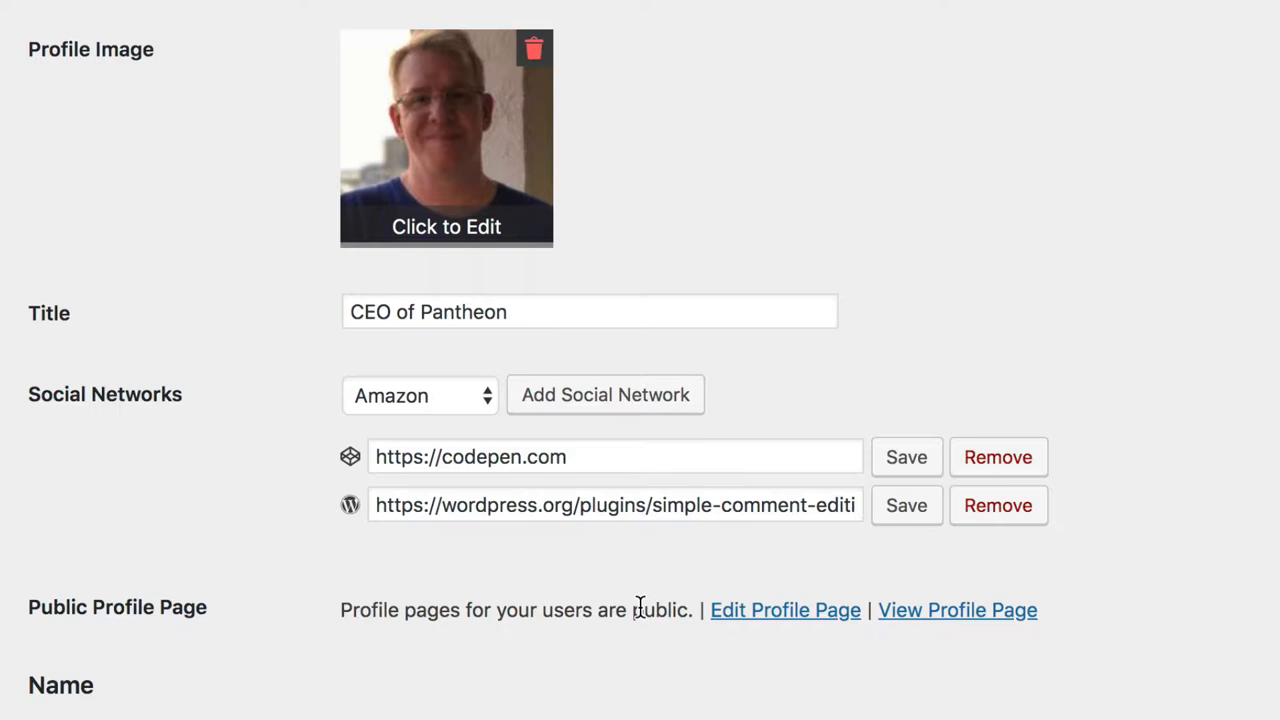
mouse_move(823, 620)
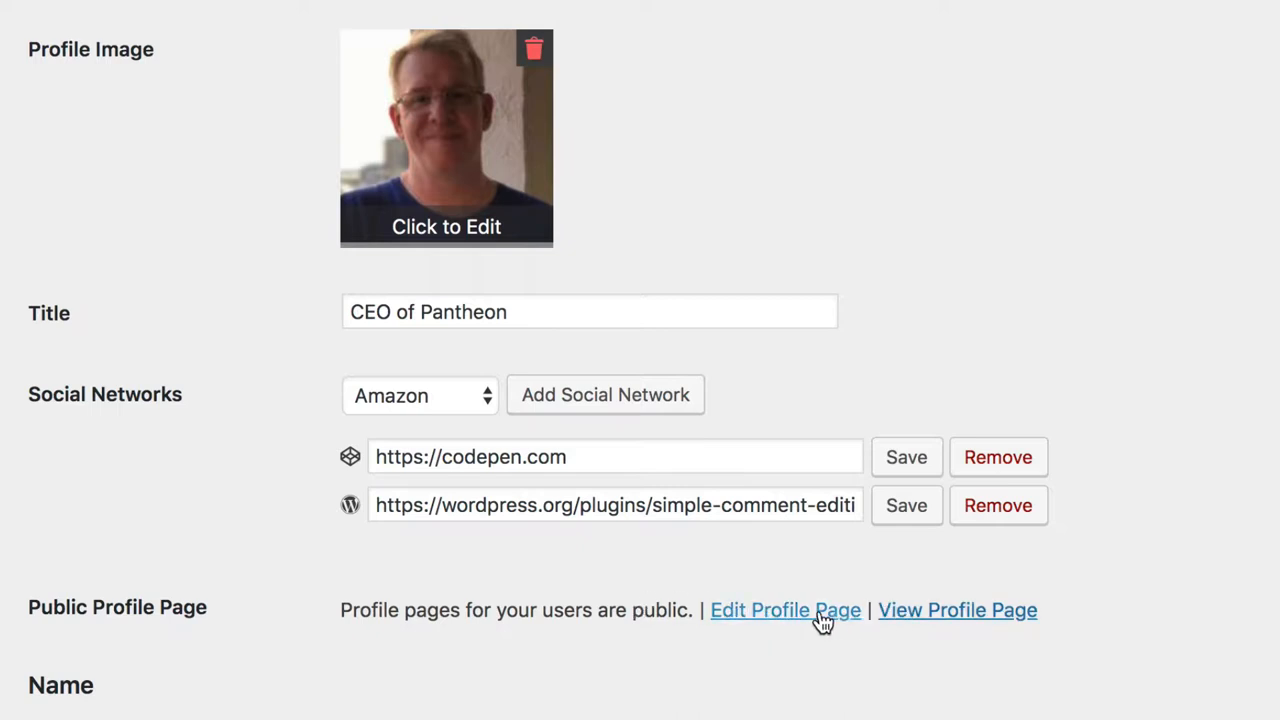
Open the profile page in the editor and search for the avatar block with /ava.
left_click(785, 610)
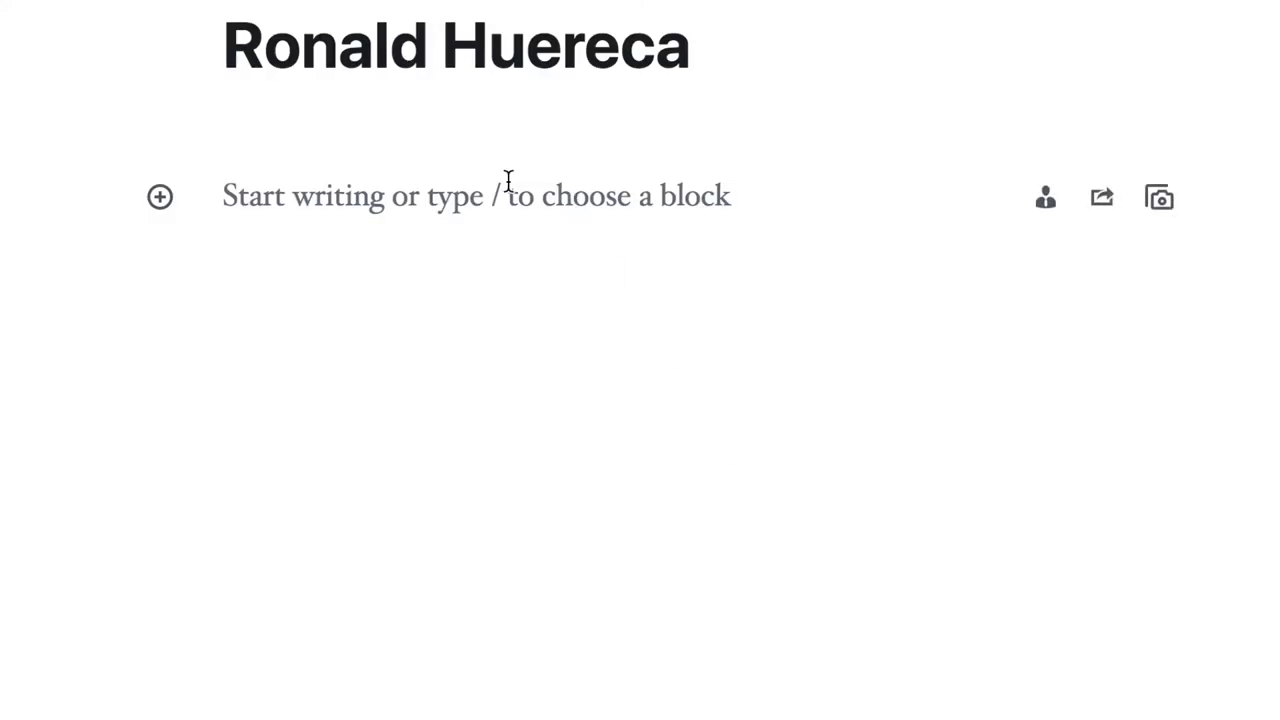
left_click(159, 196)
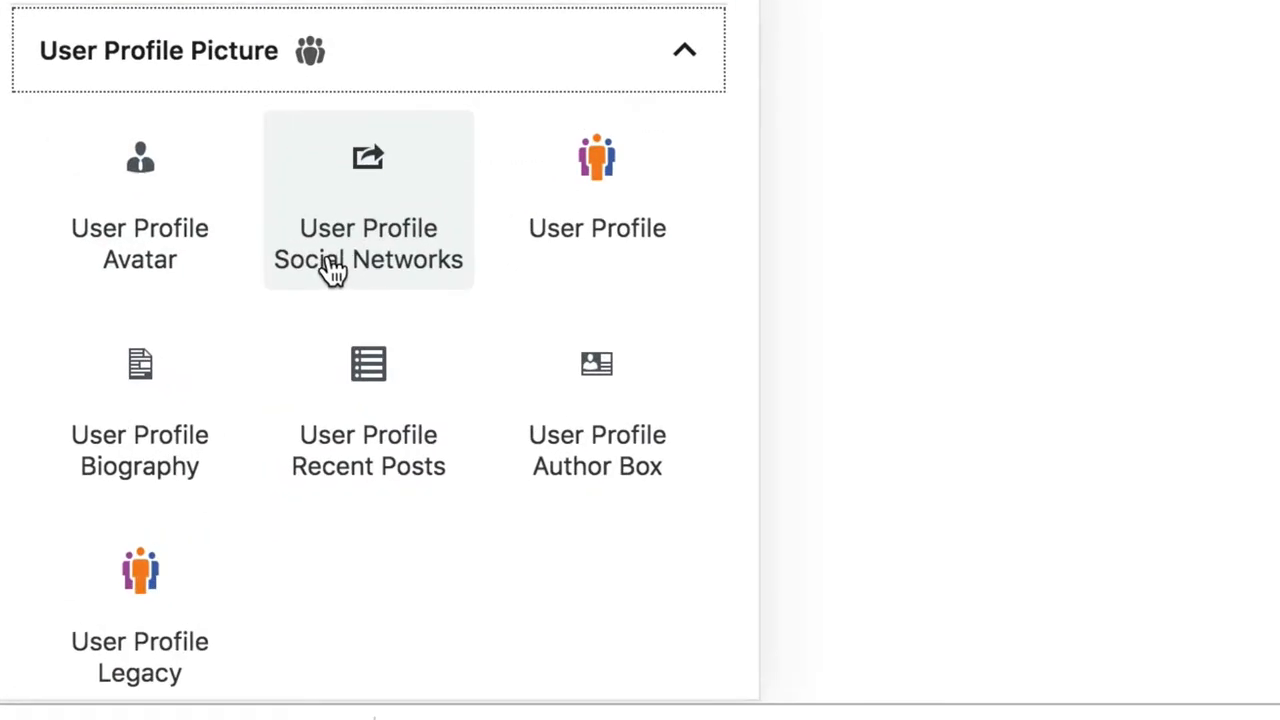
mouse_move(368, 405)
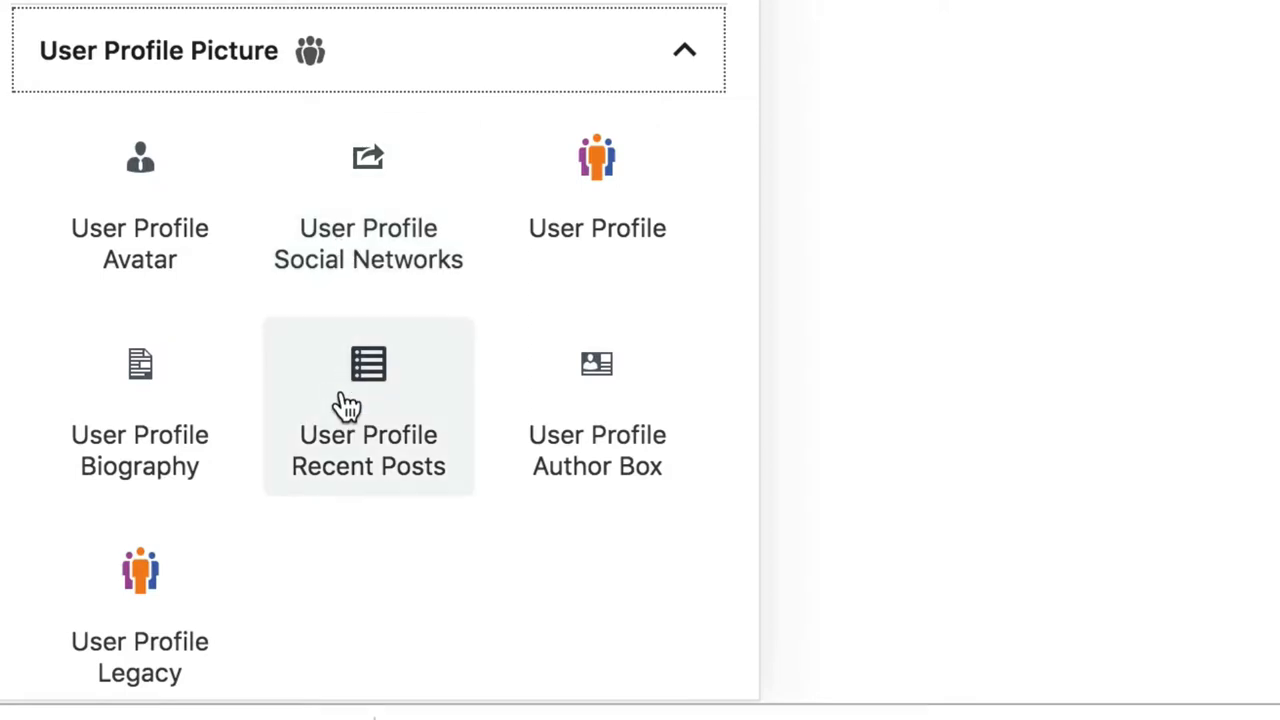
mouse_move(140, 400)
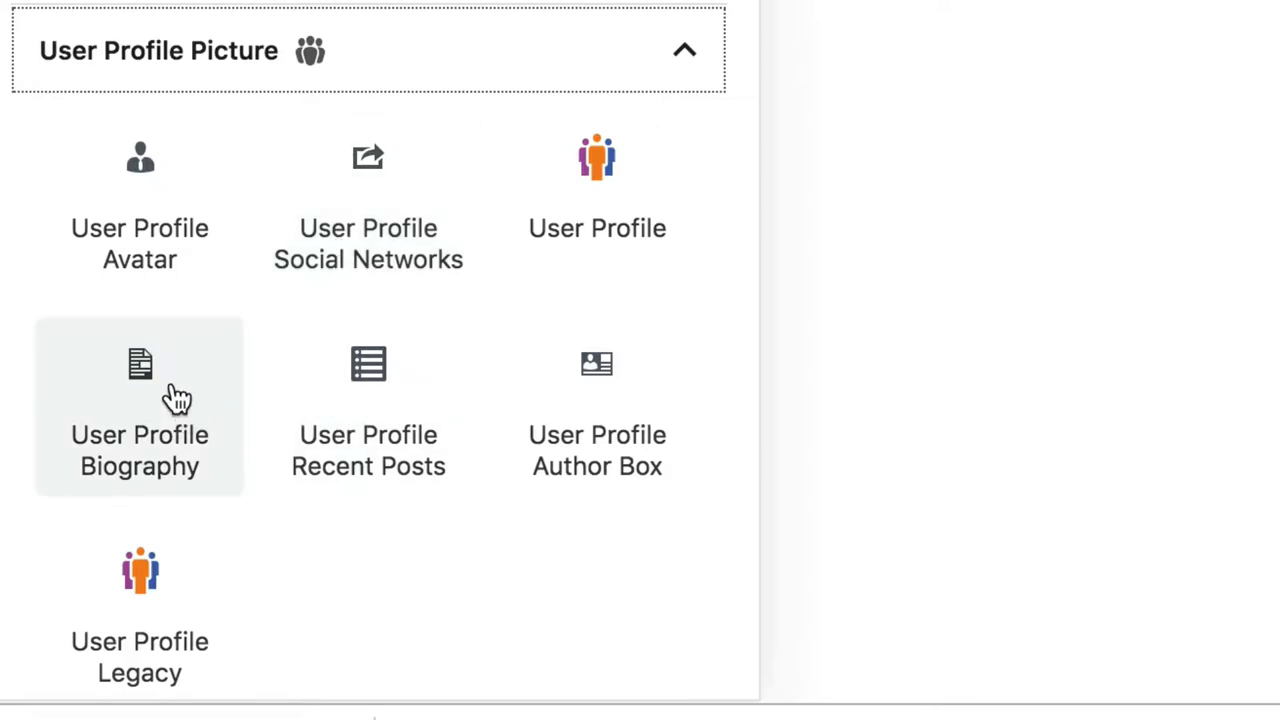
type("/ava")
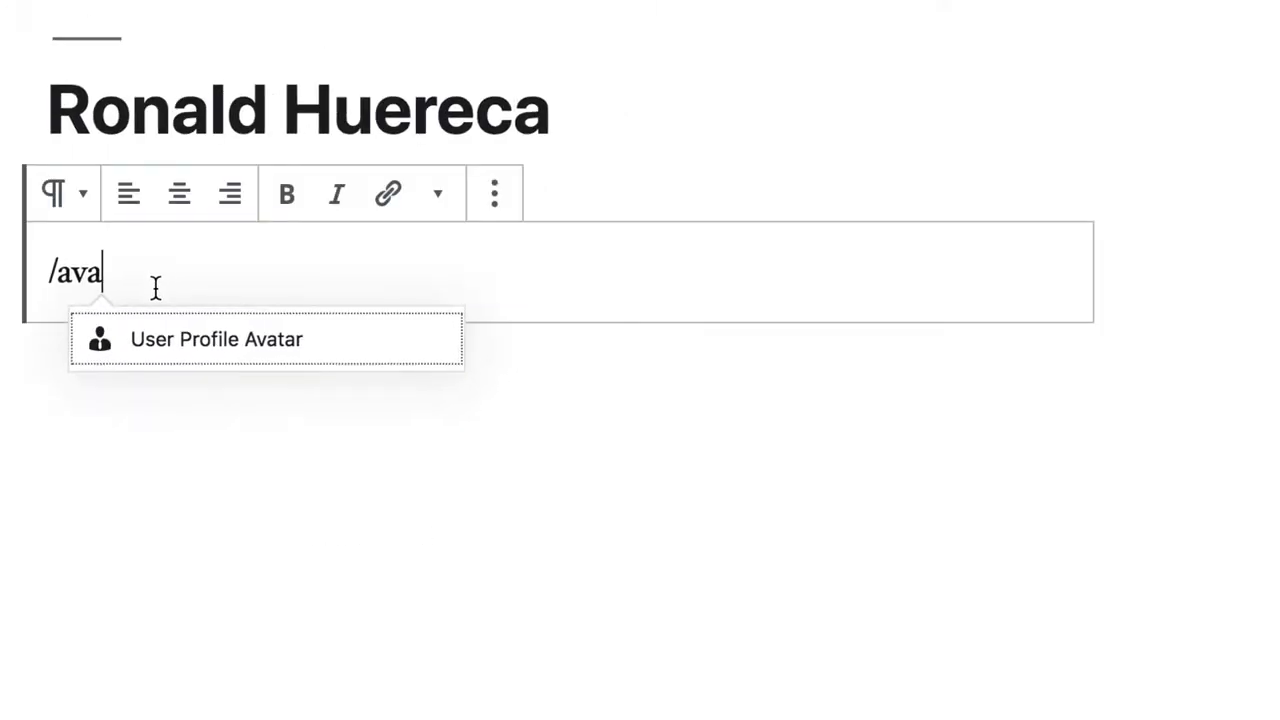
mouse_move(175, 339)
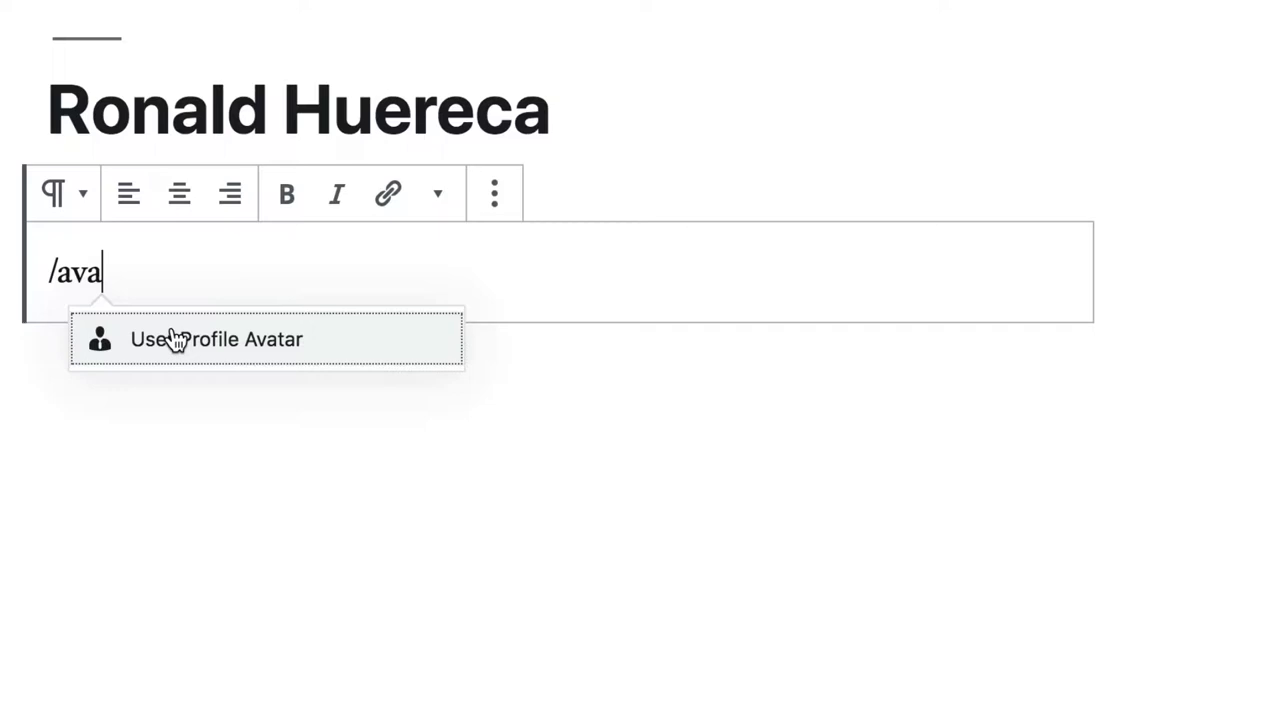
Insert the User Profile Avatar block and caption it 'Test Customer'.
left_click(216, 339)
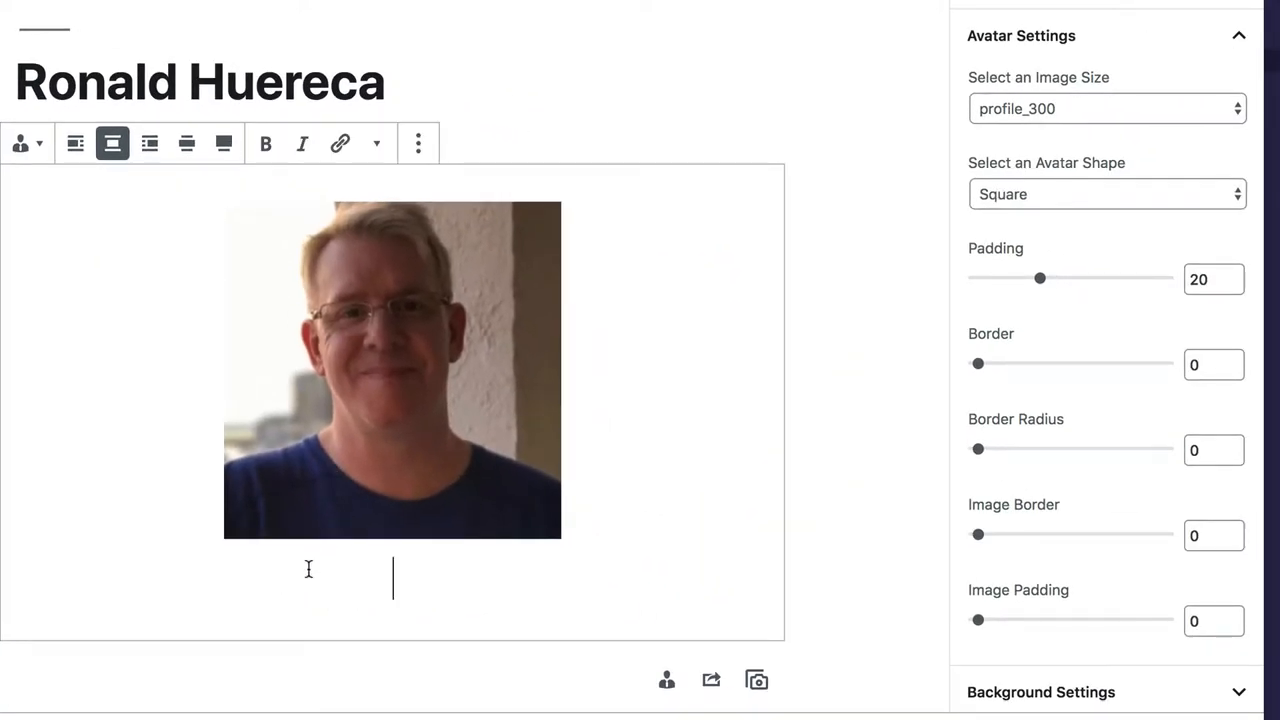
type("Test Cu")
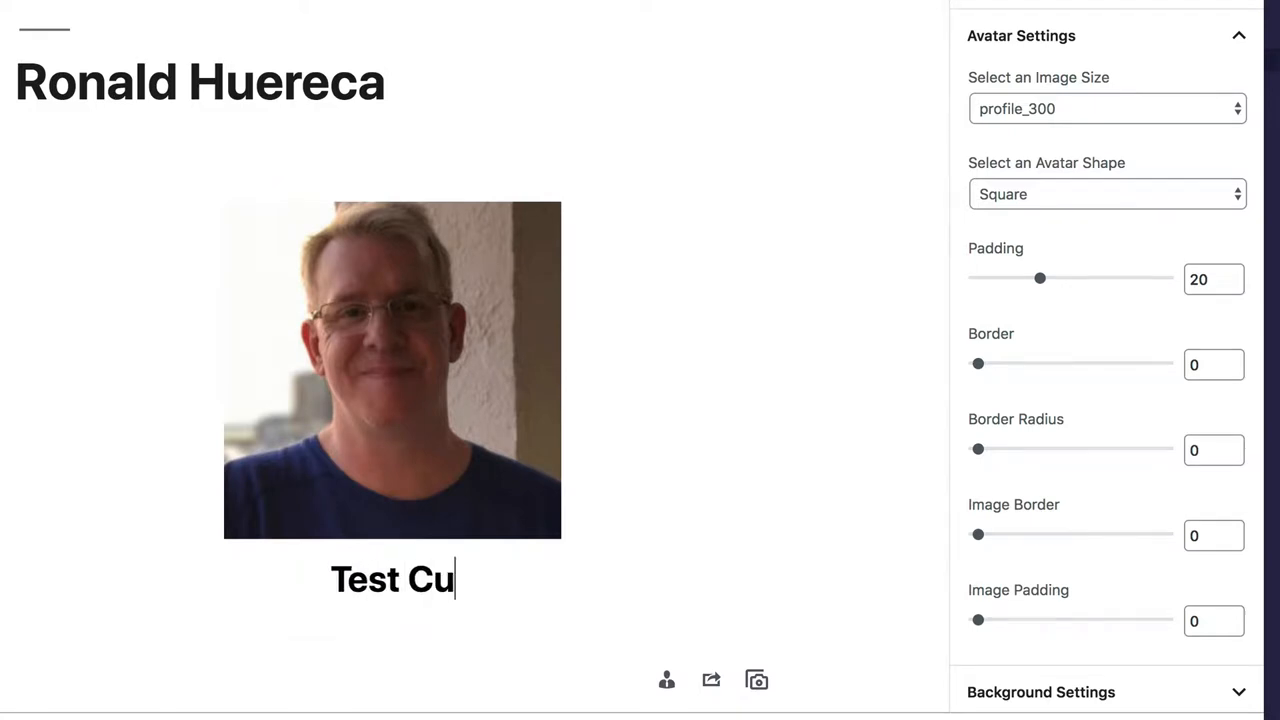
type("stomer")
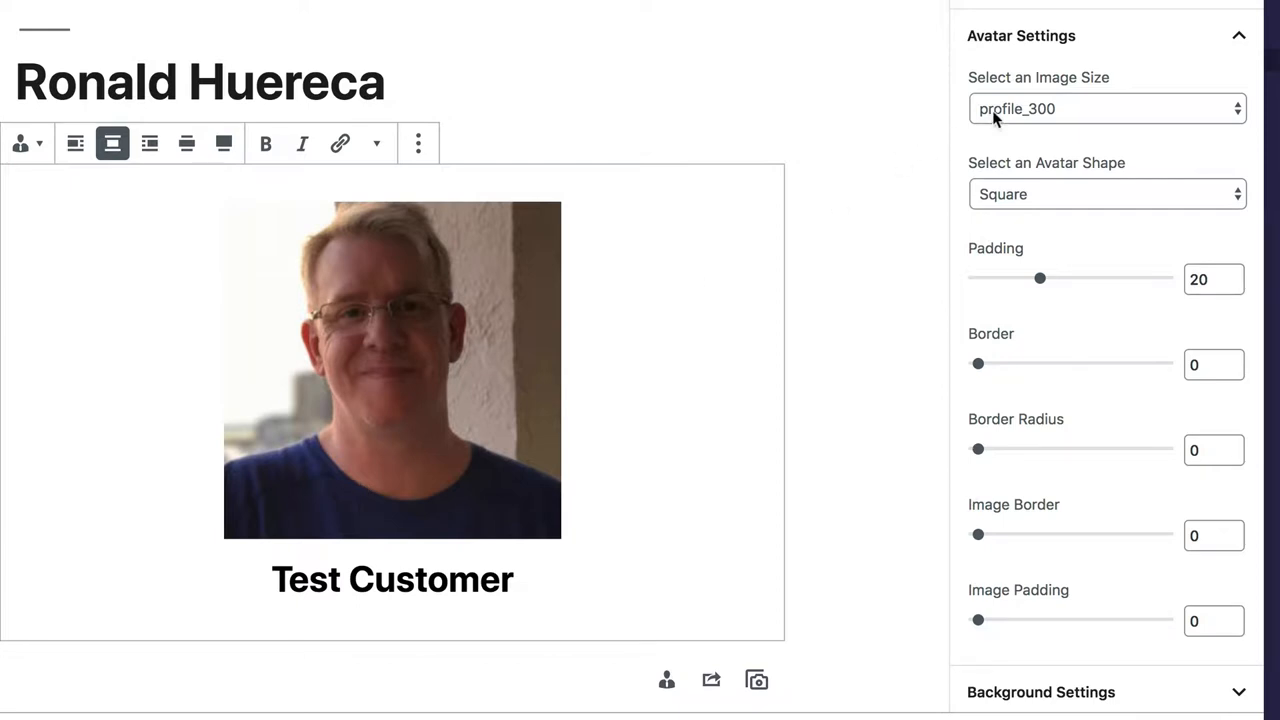
Set the avatar image size to large.
left_click(1107, 108)
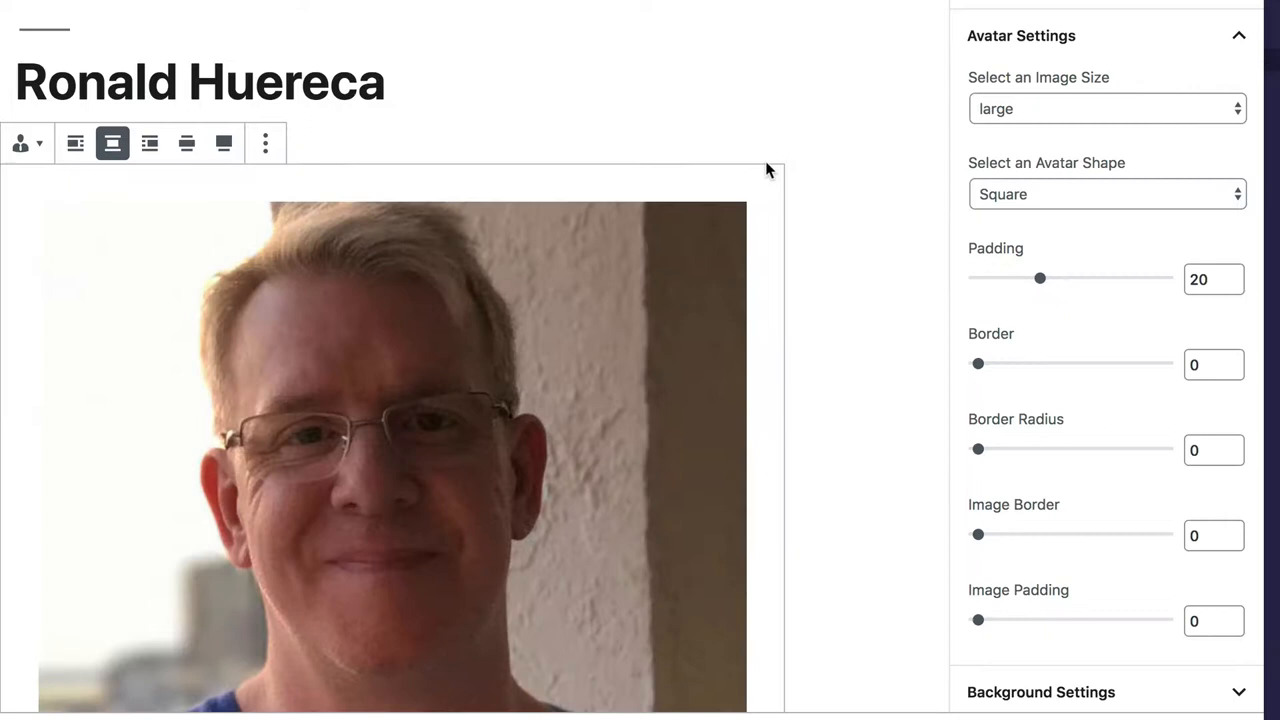
scroll("down", 3)
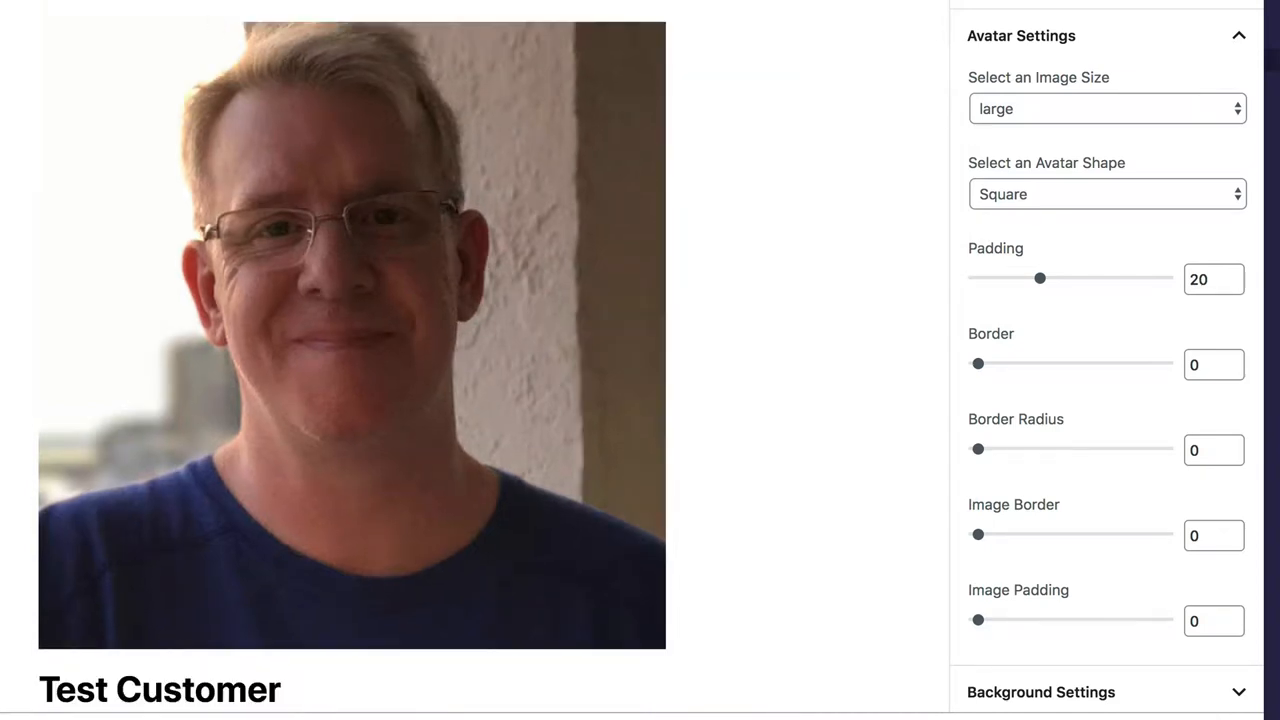
mouse_move(693, 40)
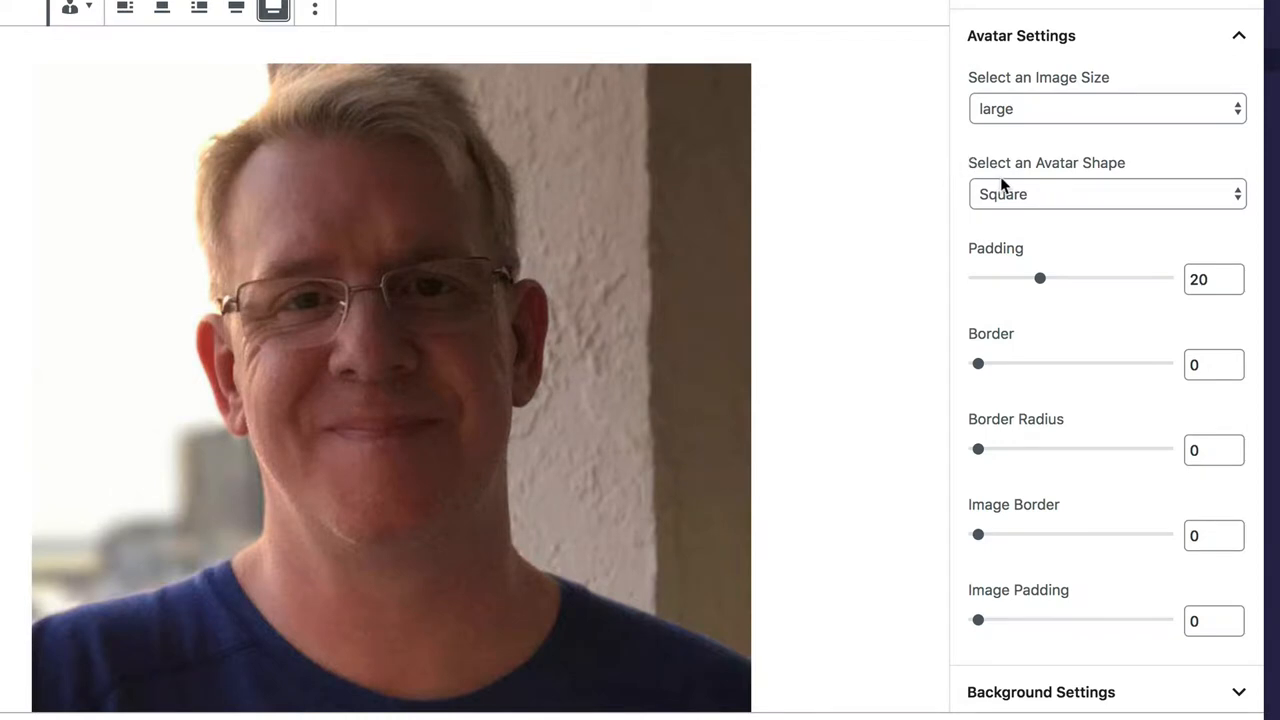
mouse_move(1038, 284)
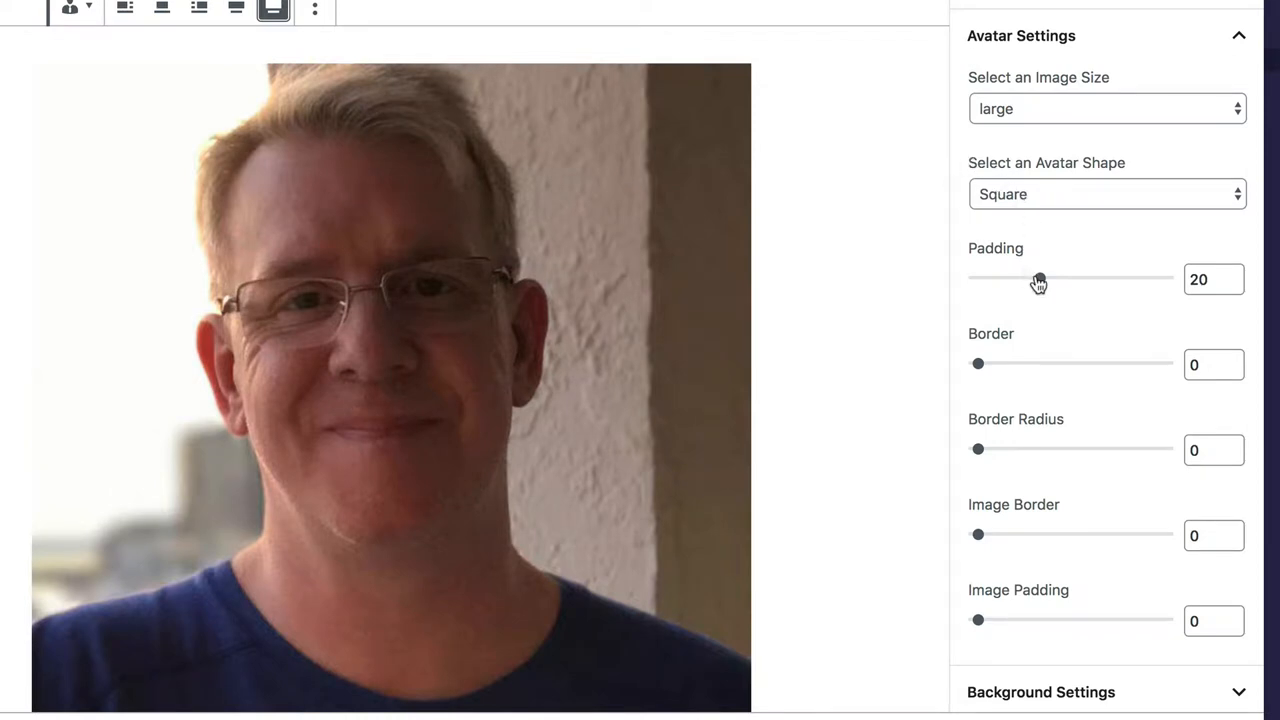
Raise the avatar padding to 29 and reveal the block's colour settings.
left_click_drag(1038, 278, 1070, 278)
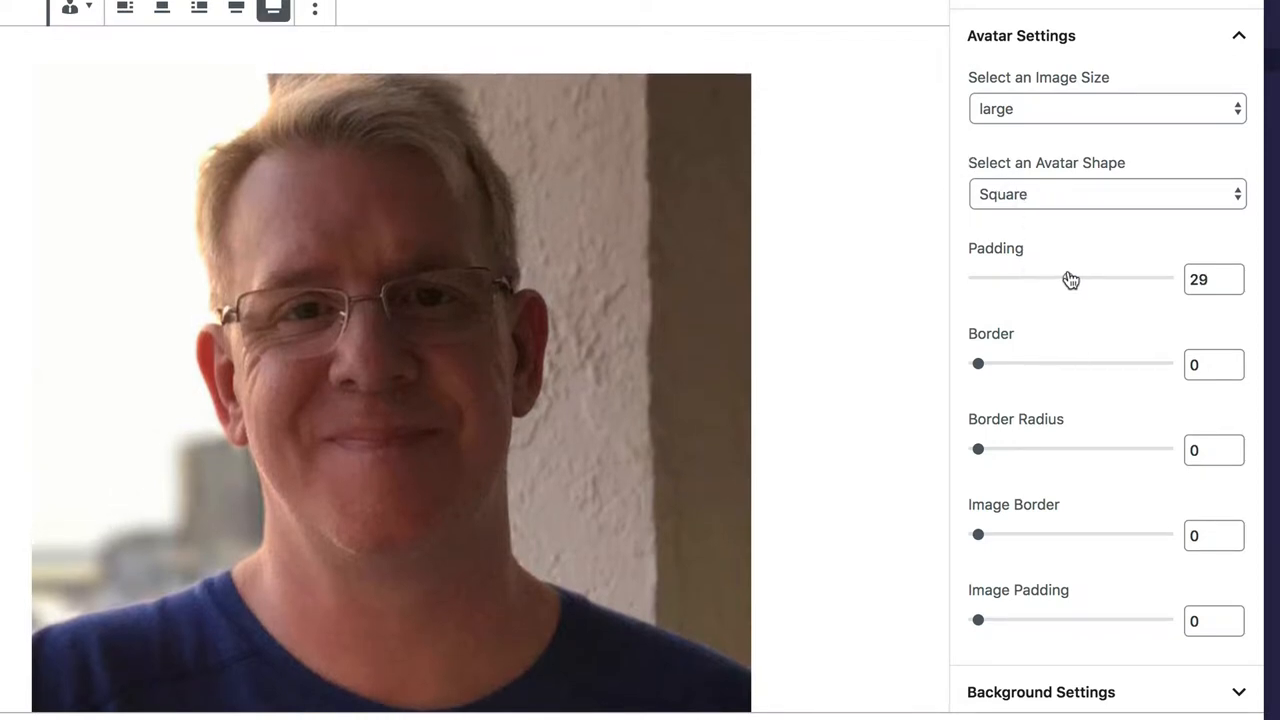
left_click_drag(1065, 278, 1072, 263)
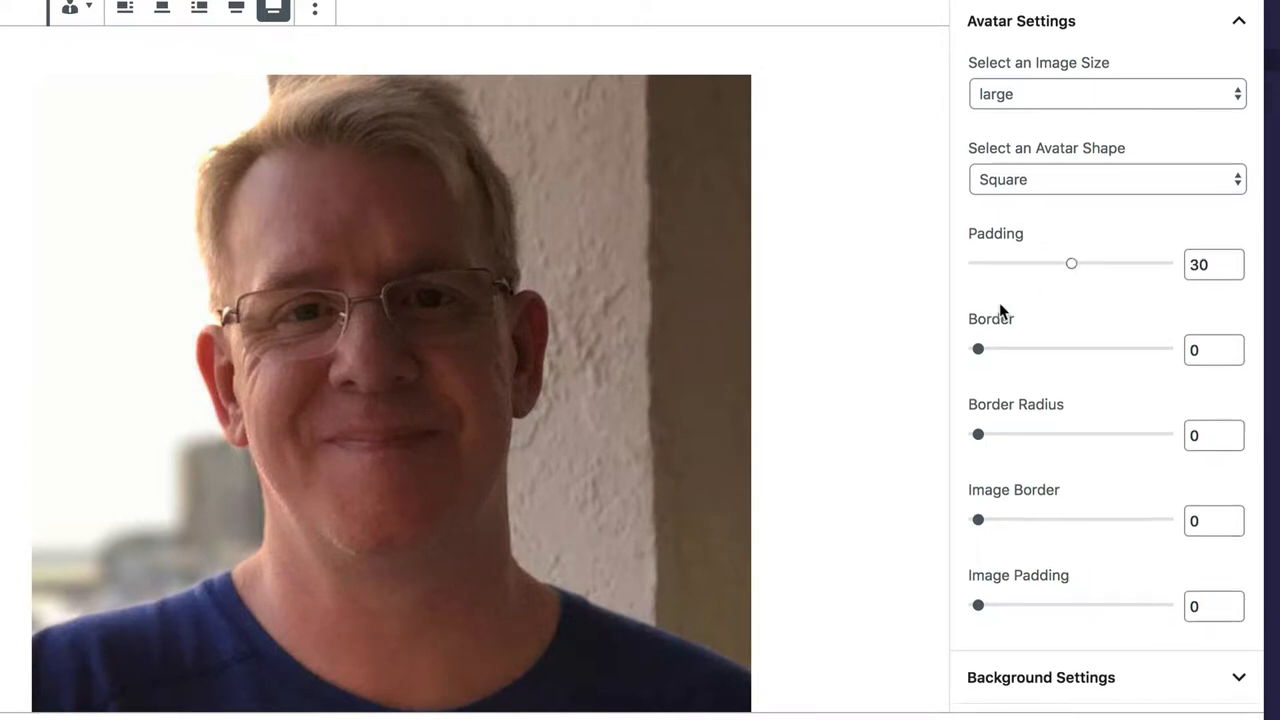
scroll("down", 3)
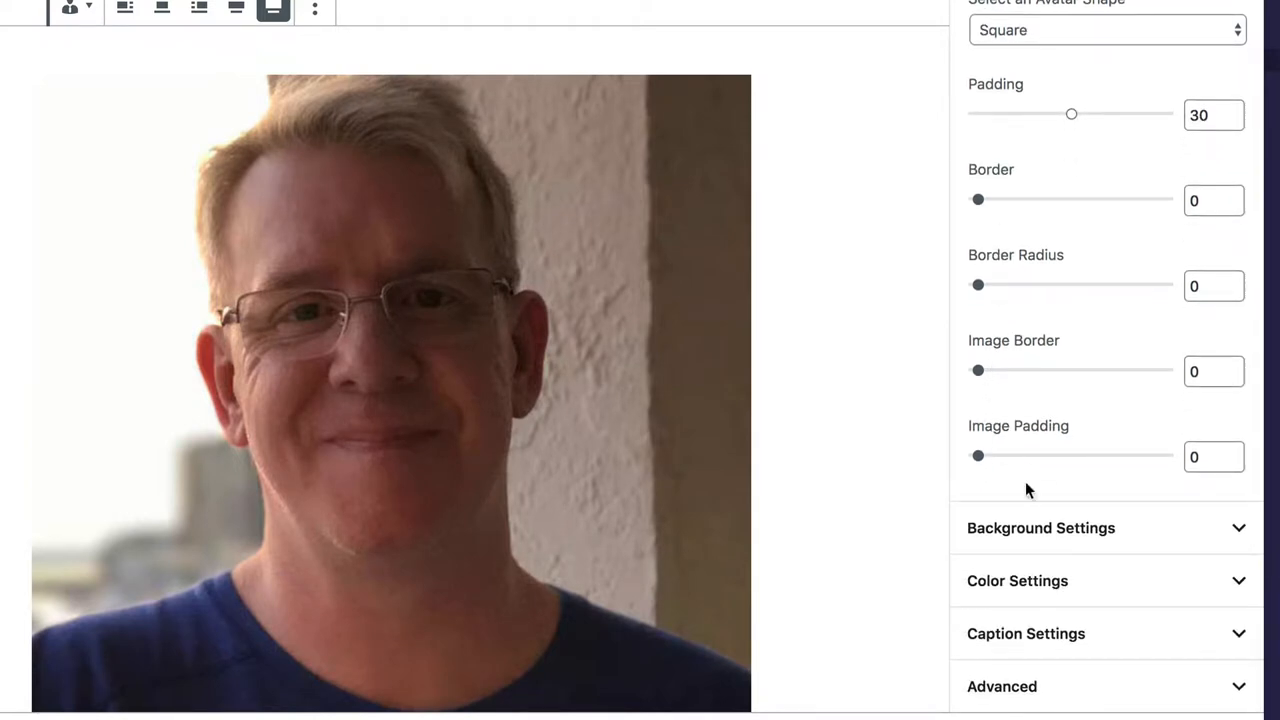
left_click(1040, 528)
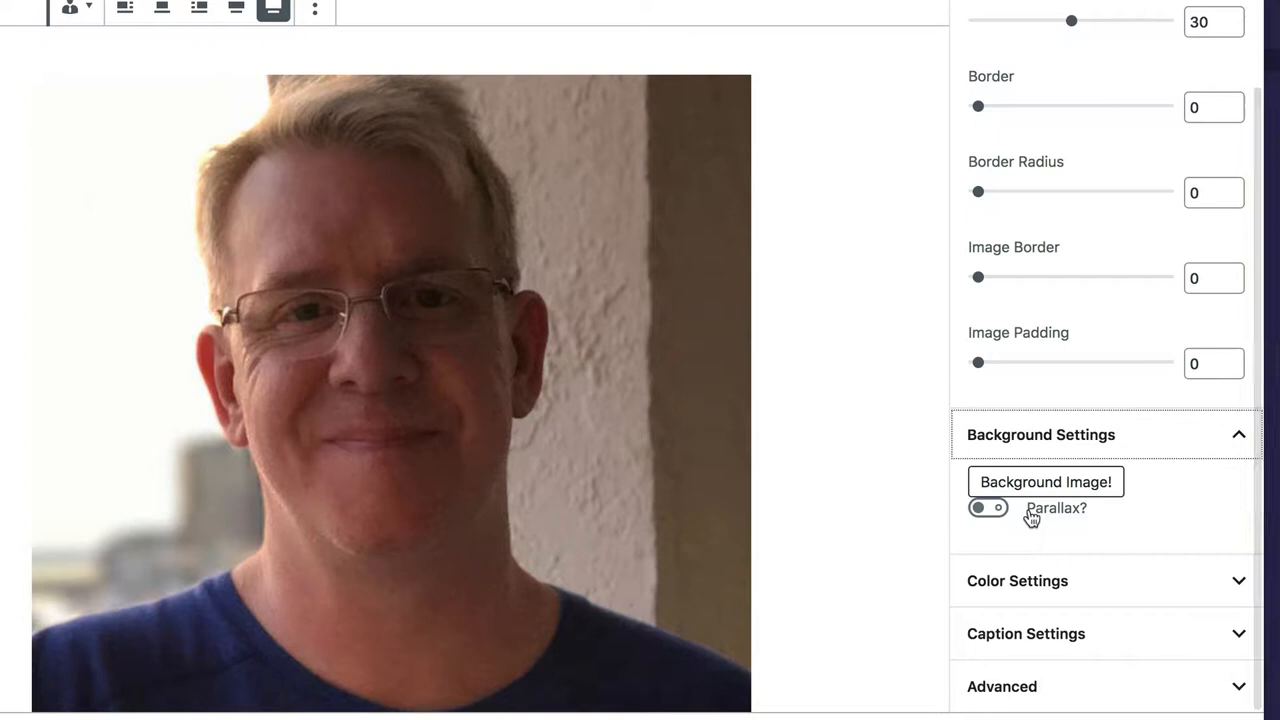
left_click(1017, 580)
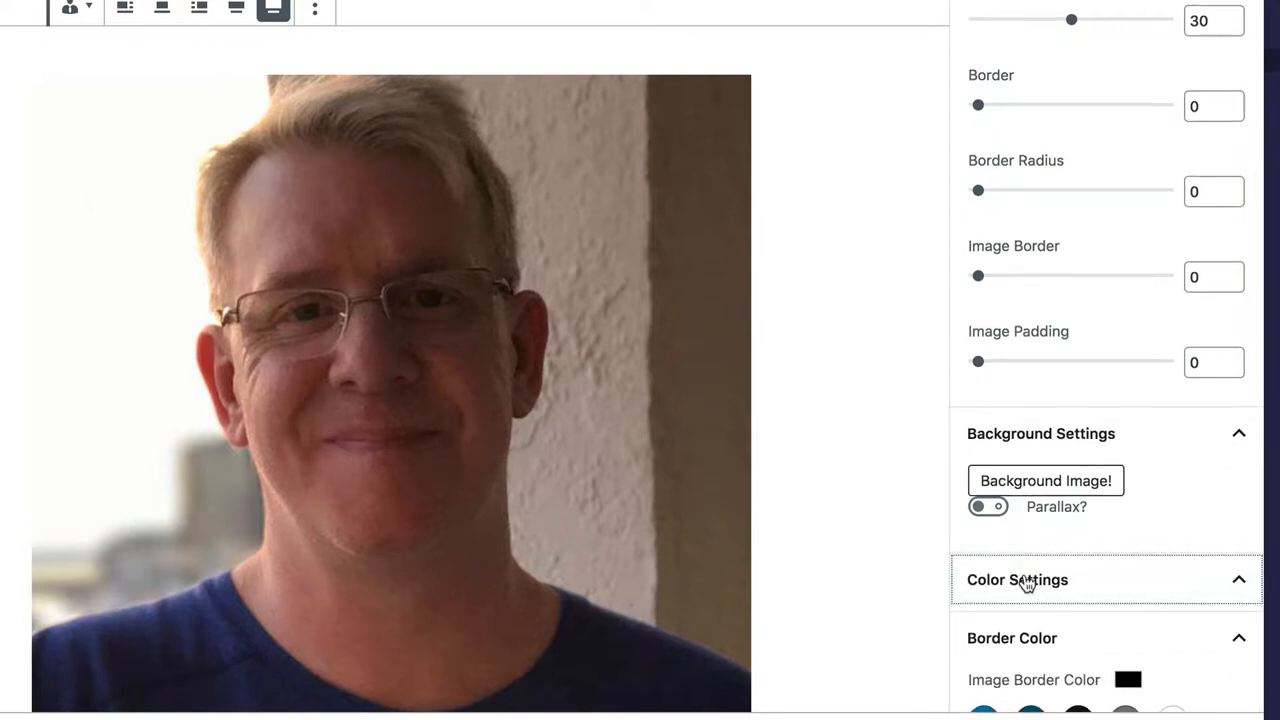
Make the avatar block's background dark blue.
scroll("down", 3)
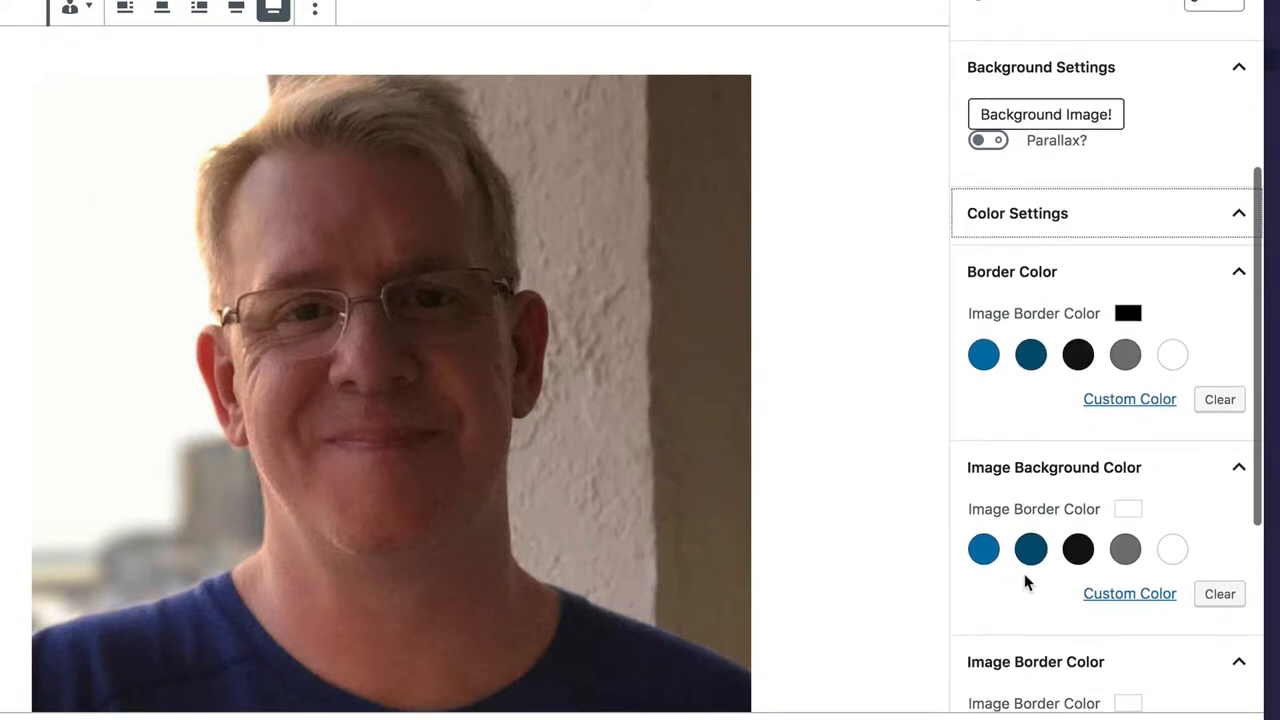
scroll("down", 3)
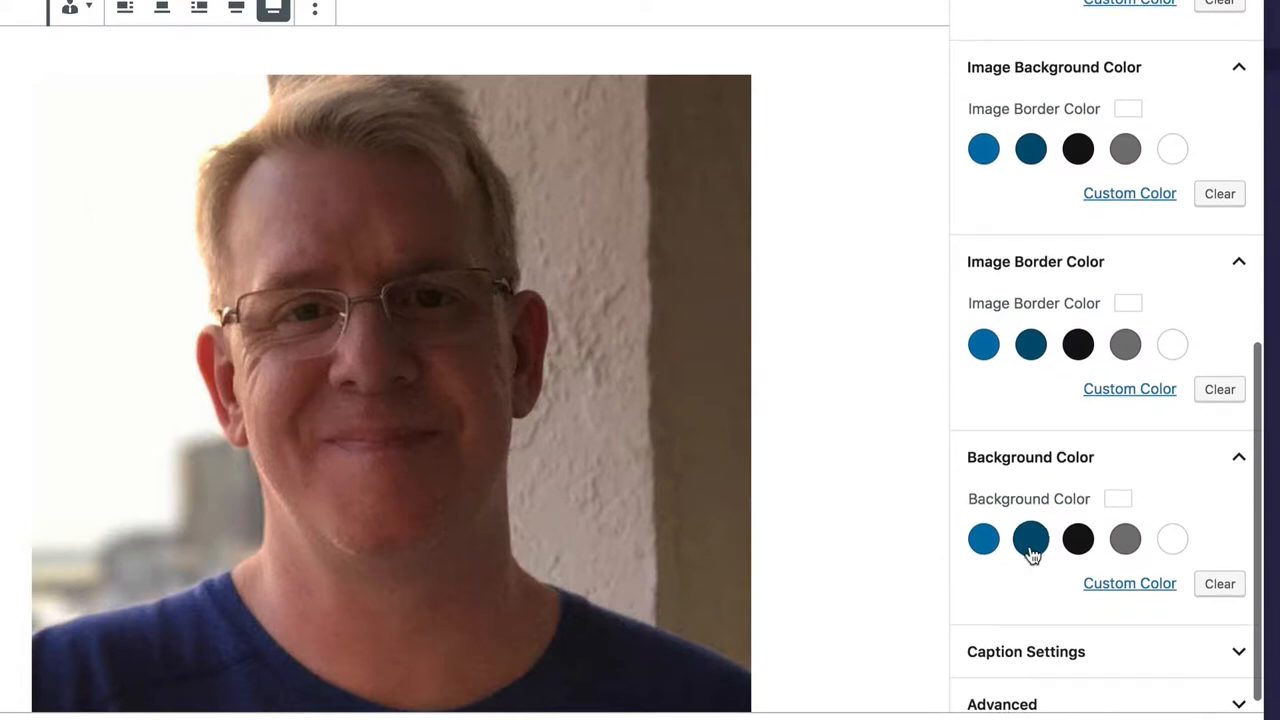
left_click(1030, 539)
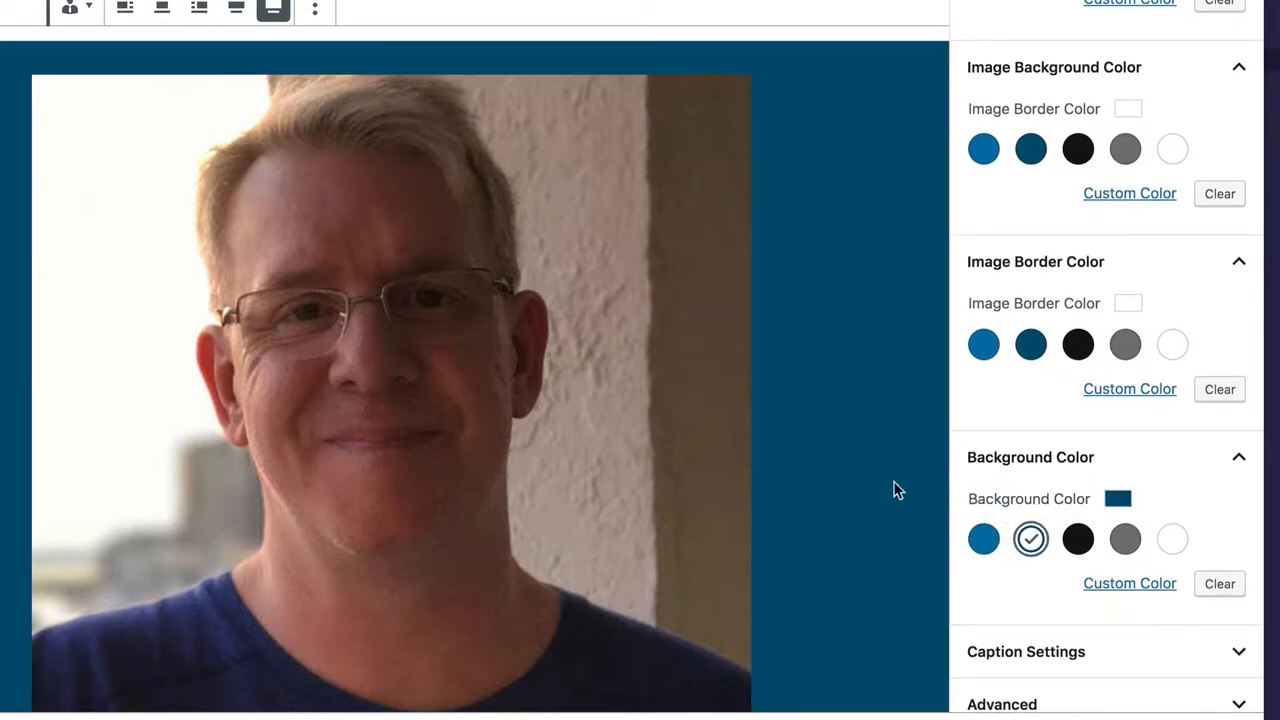
scroll("down", 3)
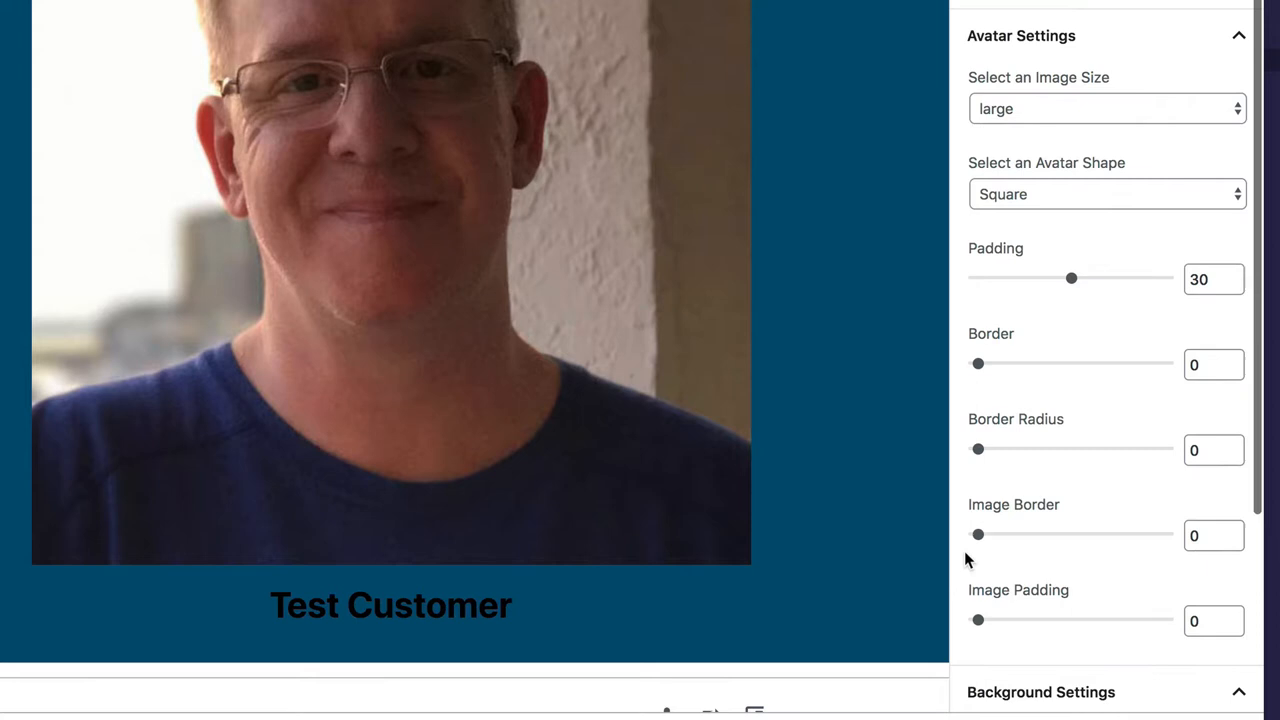
scroll("down", 3)
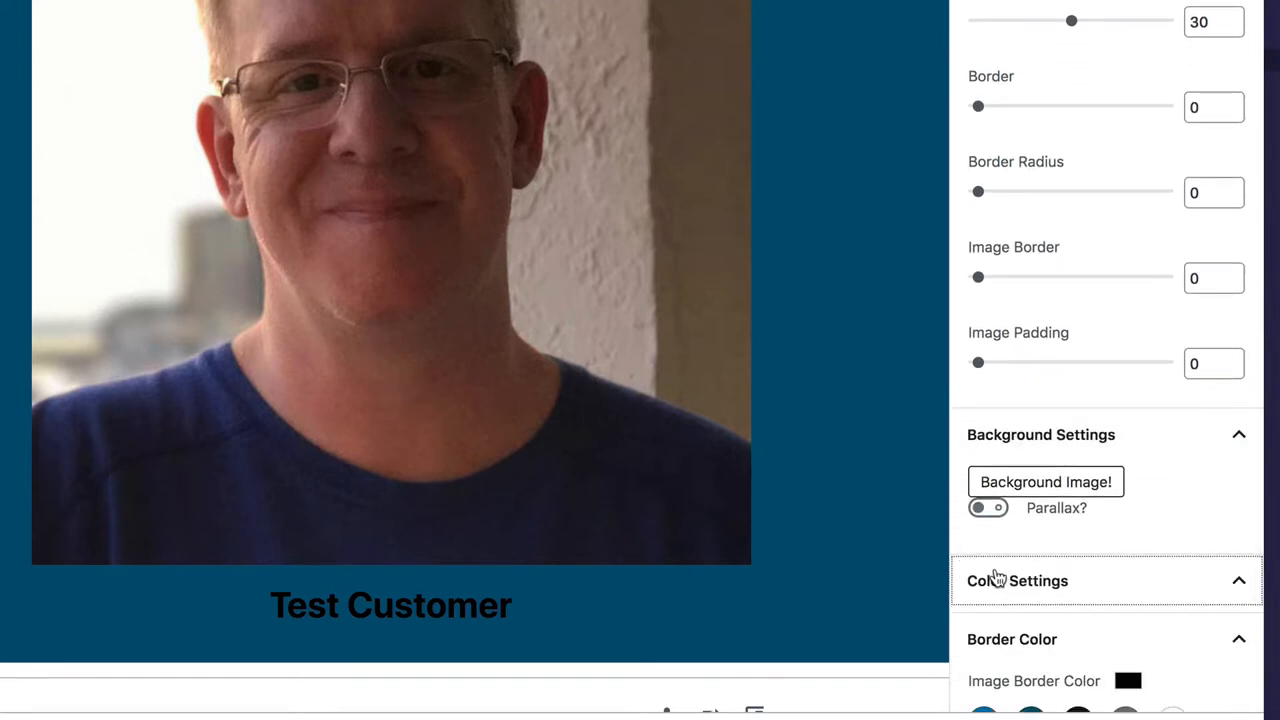
left_click(1016, 580)
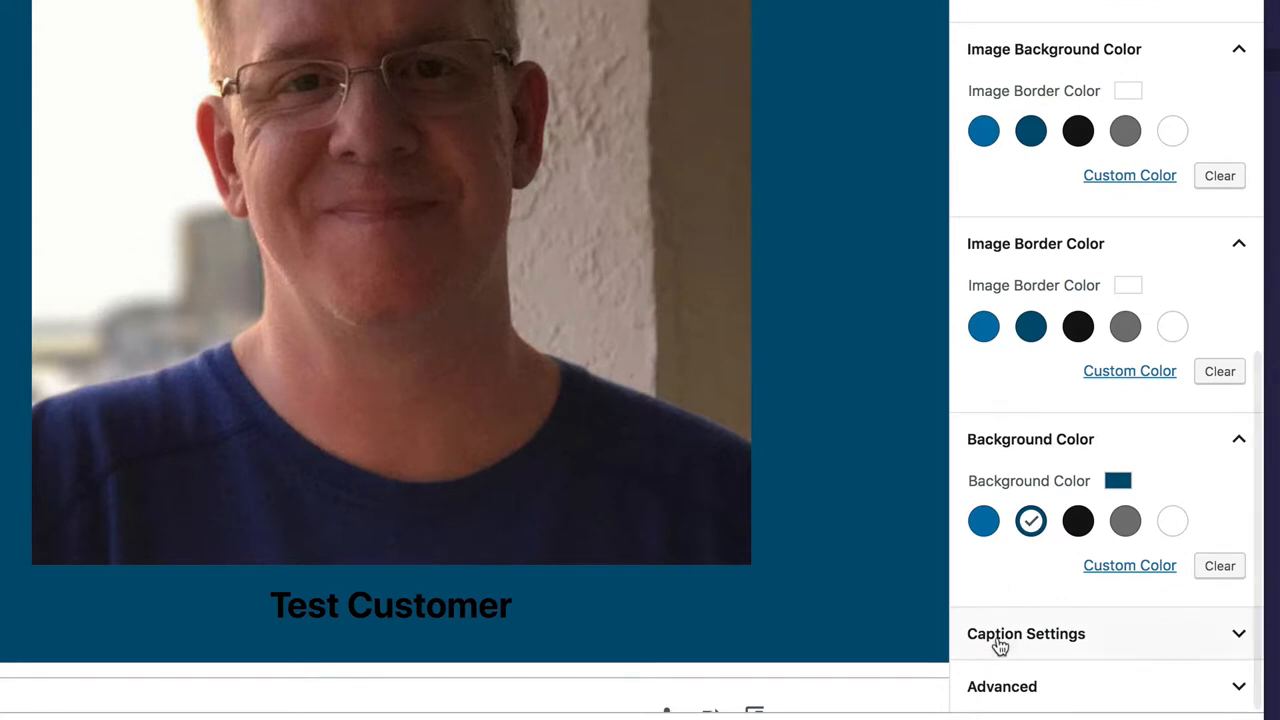
Set the caption text colour to white.
left_click(1025, 633)
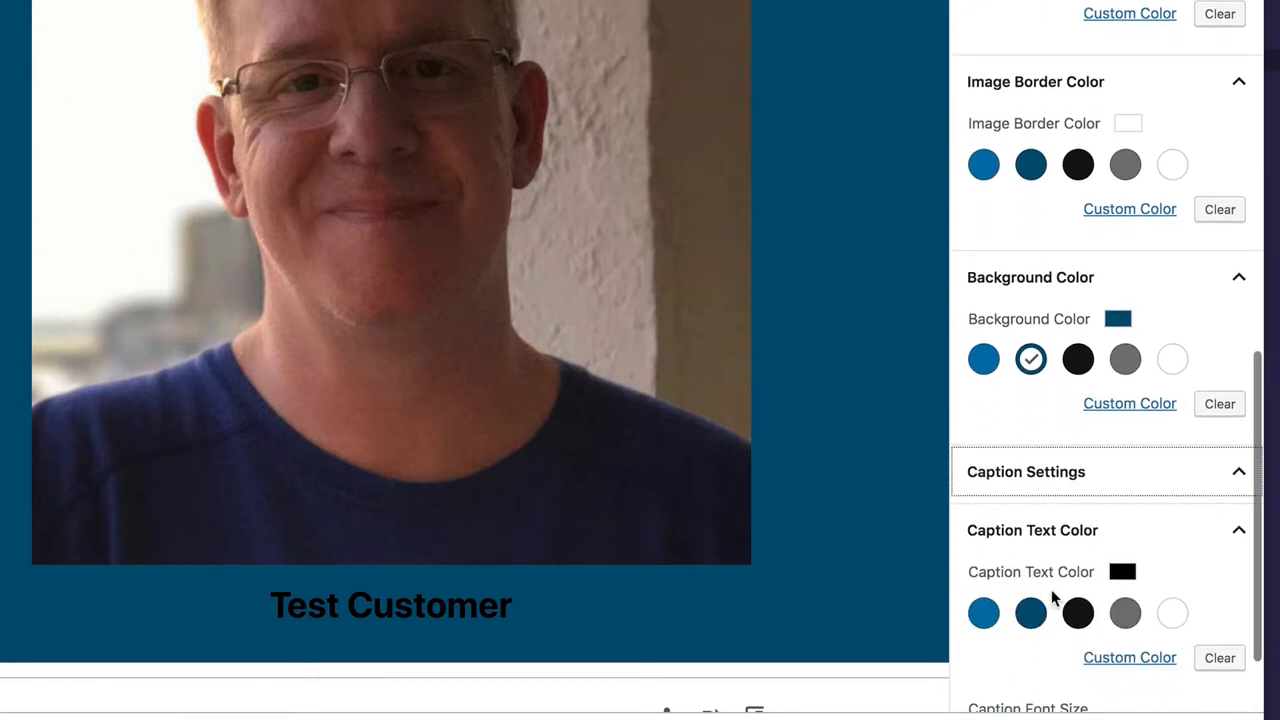
left_click(1172, 613)
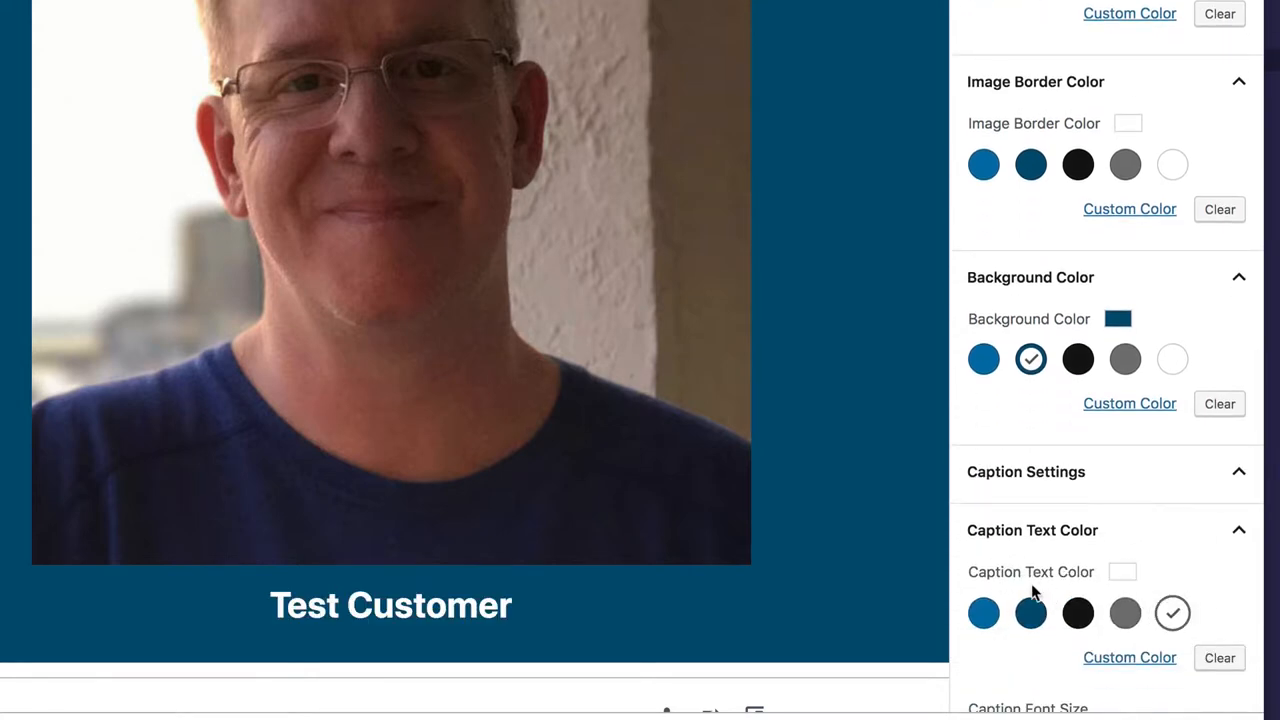
scroll("down", 3)
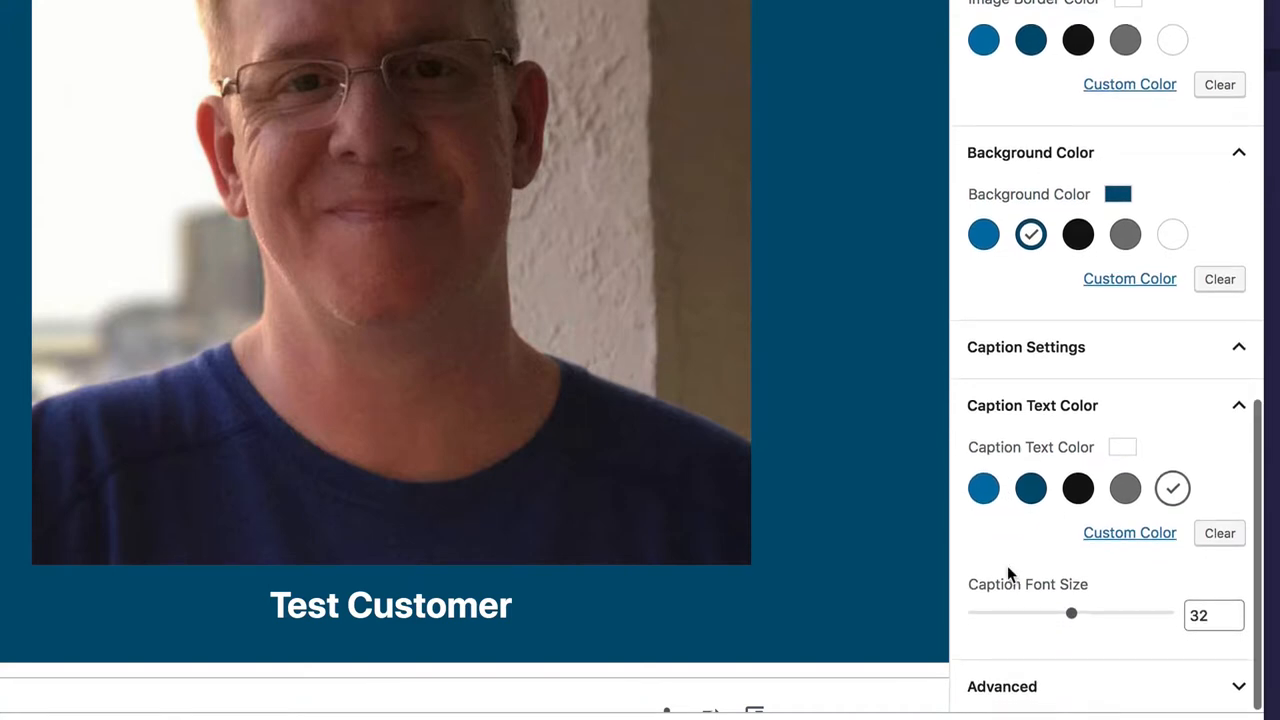
mouse_move(963, 478)
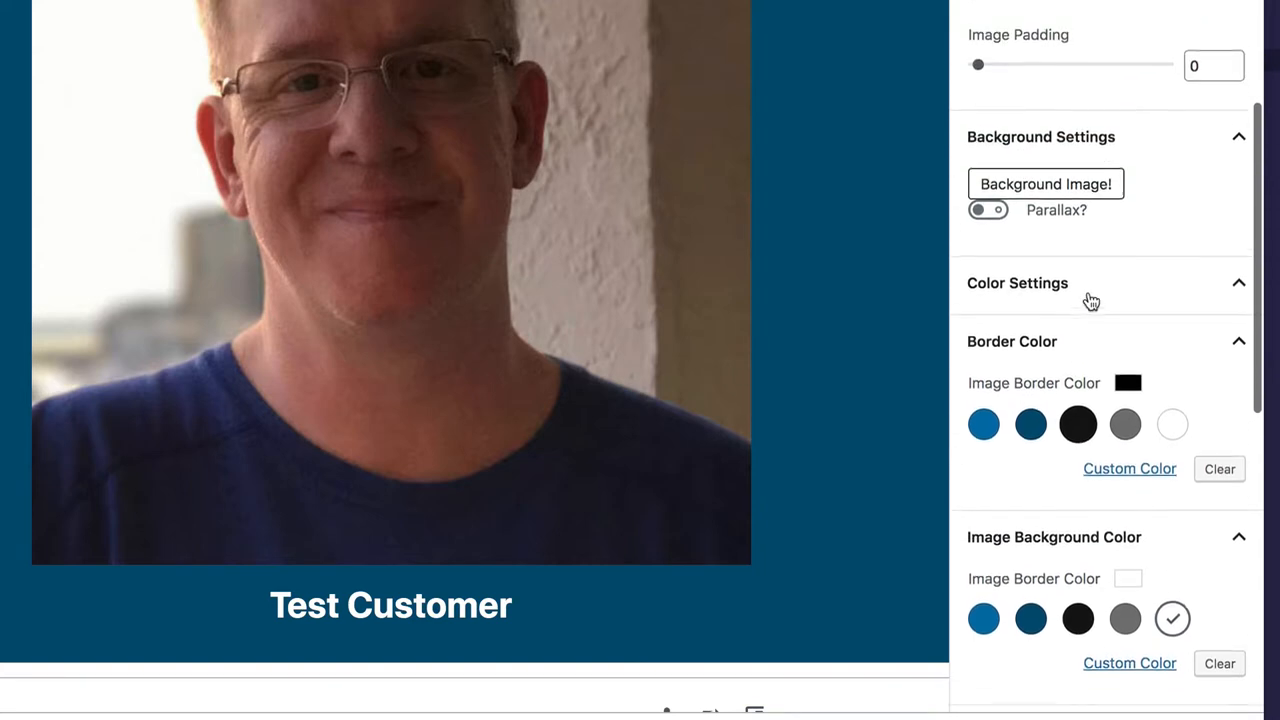
Give the photo a white image border of 10 and image padding of 20.
scroll("up", 3)
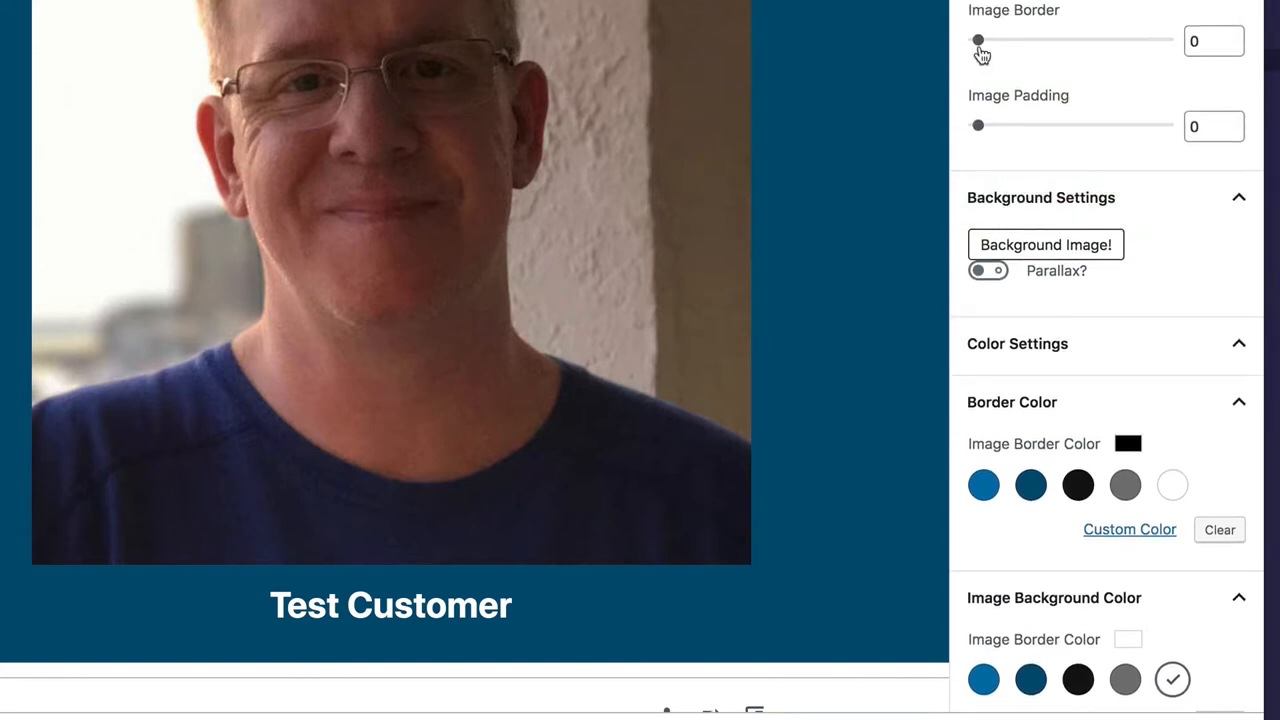
left_click_drag(978, 40, 998, 40)
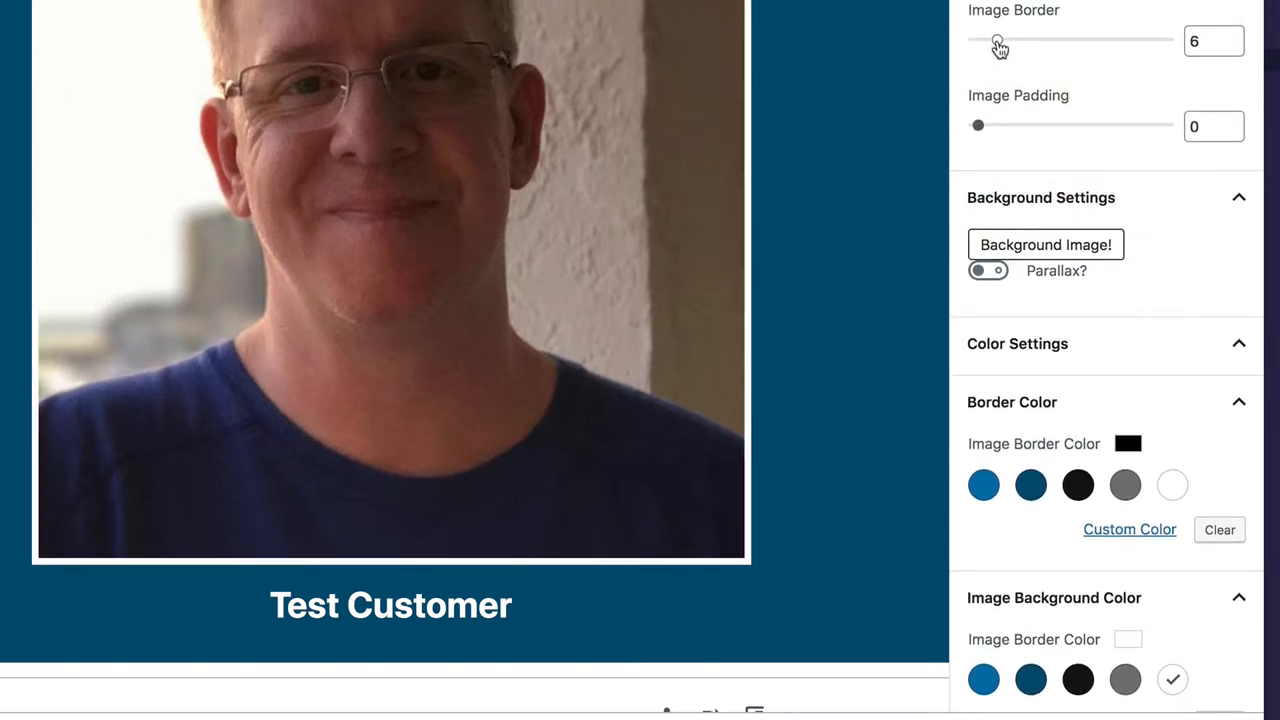
left_click_drag(998, 39, 1010, 39)
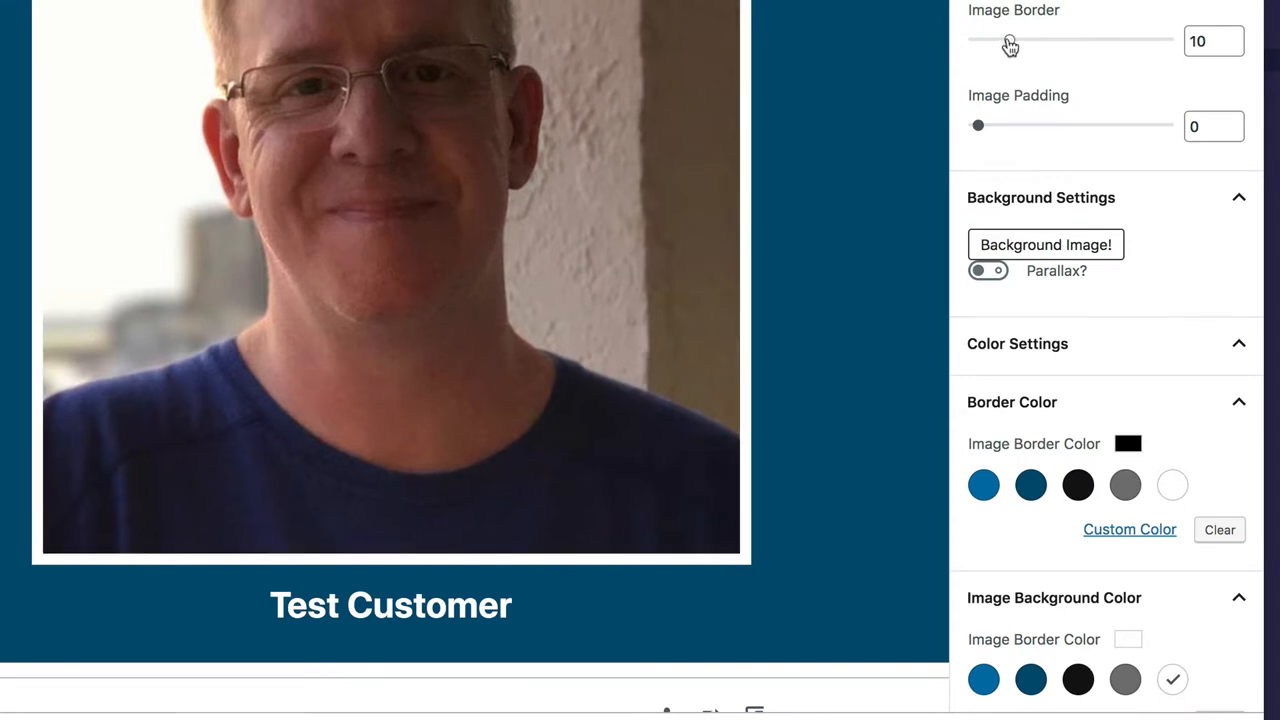
left_click_drag(978, 124, 990, 124)
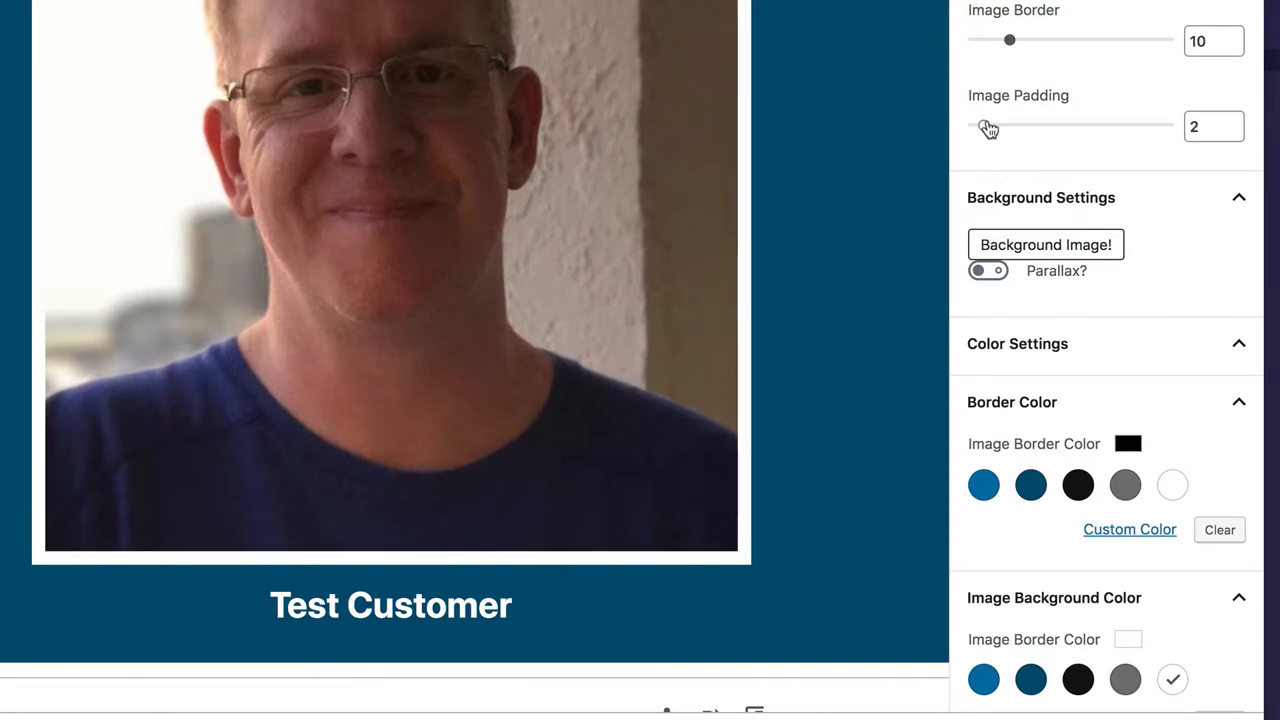
left_click_drag(990, 124, 1012, 124)
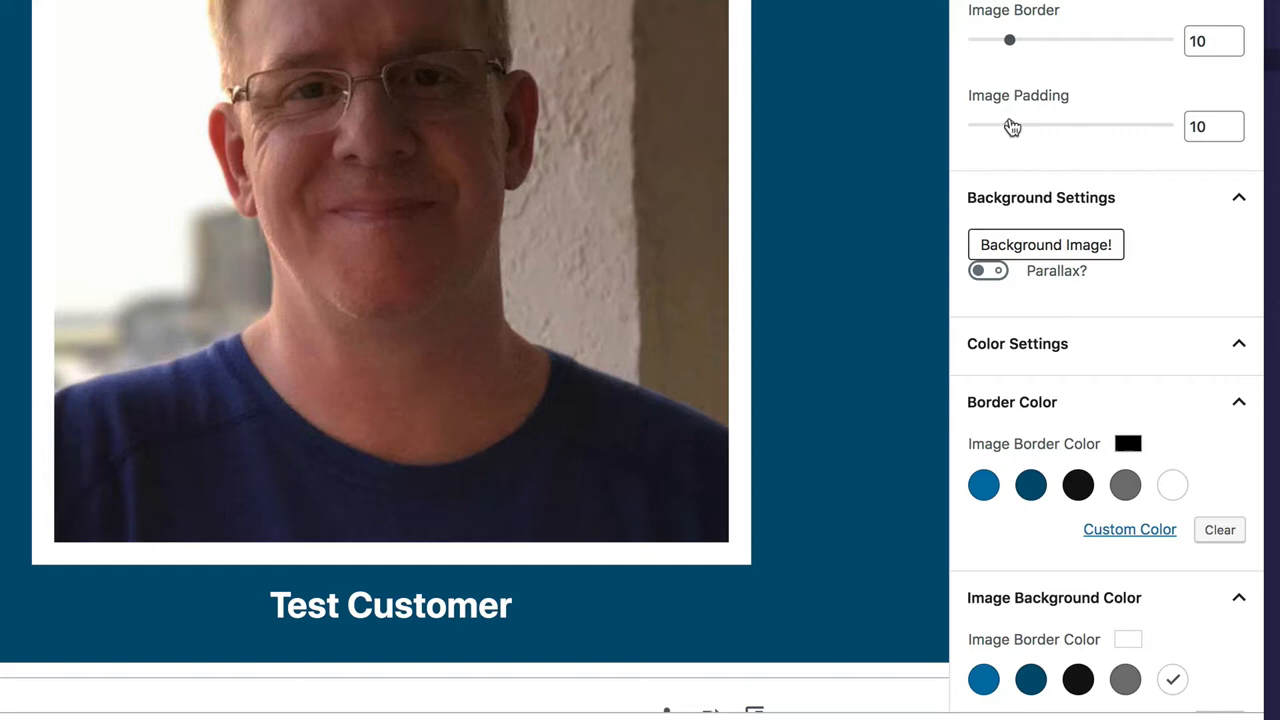
left_click_drag(1009, 124, 1025, 124)
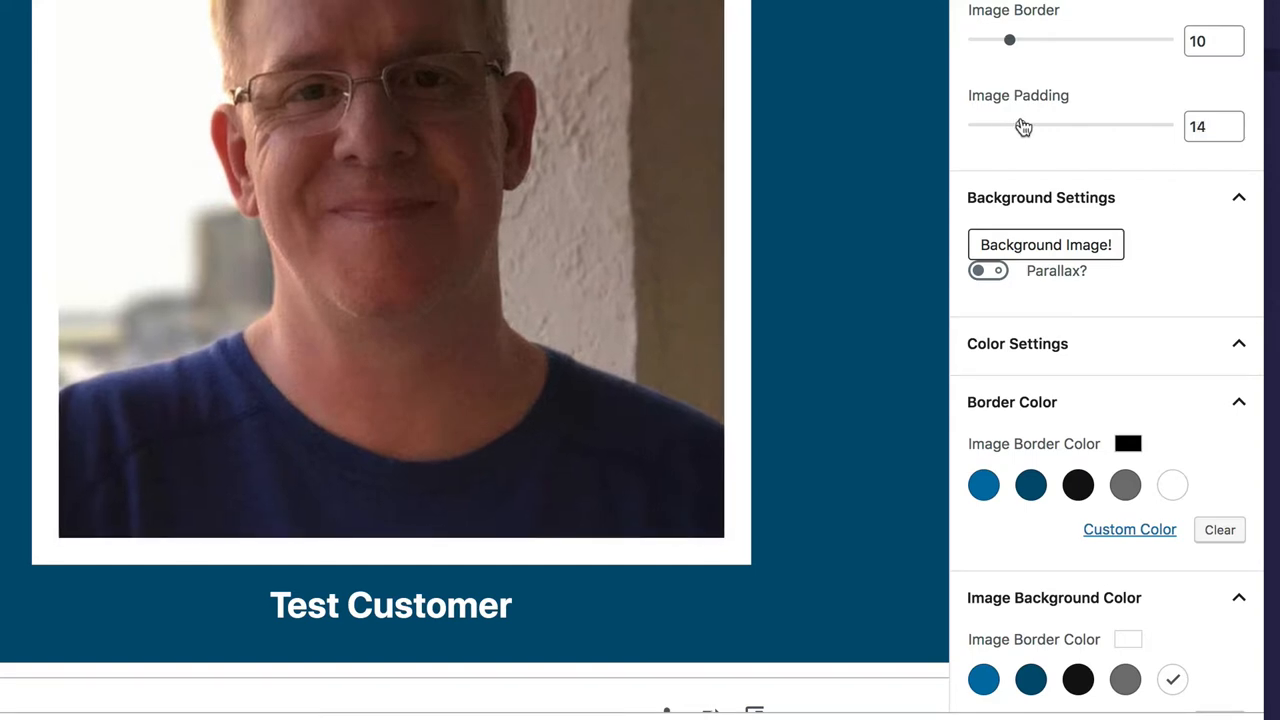
left_click_drag(1010, 124, 1045, 124)
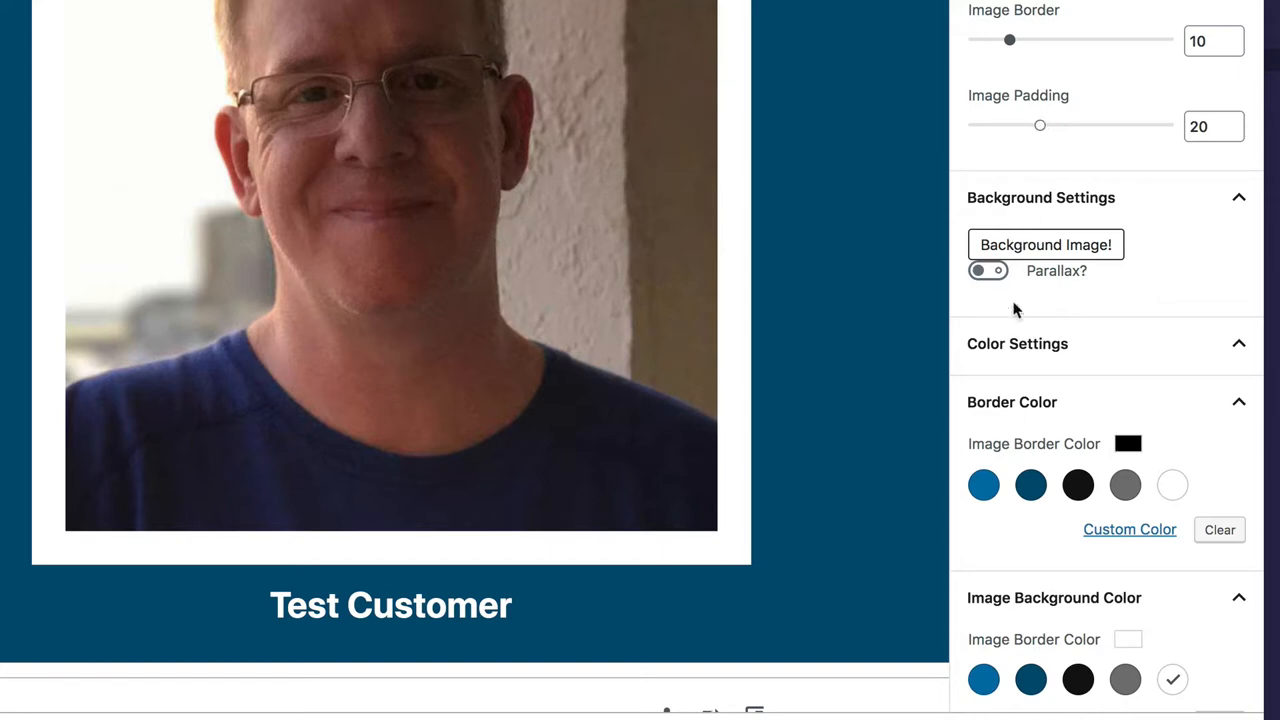
Try light blue, then set the image background colour inside the frame to dark blue.
scroll("down", 3)
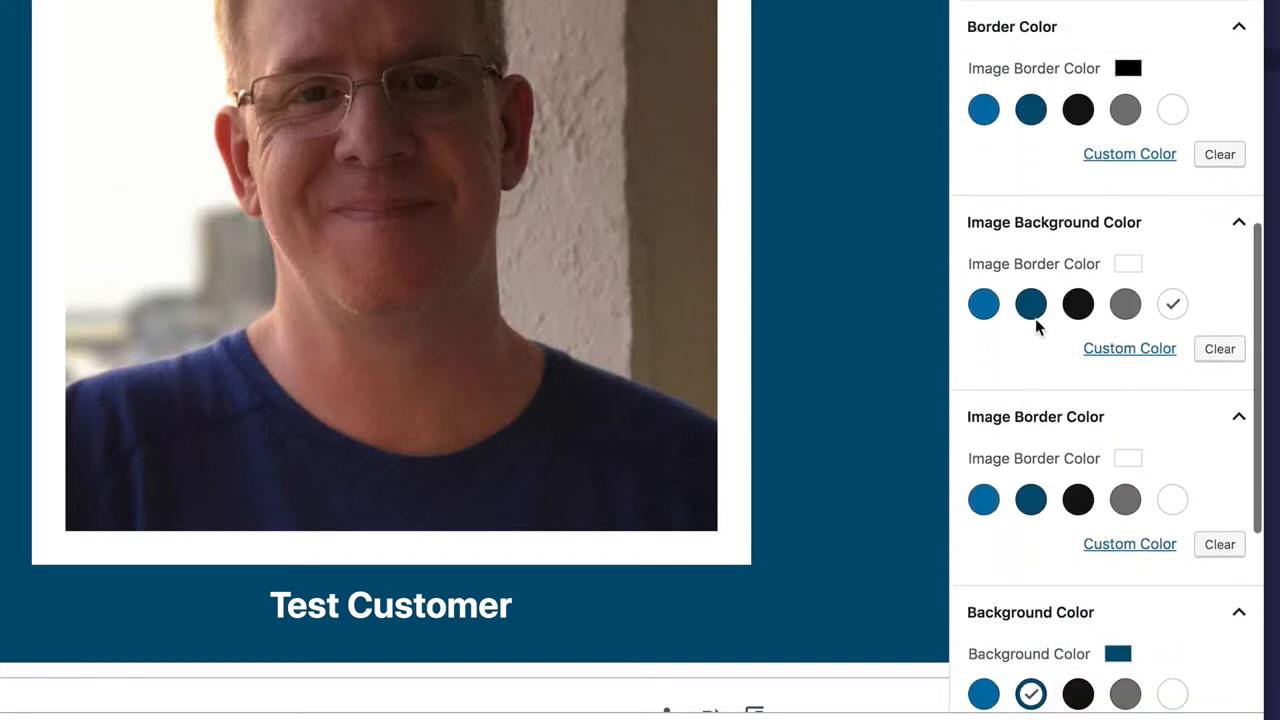
left_click(983, 303)
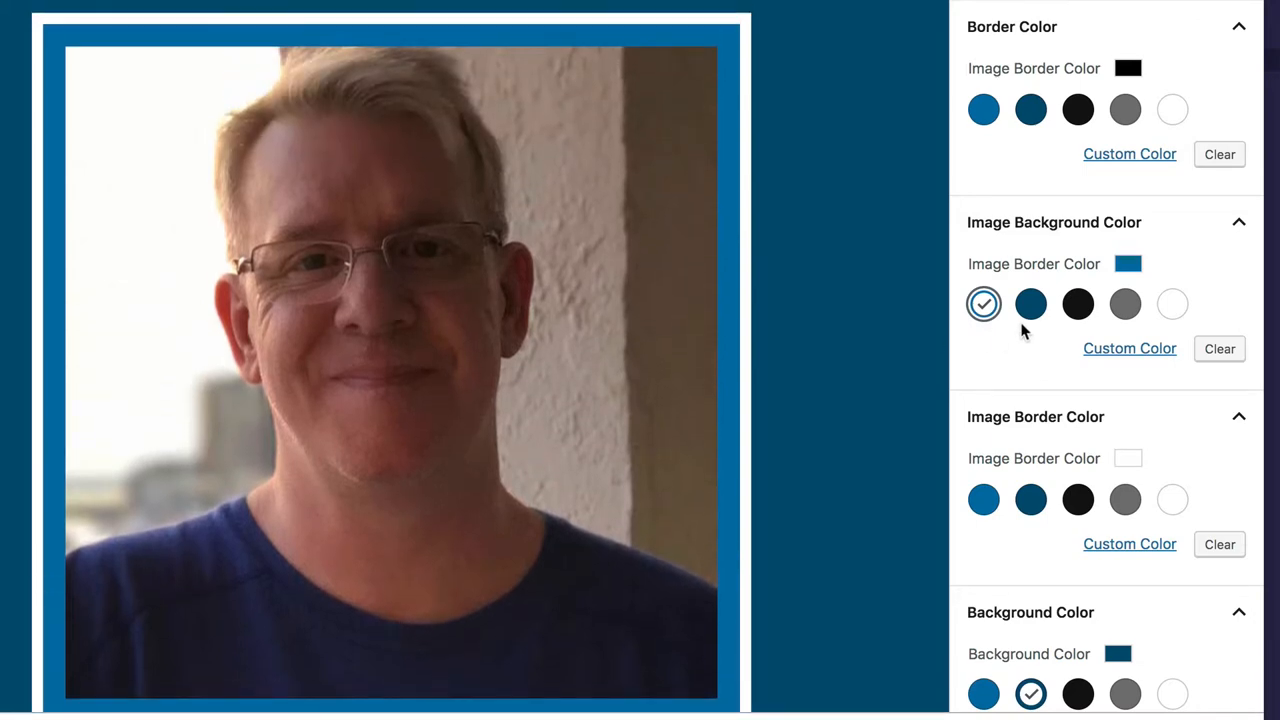
left_click(1030, 304)
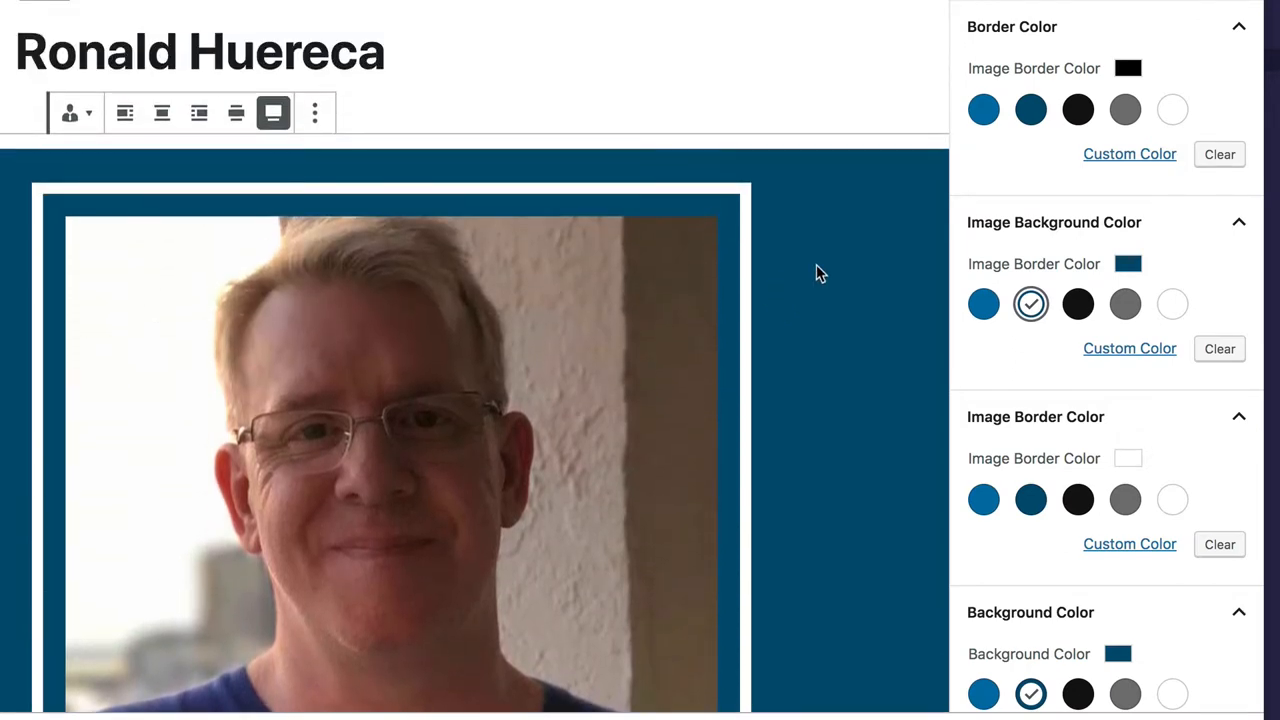
scroll("down", 3)
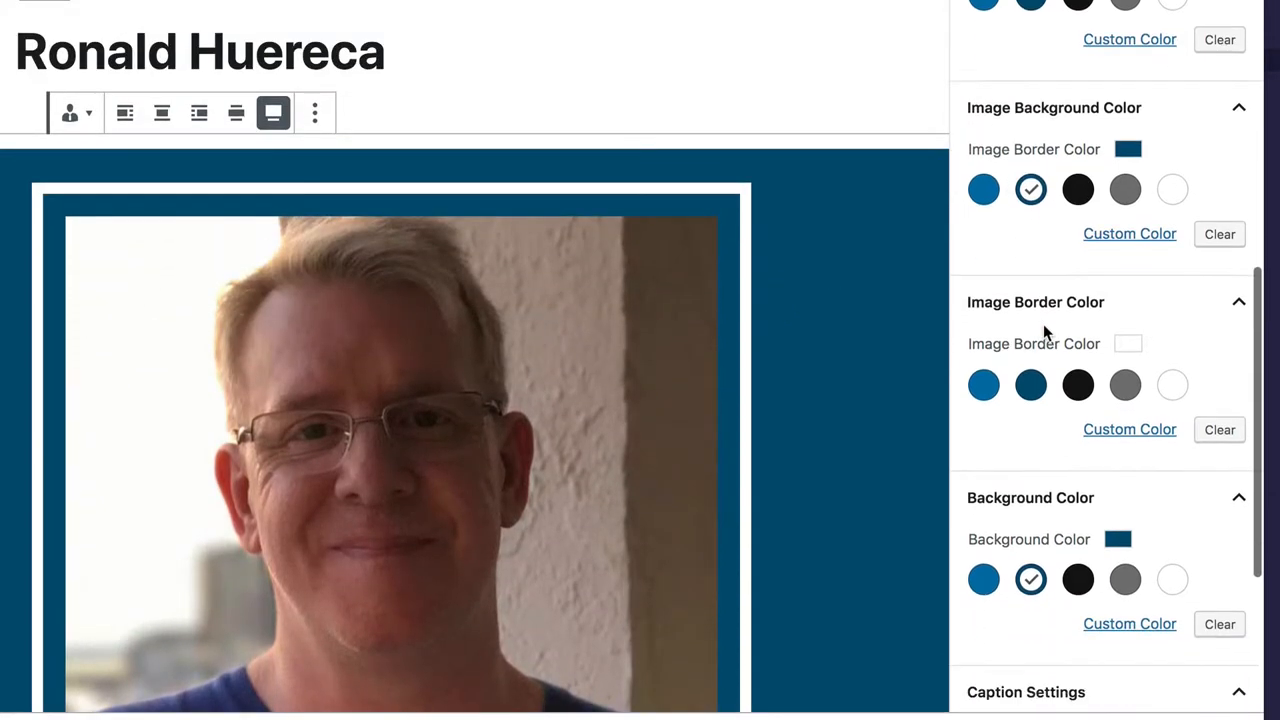
scroll("down", 3)
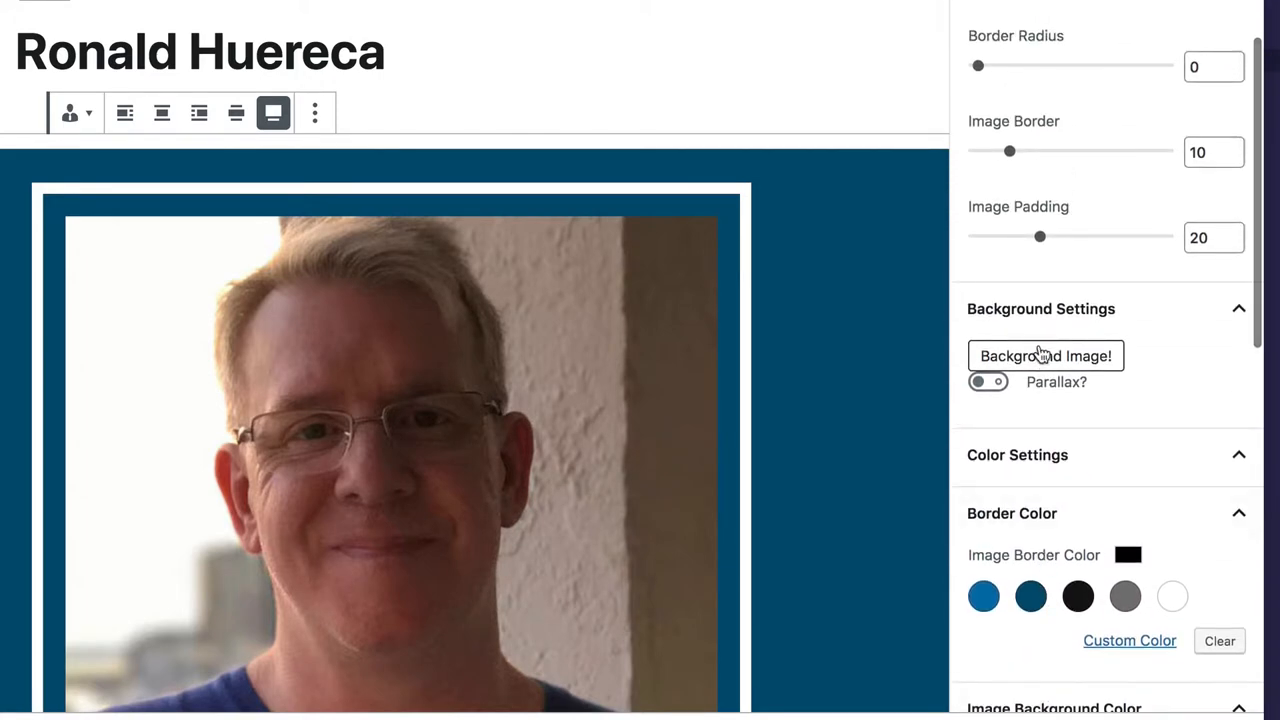
Select the green starburst screenshot from the media library as the block's background image.
left_click(1045, 355)
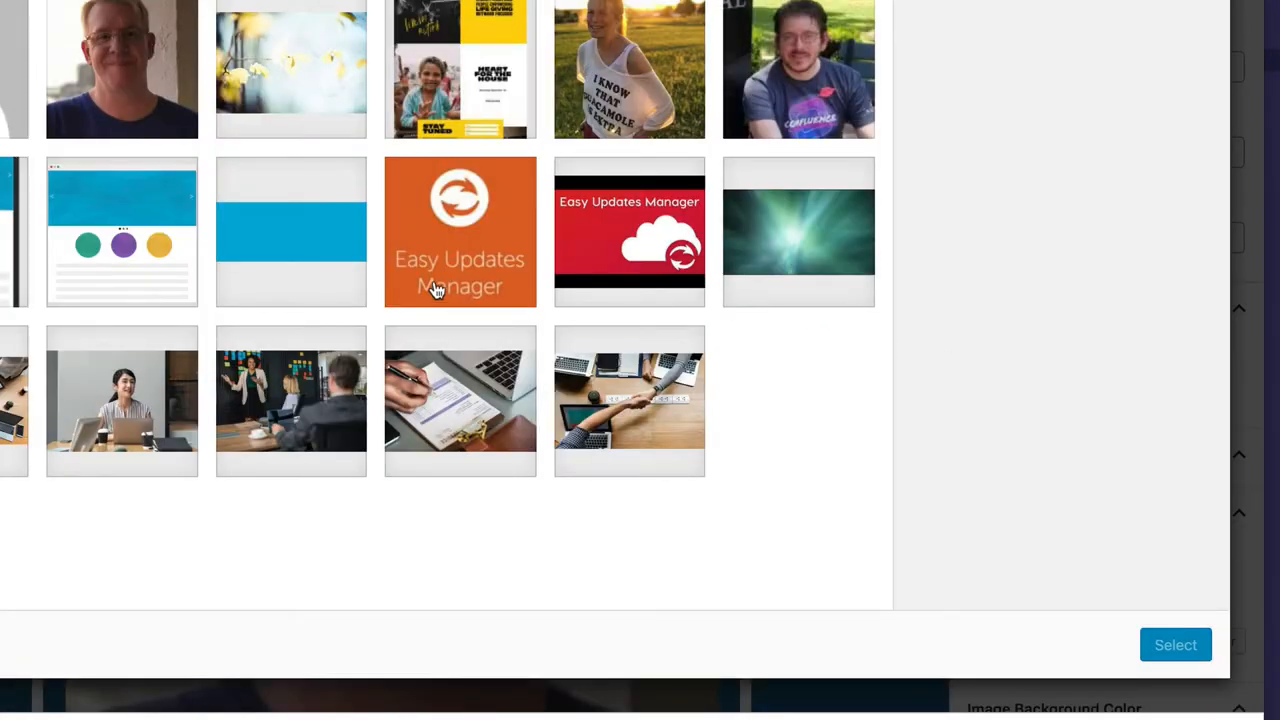
left_click(798, 231)
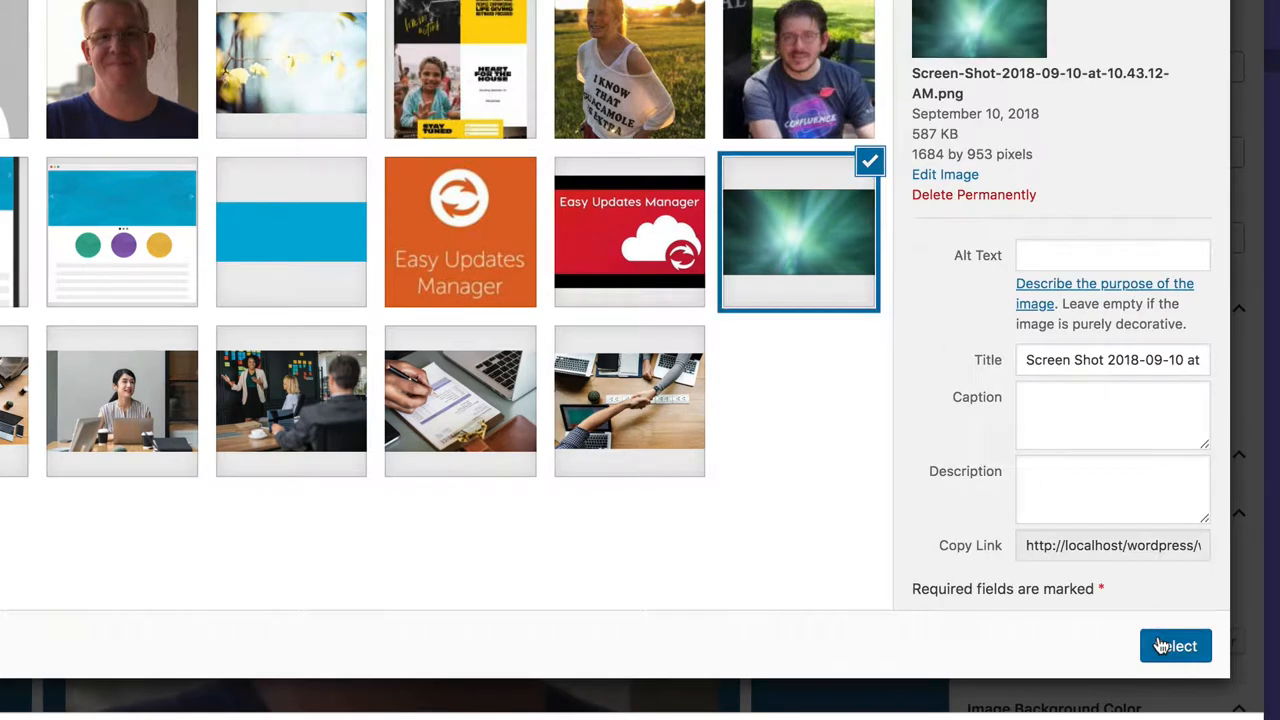
left_click(1175, 645)
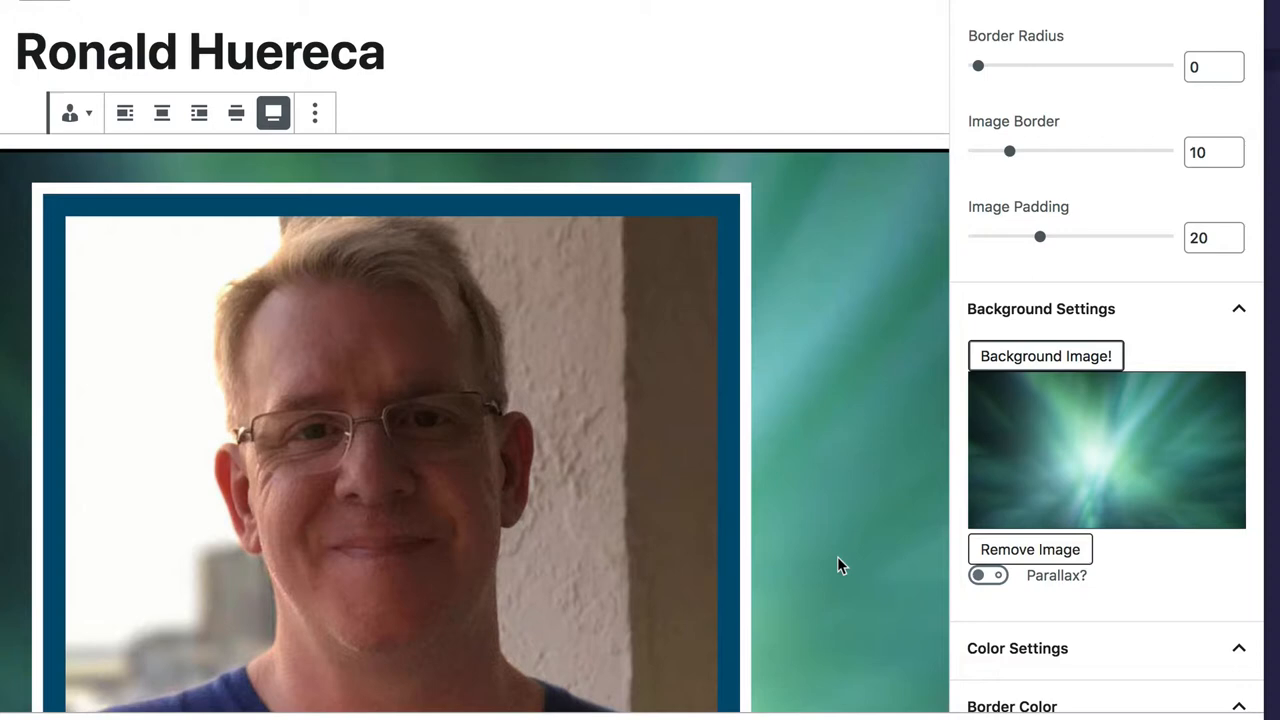
scroll("down", 3)
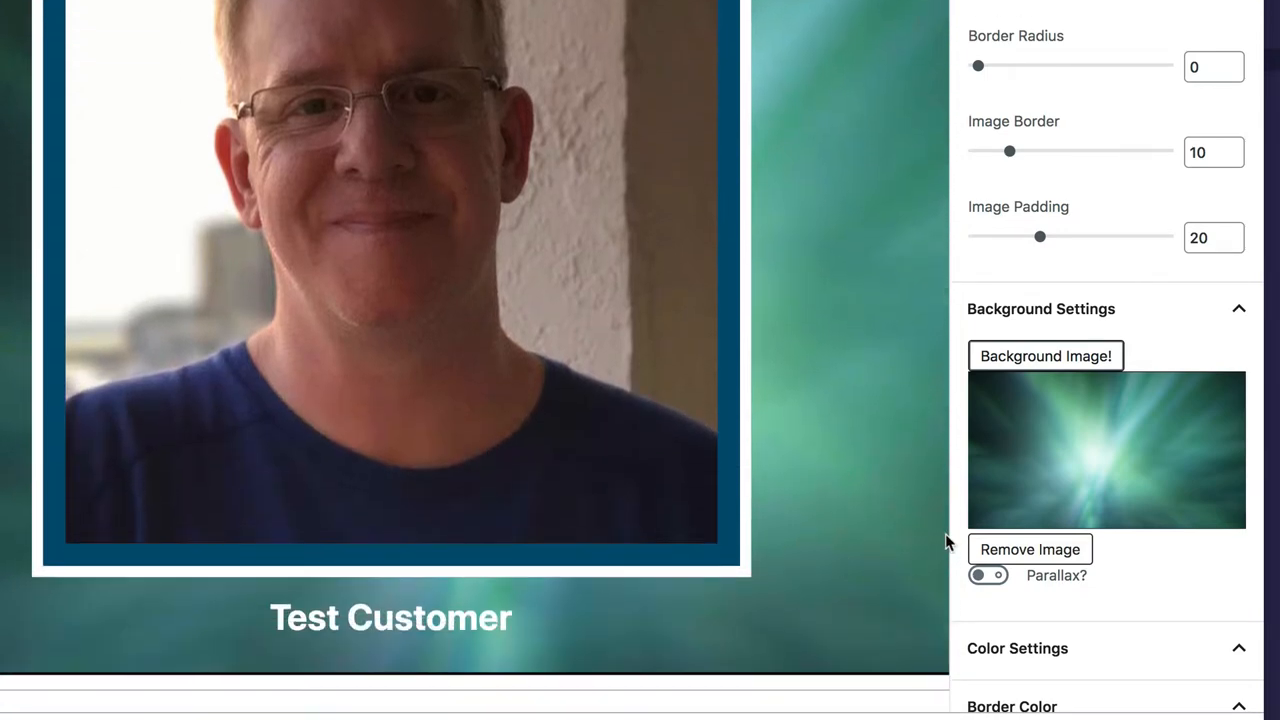
left_click(987, 575)
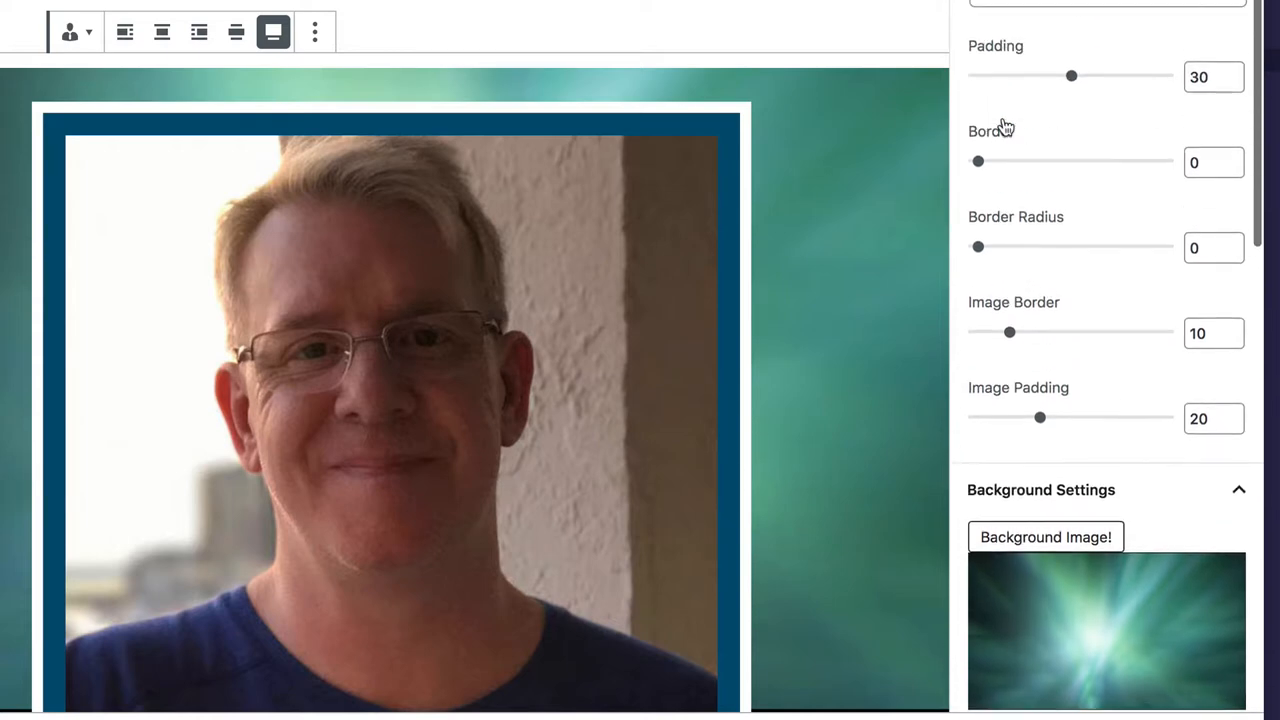
left_click_drag(978, 161, 1003, 174)
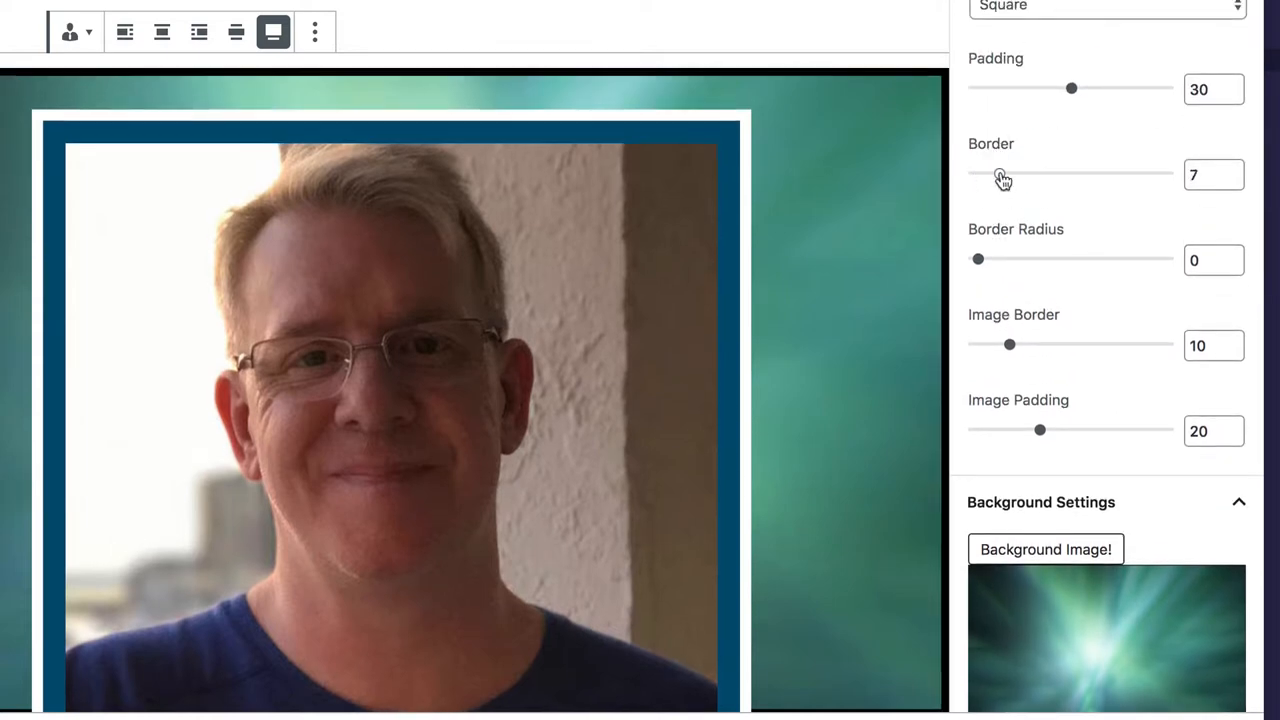
left_click_drag(1003, 174, 970, 174)
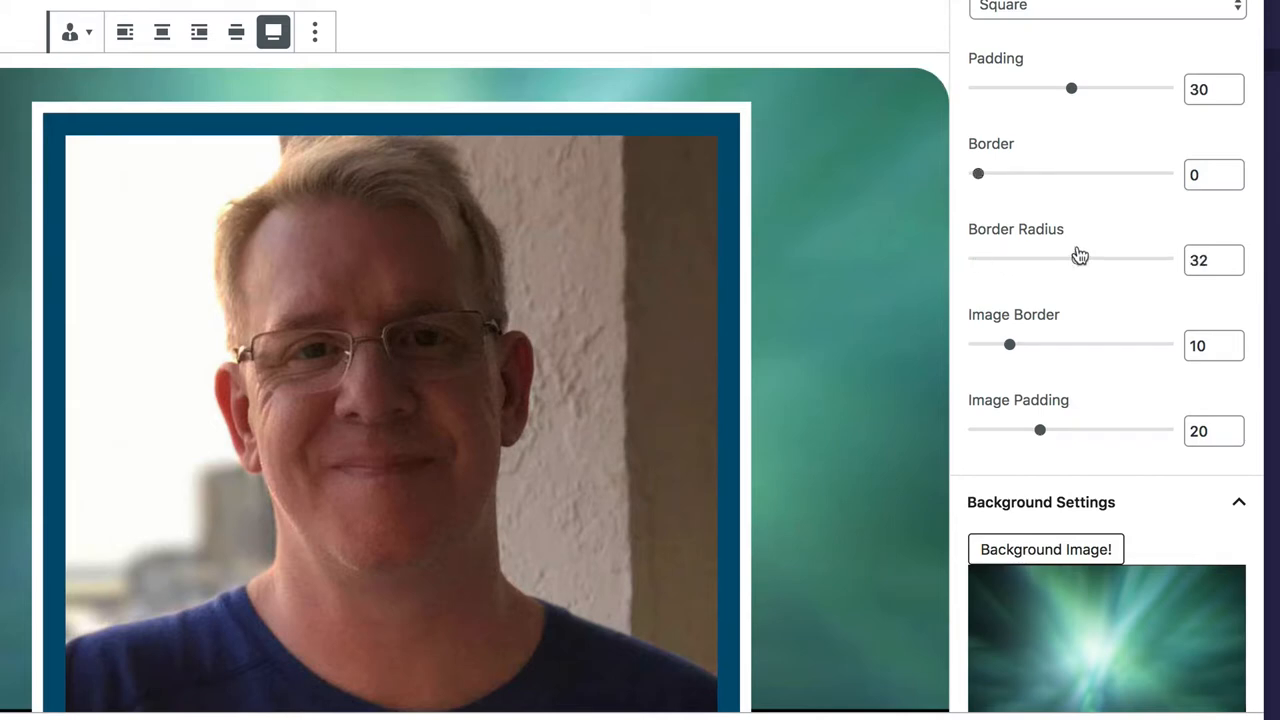
left_click_drag(1080, 259, 1062, 260)
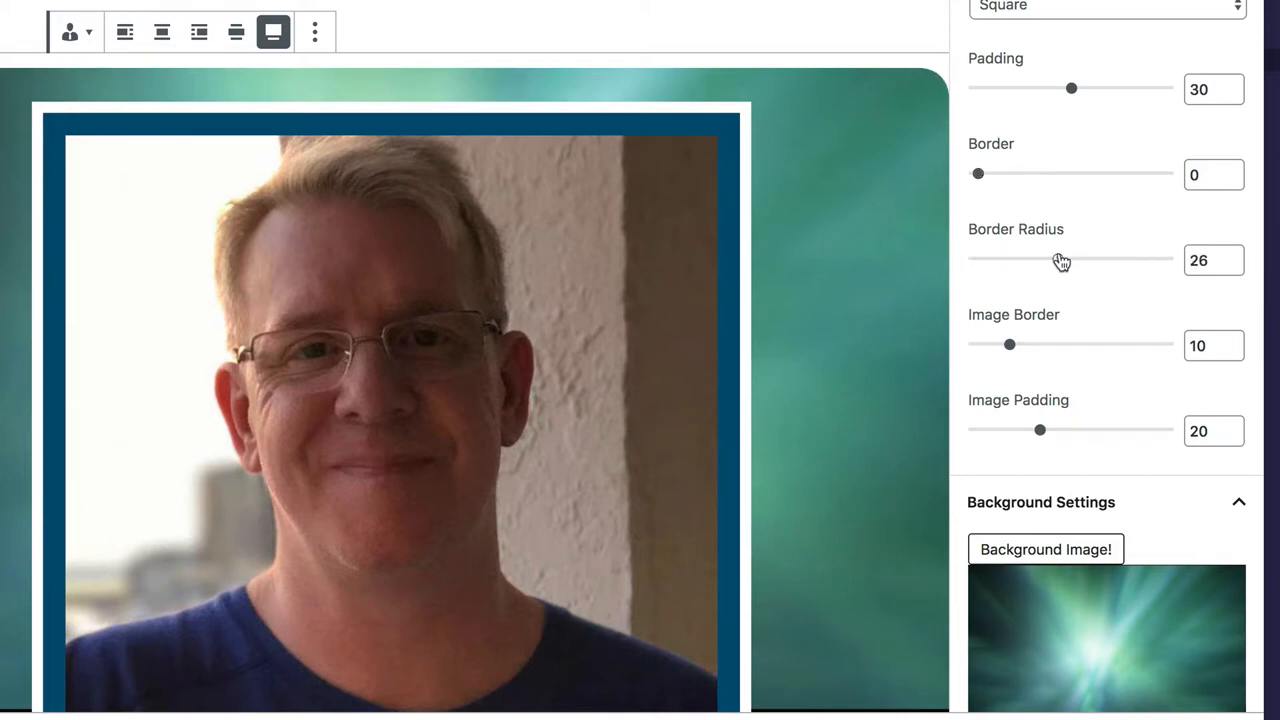
left_click_drag(1040, 259, 977, 259)
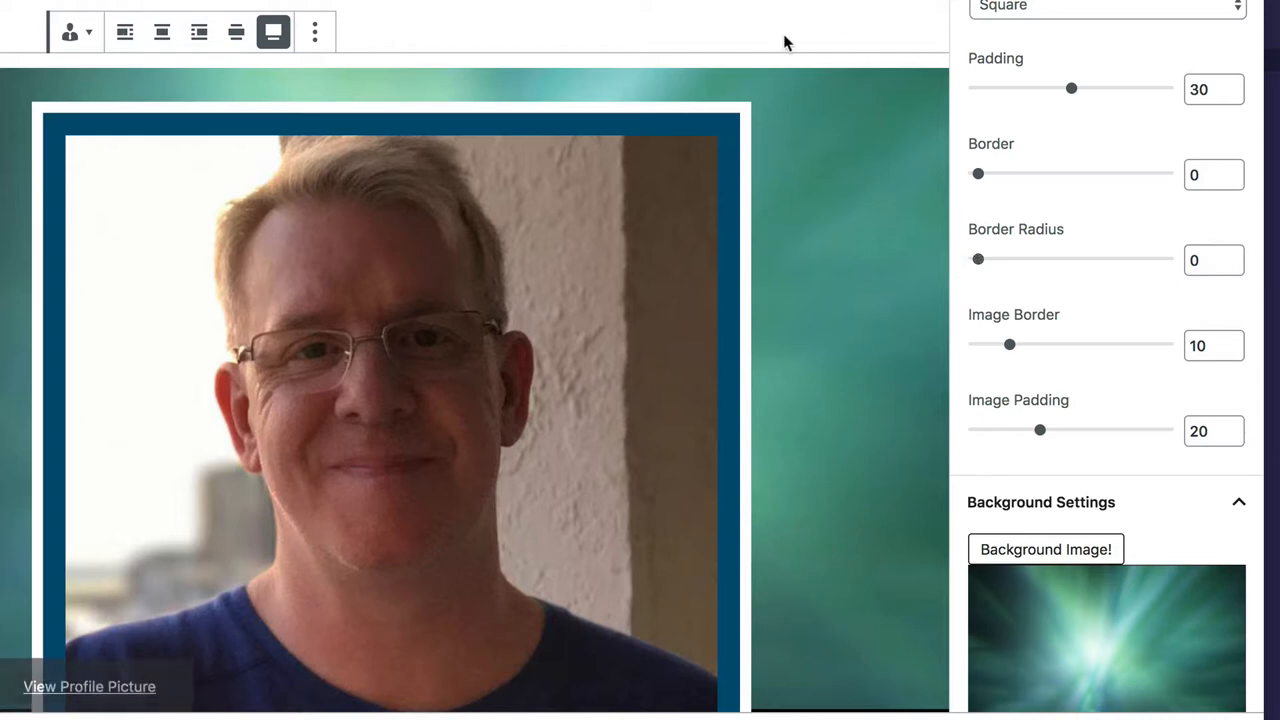
scroll("down", 3)
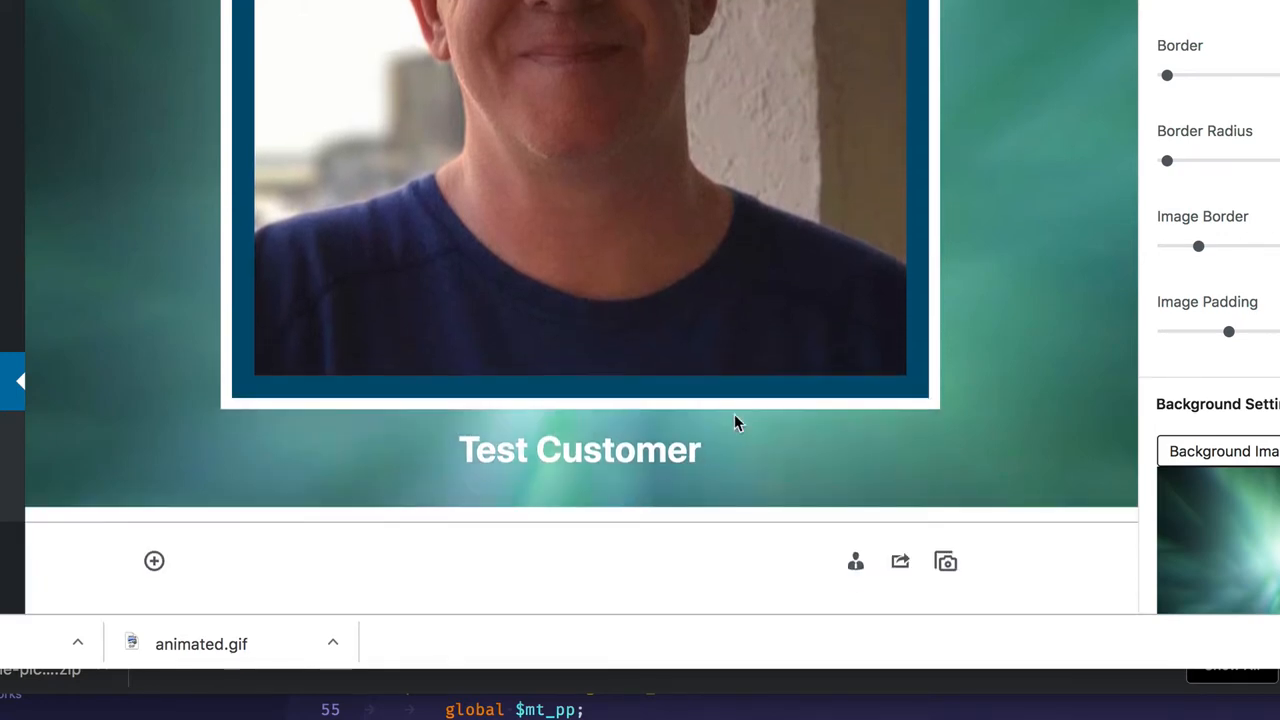
mouse_move(154, 560)
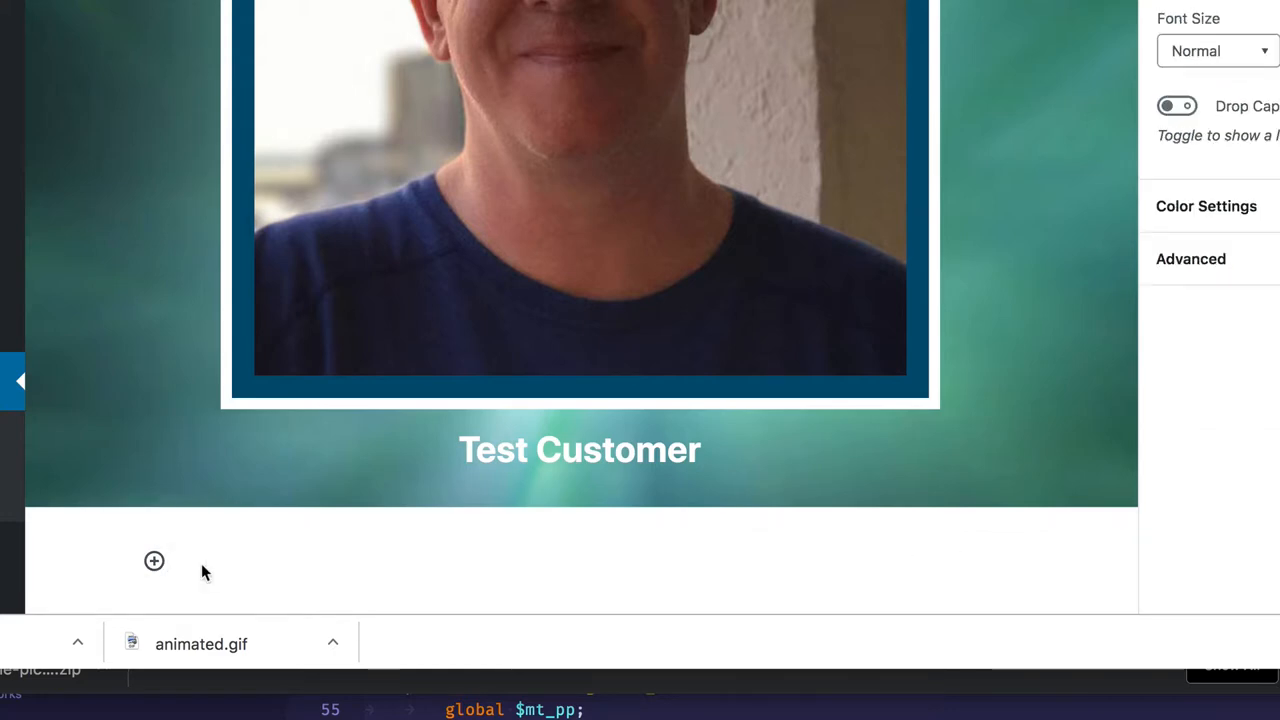
Insert a User Profile Biography block via /bio and edit its heading to include 'Ronald'.
type("/bio")
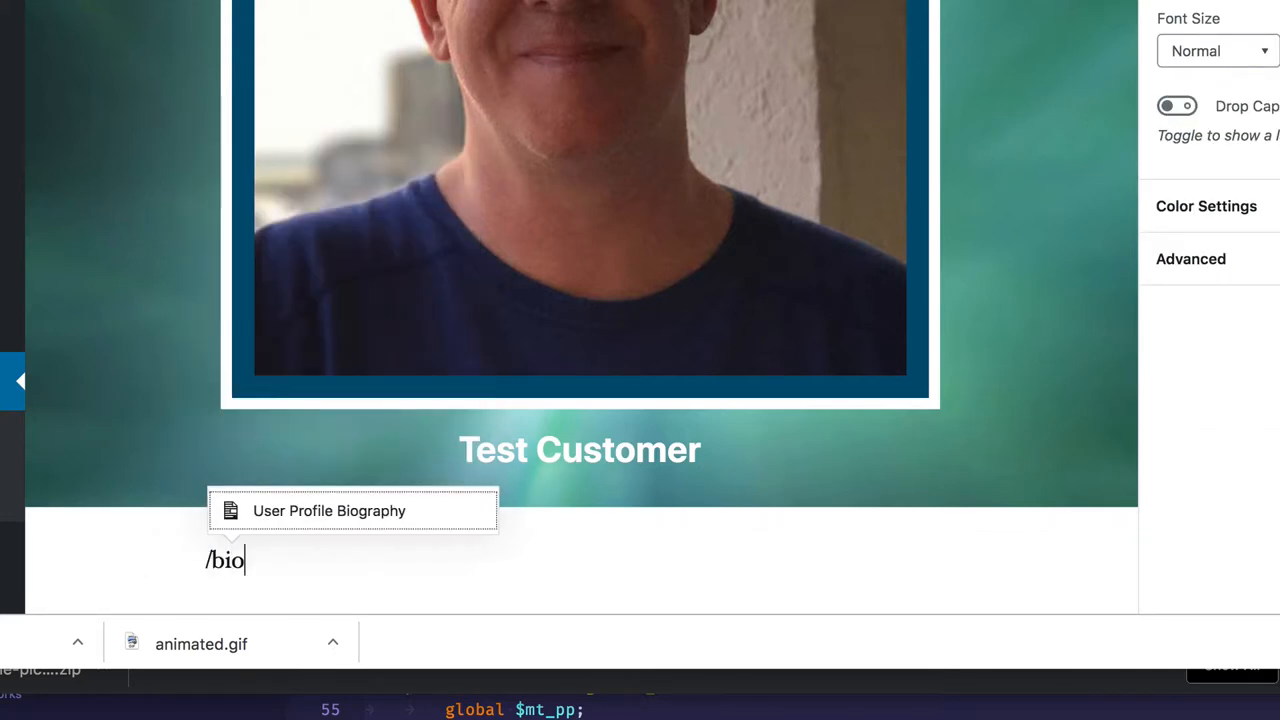
left_click(329, 510)
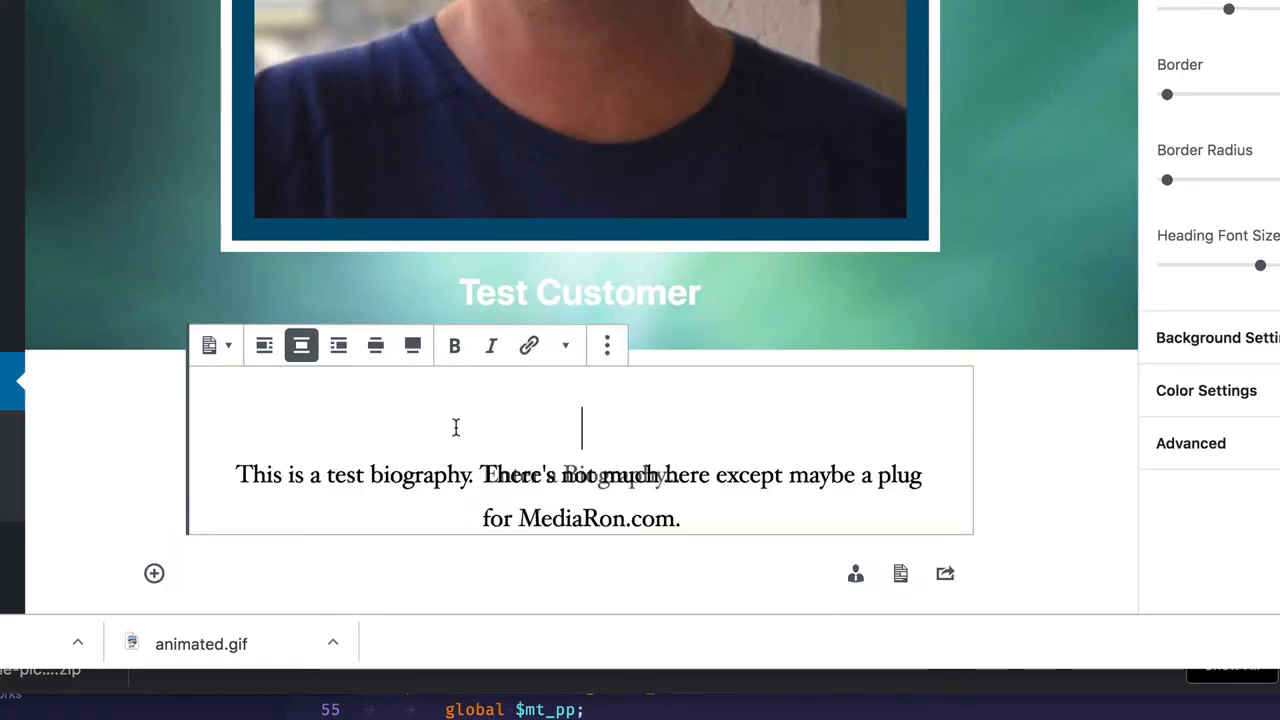
type("Ronald Huereca's Biograph")
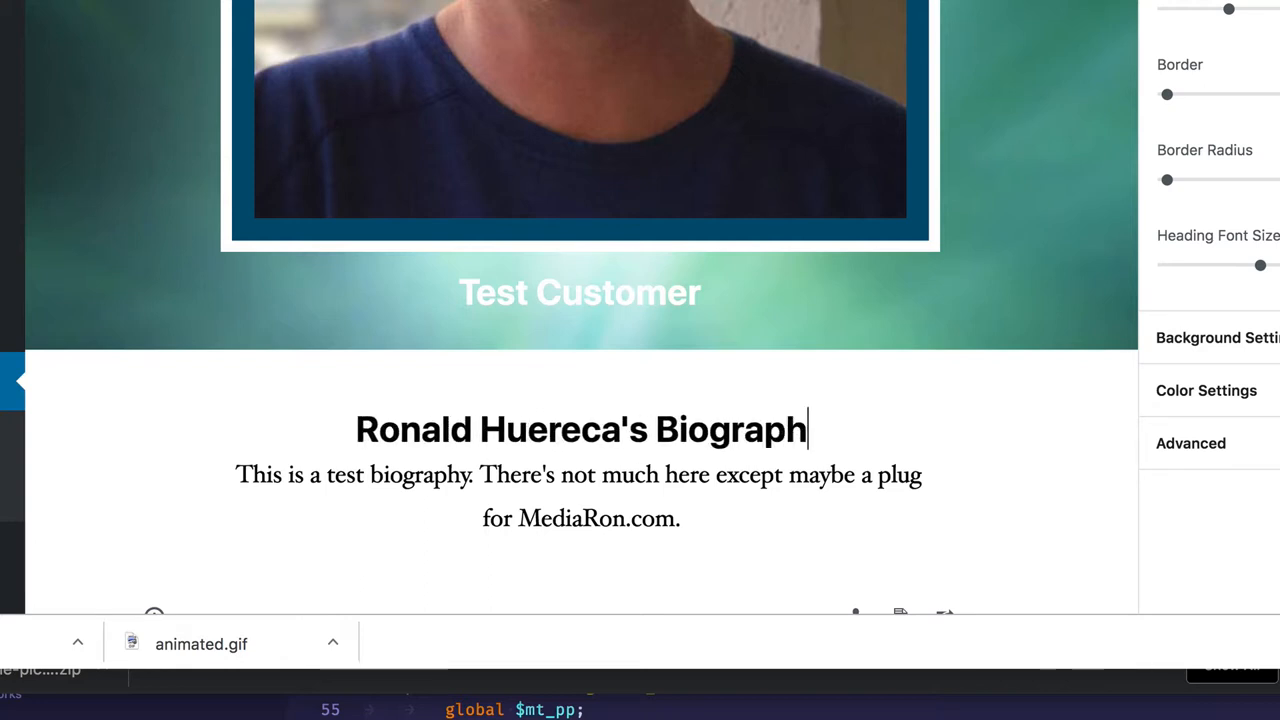
left_click(417, 429)
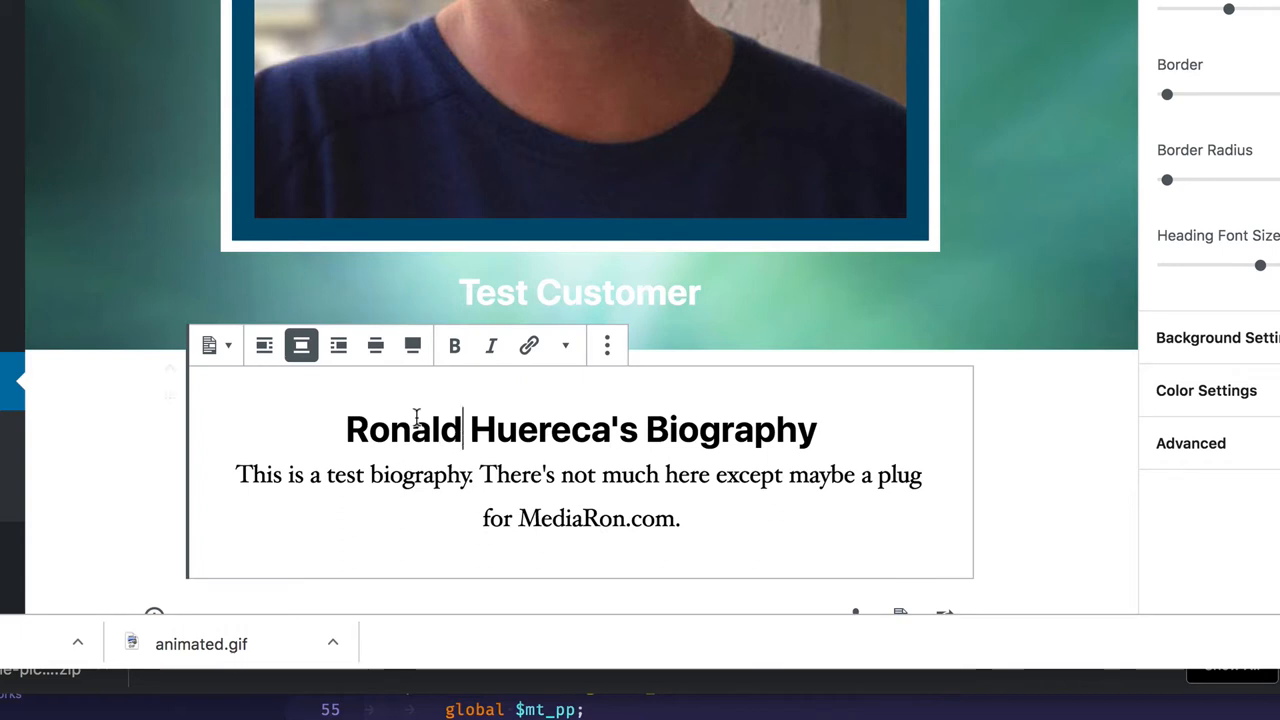
mouse_move(264, 345)
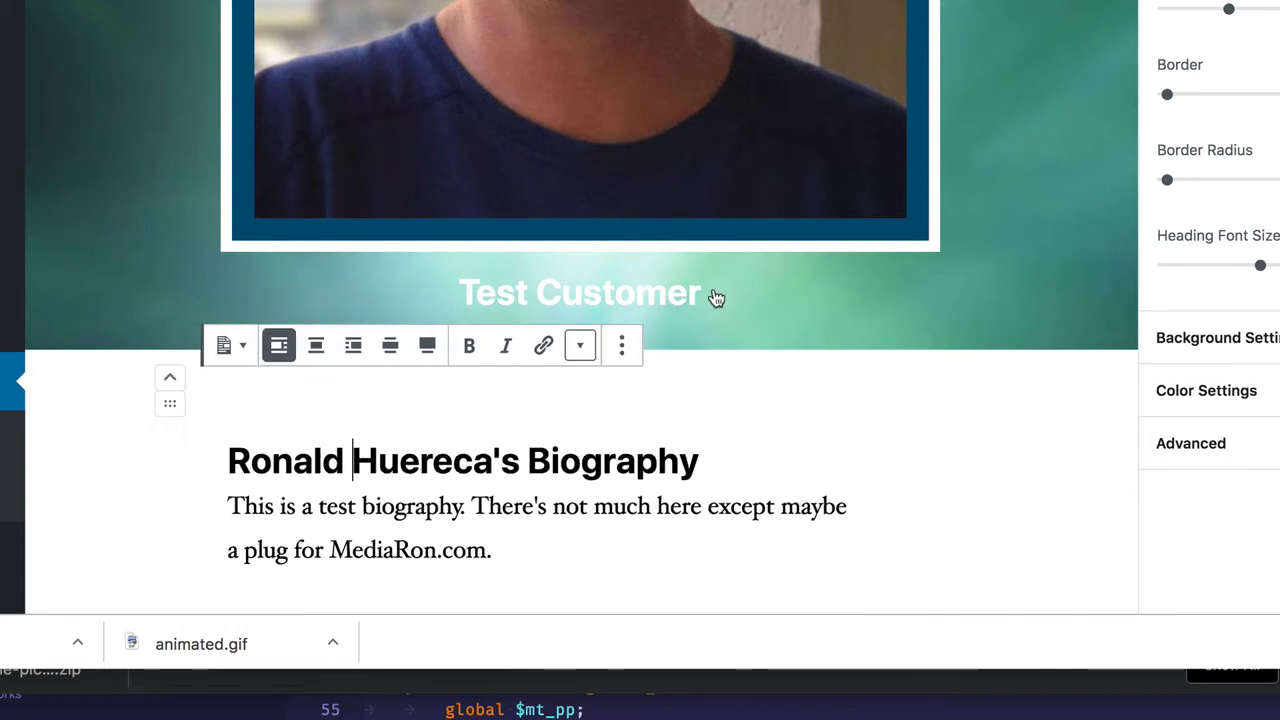
Pick the dark blue Background Color swatch and align the heading and text center.
left_click(1218, 337)
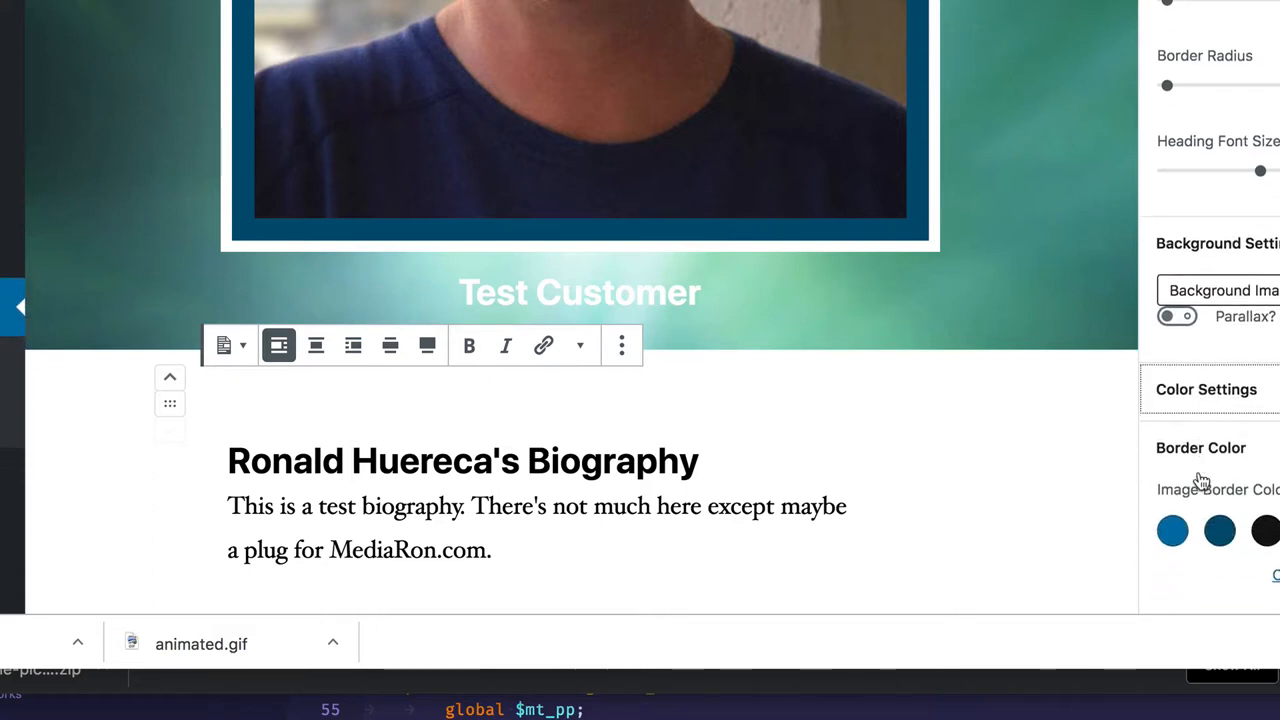
left_click(1219, 471)
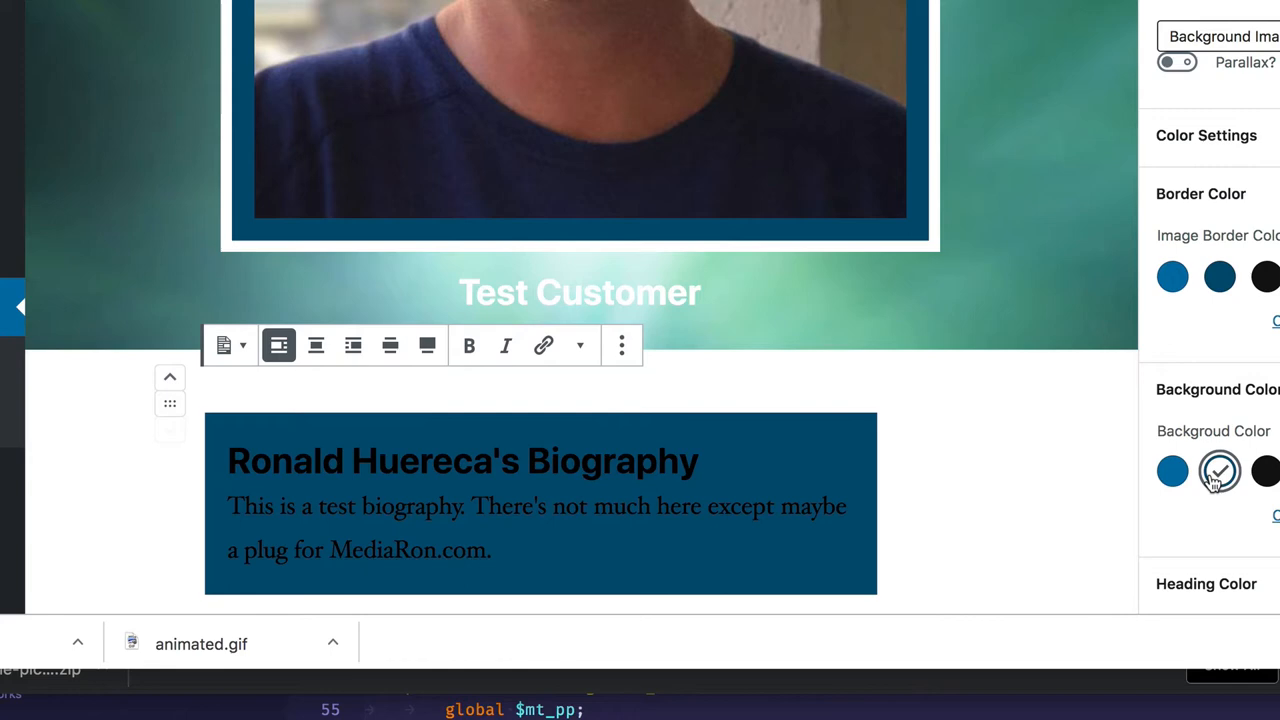
mouse_move(1100, 463)
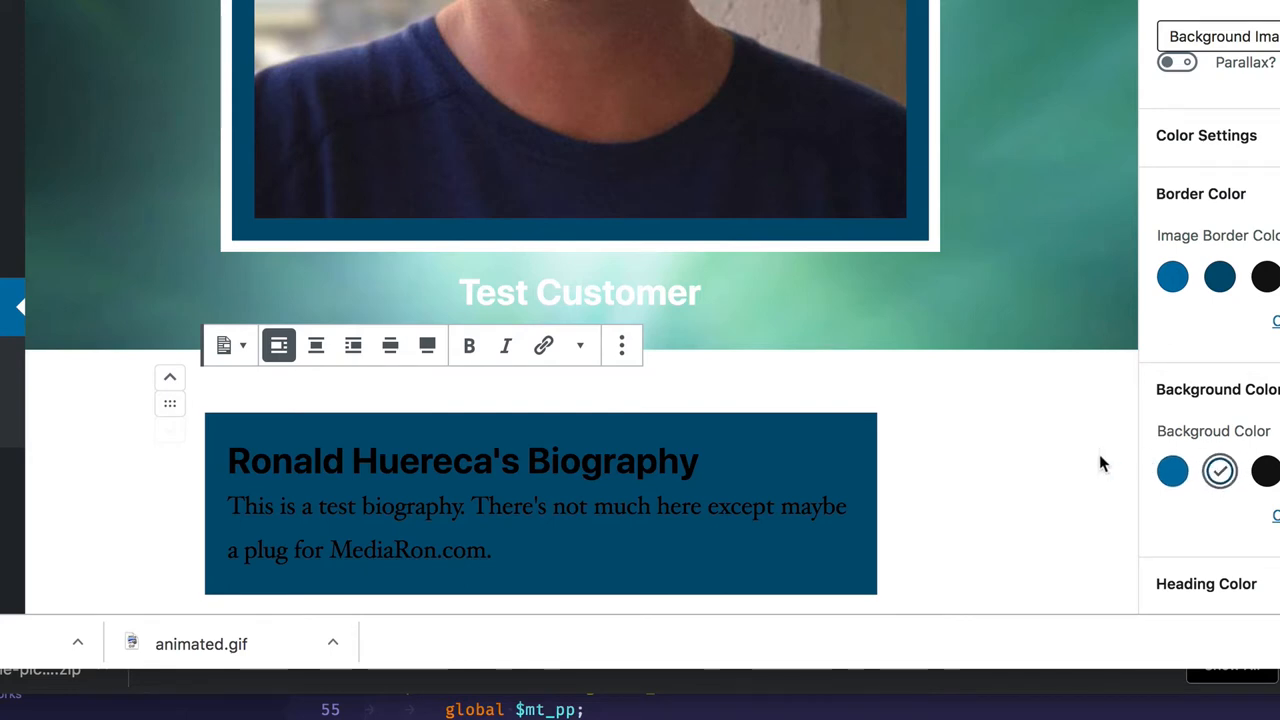
mouse_move(316, 345)
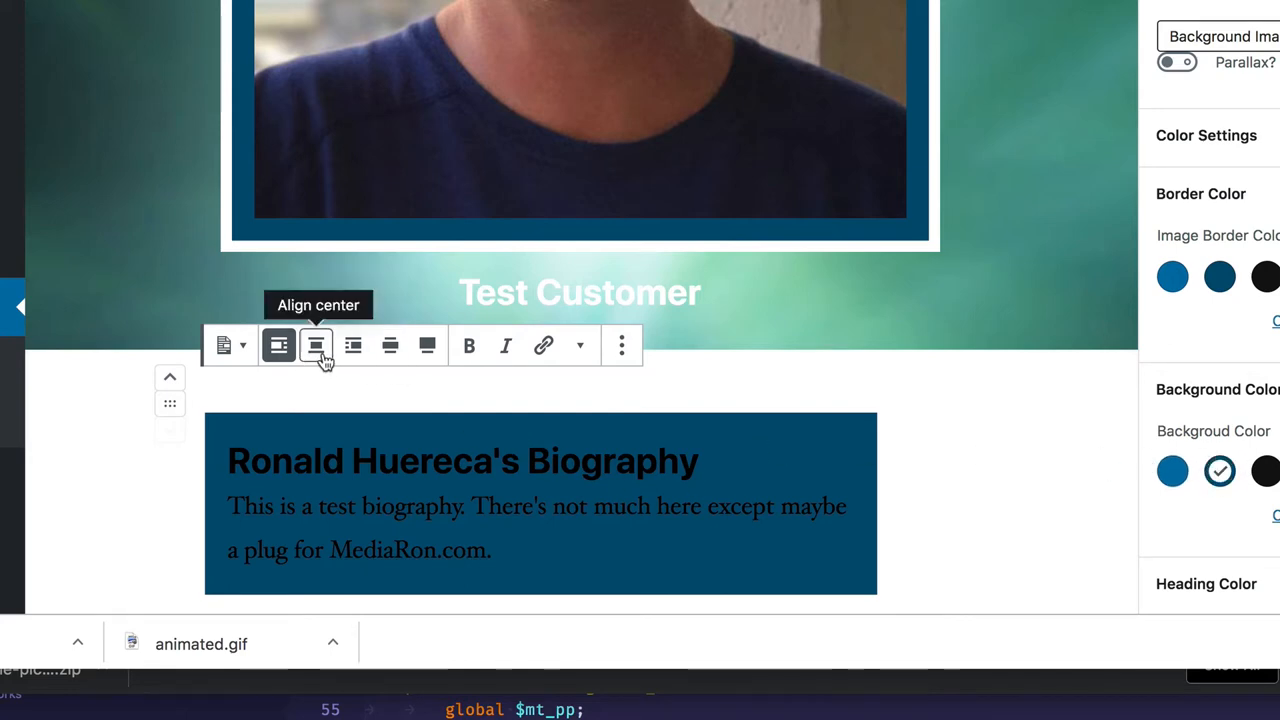
left_click(316, 345)
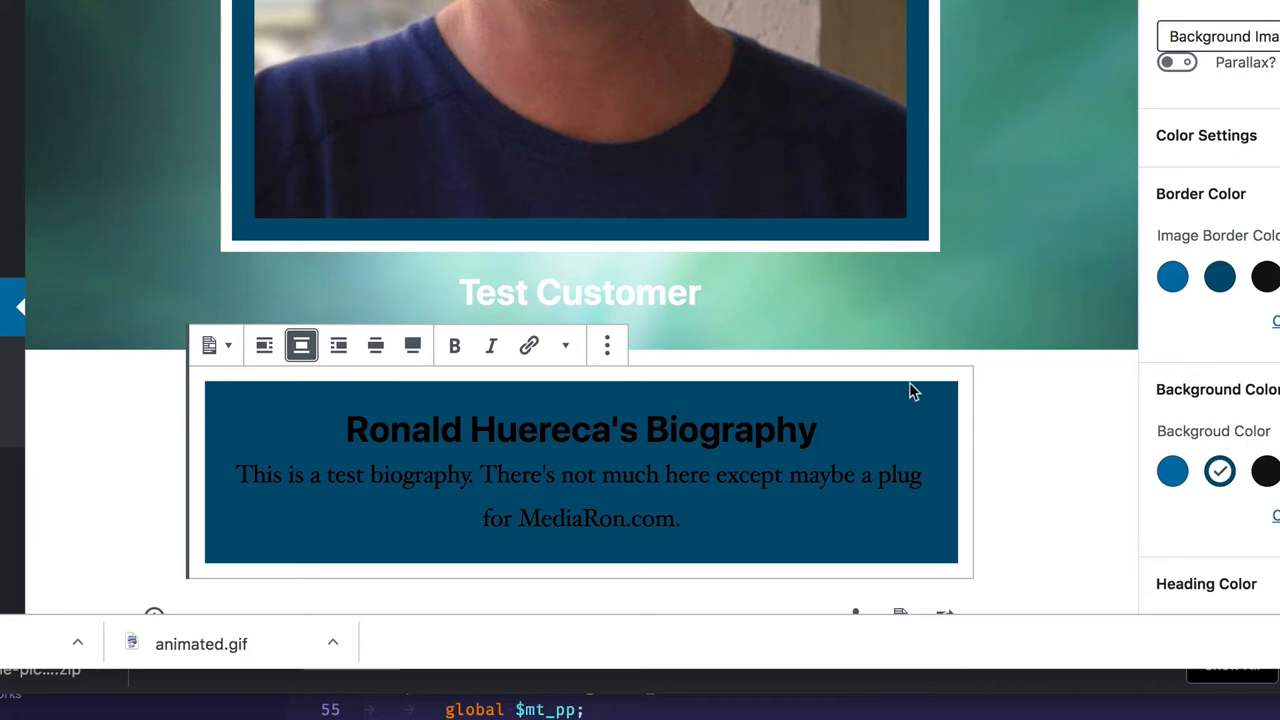
scroll("down", 3)
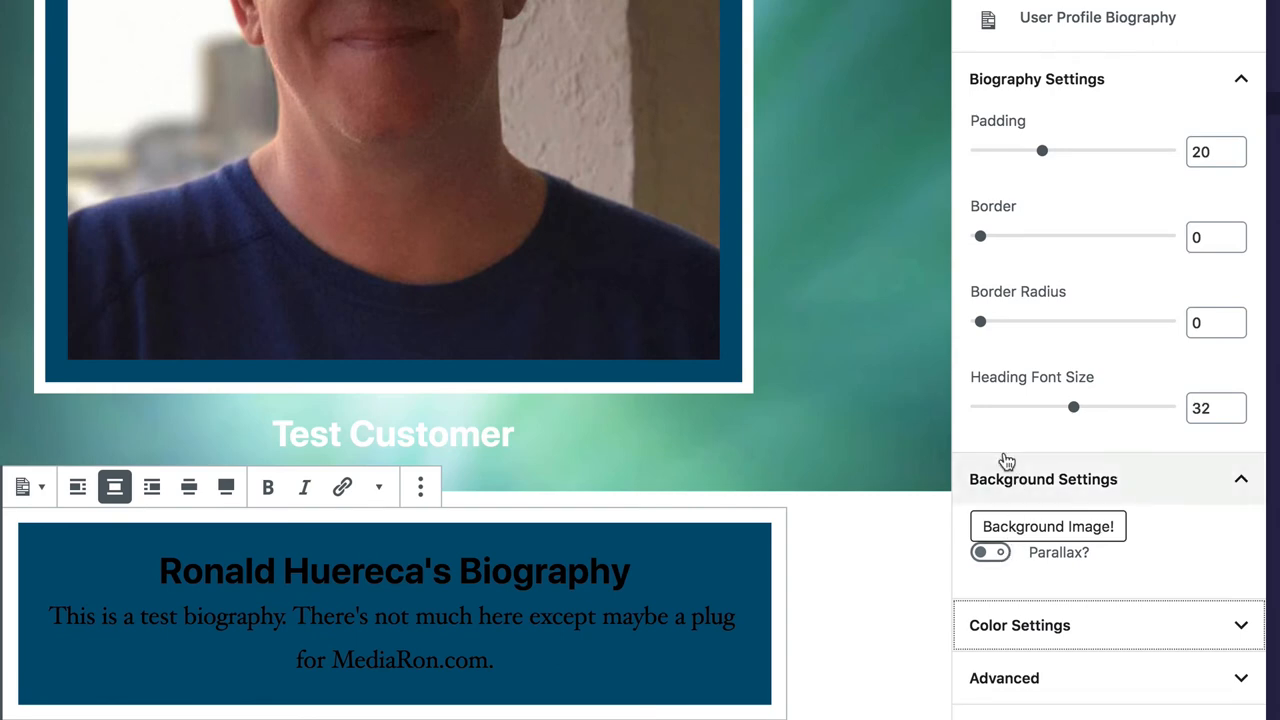
Set both the Biography Text Color and Heading Color to white in Color Settings.
left_click(1019, 625)
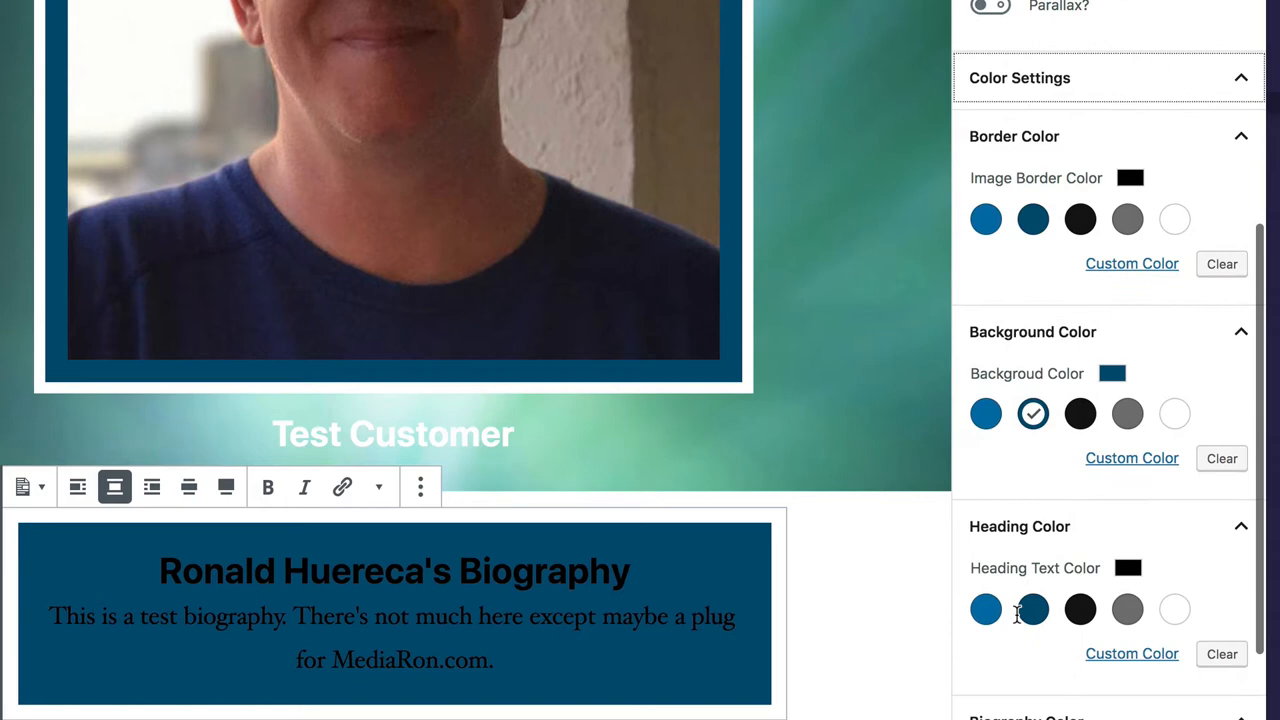
scroll("down", 3)
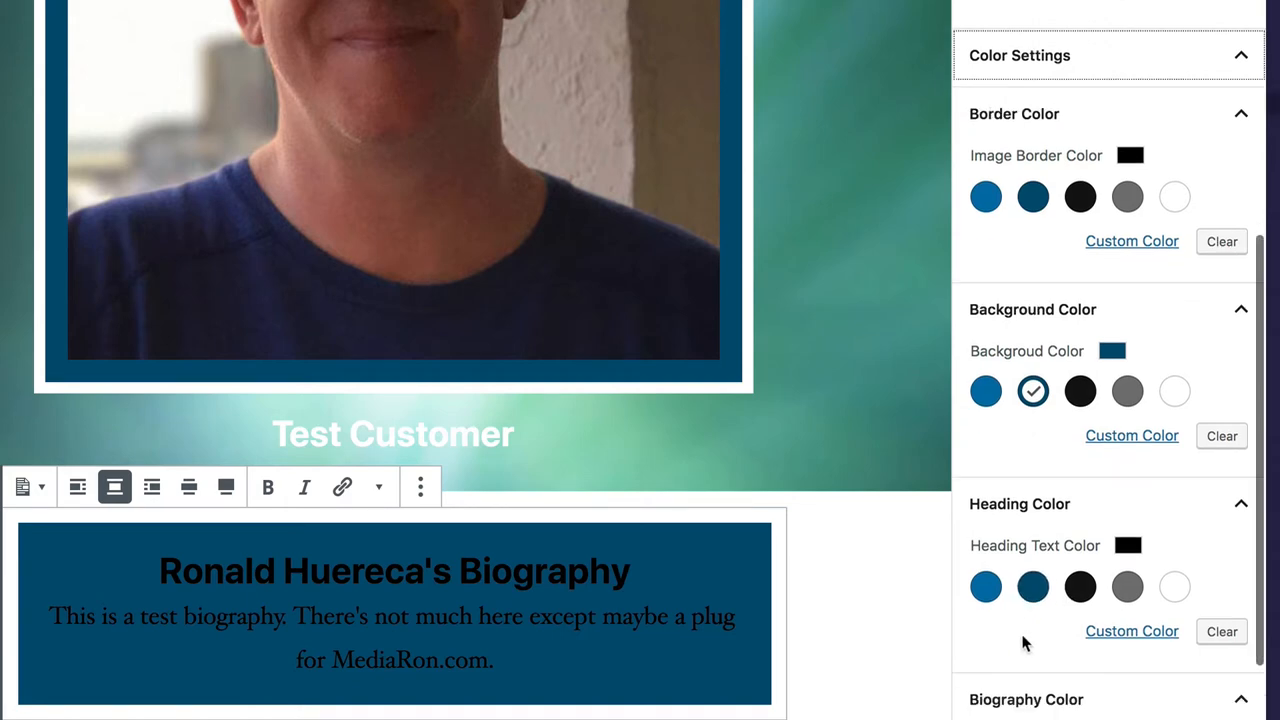
scroll("down", 3)
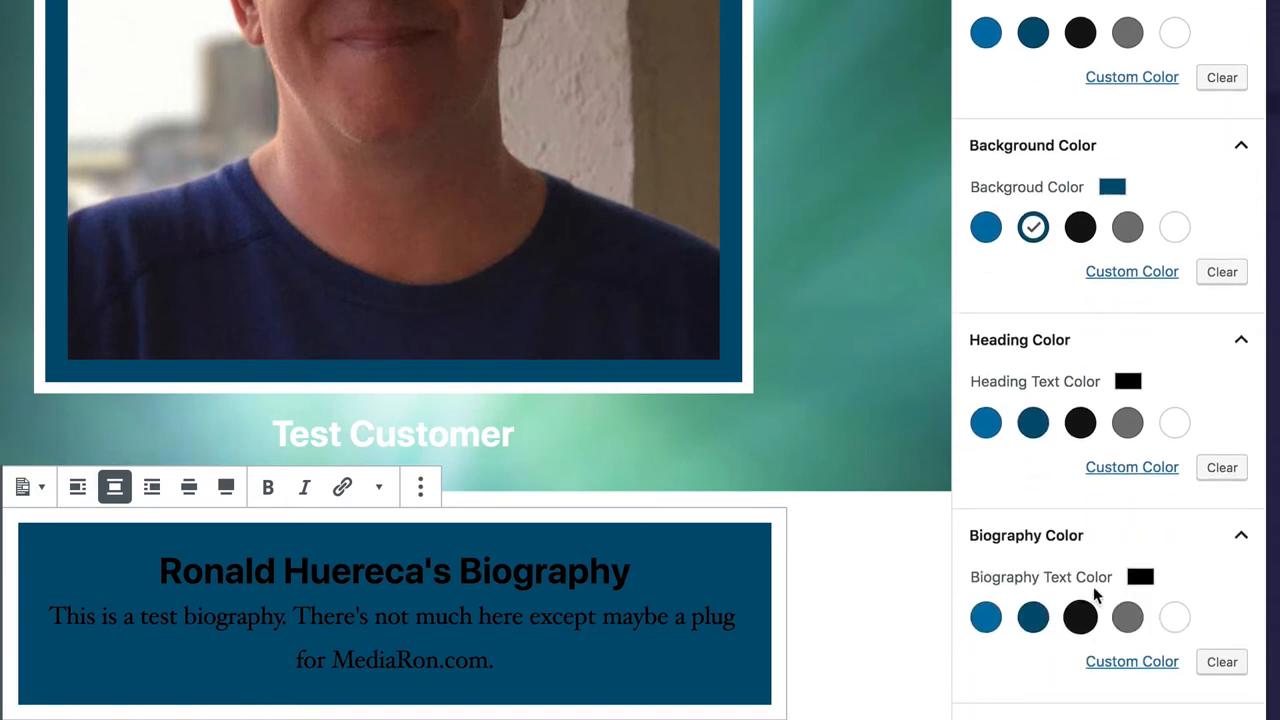
left_click(1175, 617)
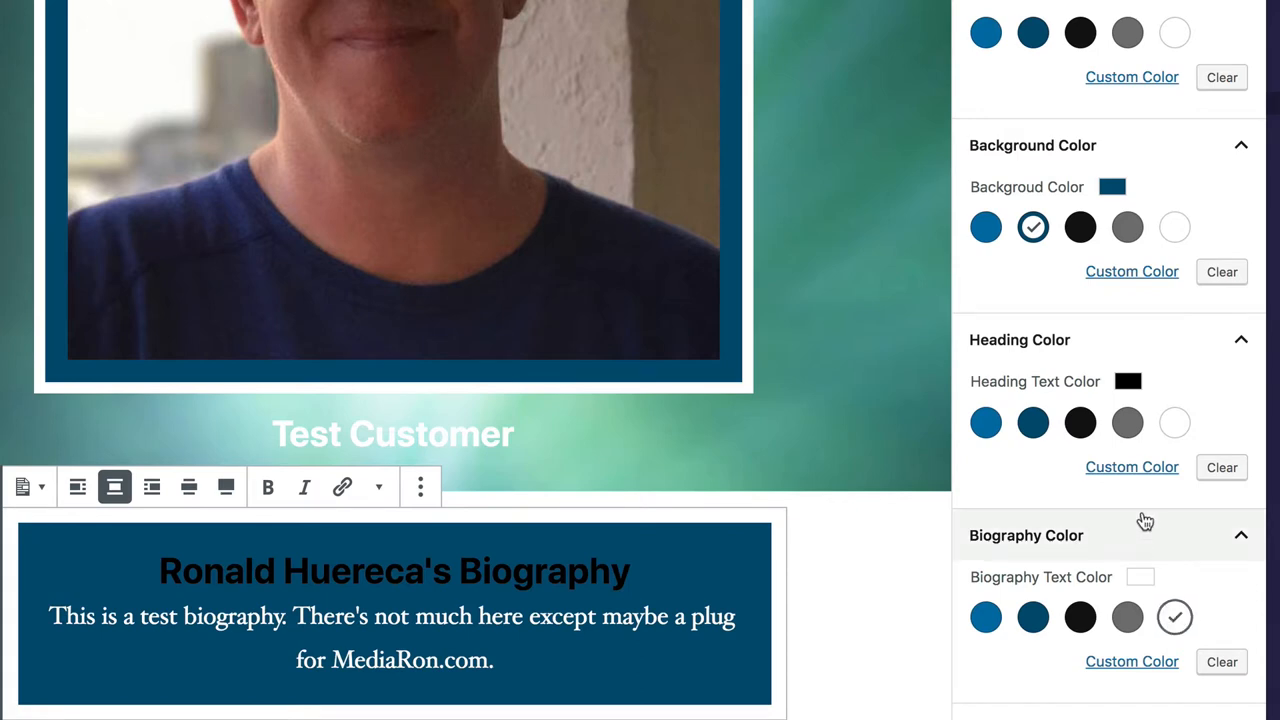
left_click(1174, 422)
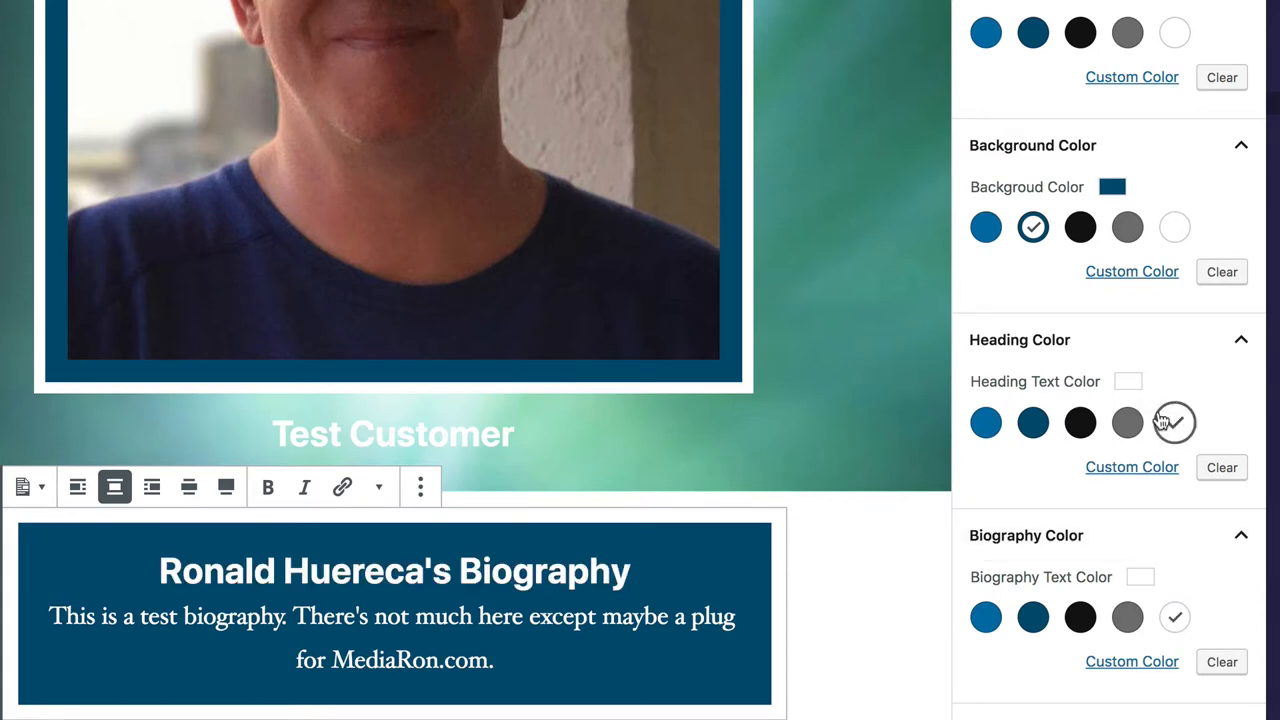
mouse_move(226, 487)
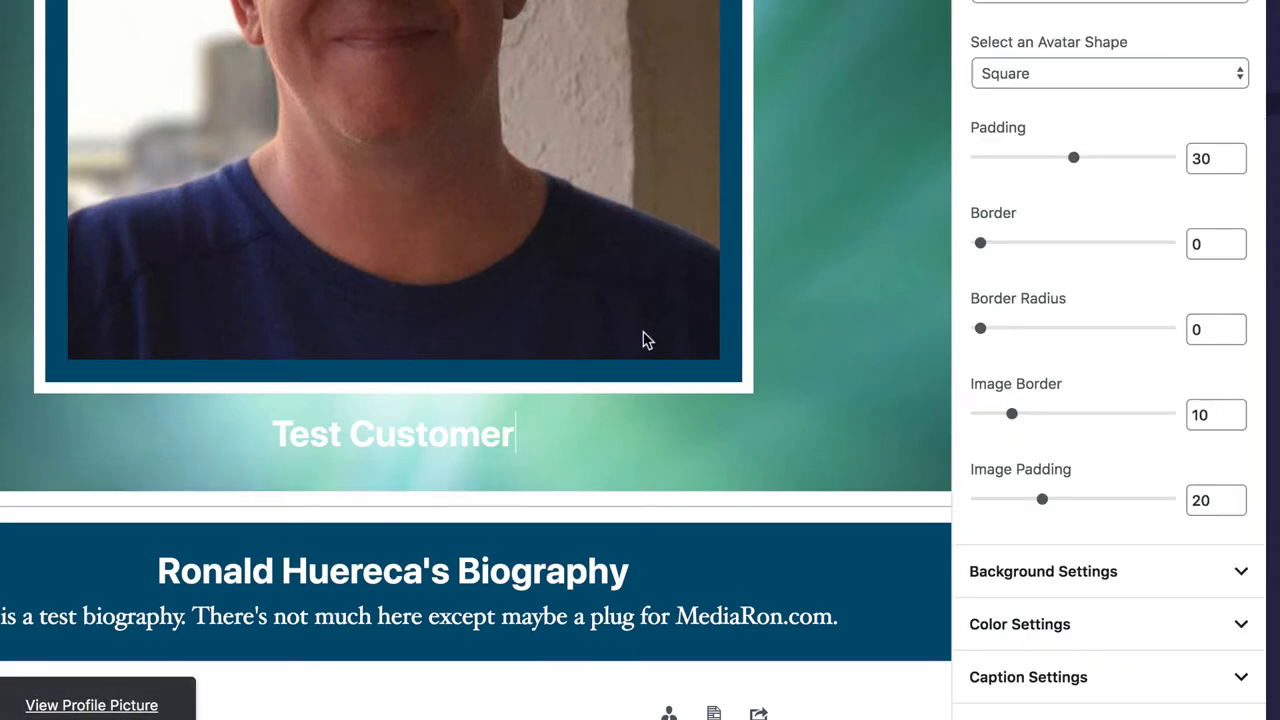
mouse_move(1043, 630)
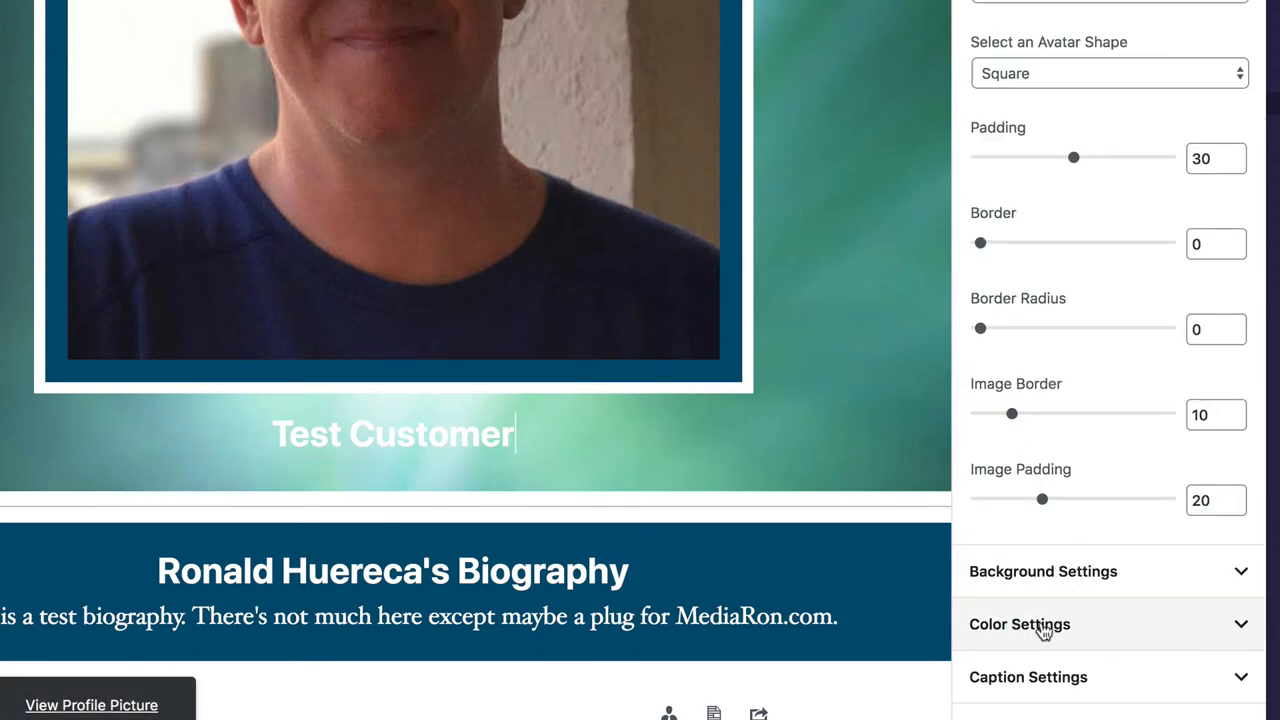
Set the avatar block's Caption Text Color to a dark gray custom colour.
left_click(1020, 623)
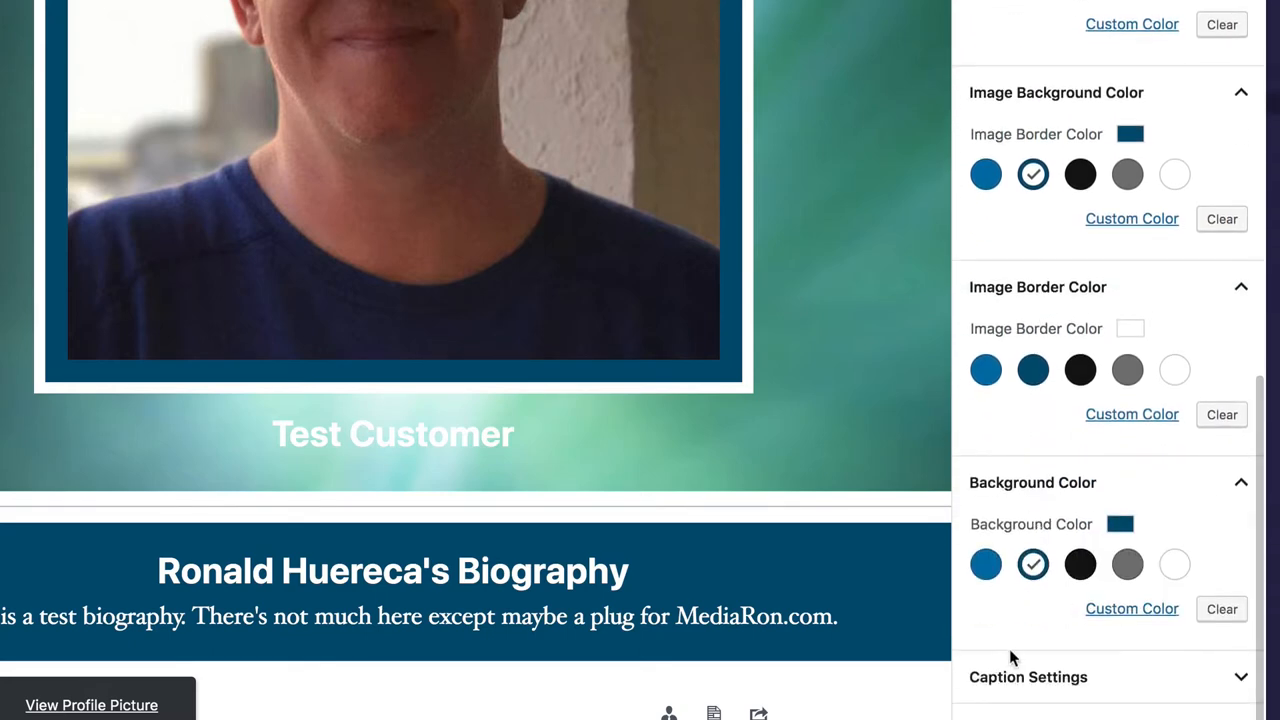
scroll("down", 3)
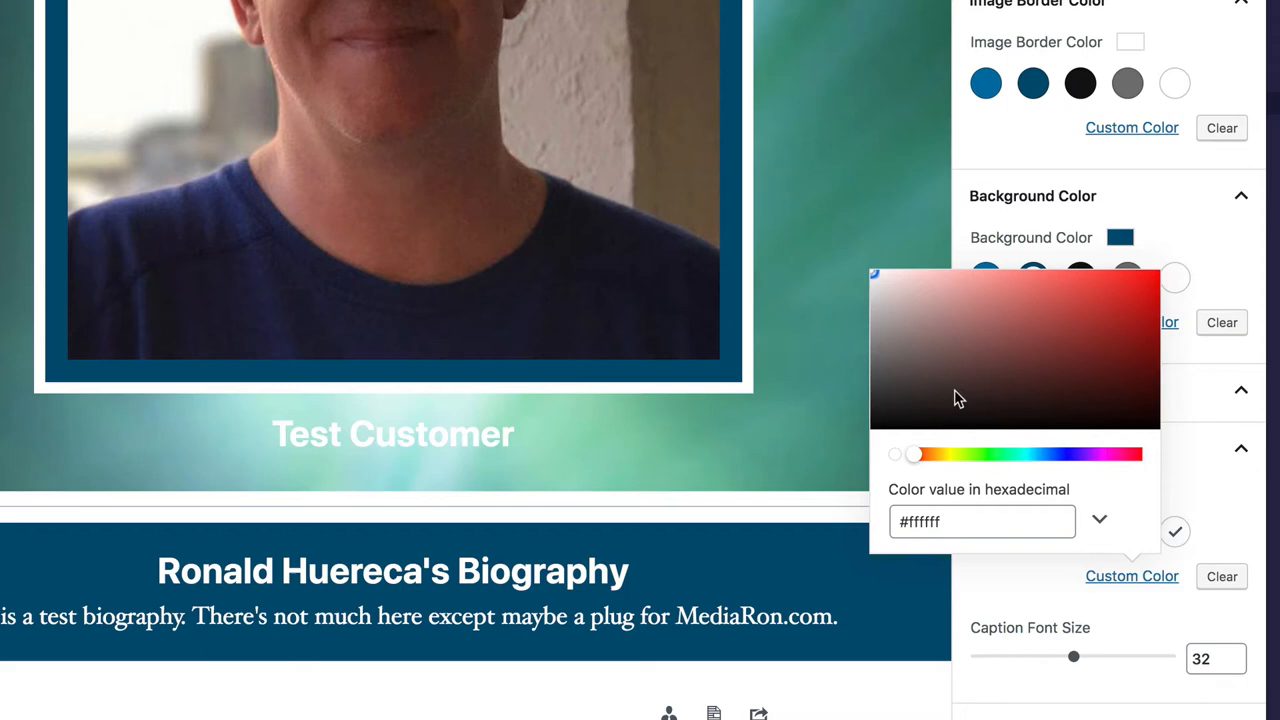
left_click(900, 378)
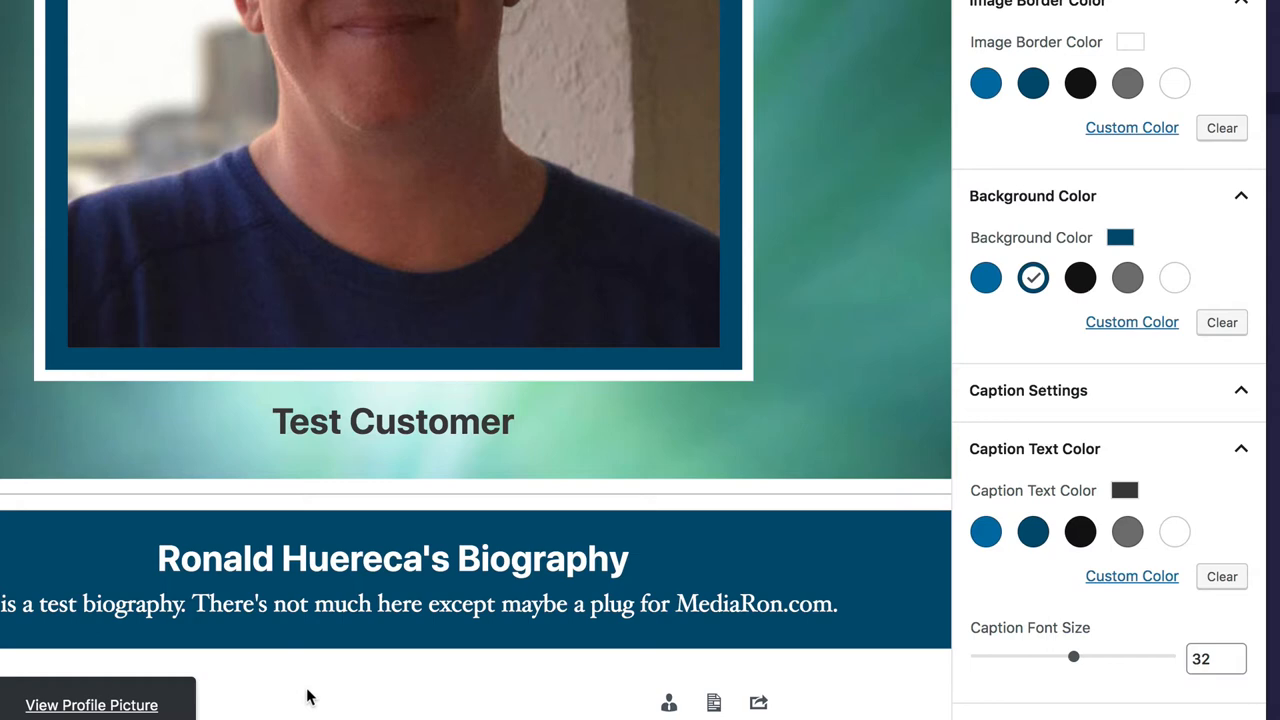
mouse_move(258, 663)
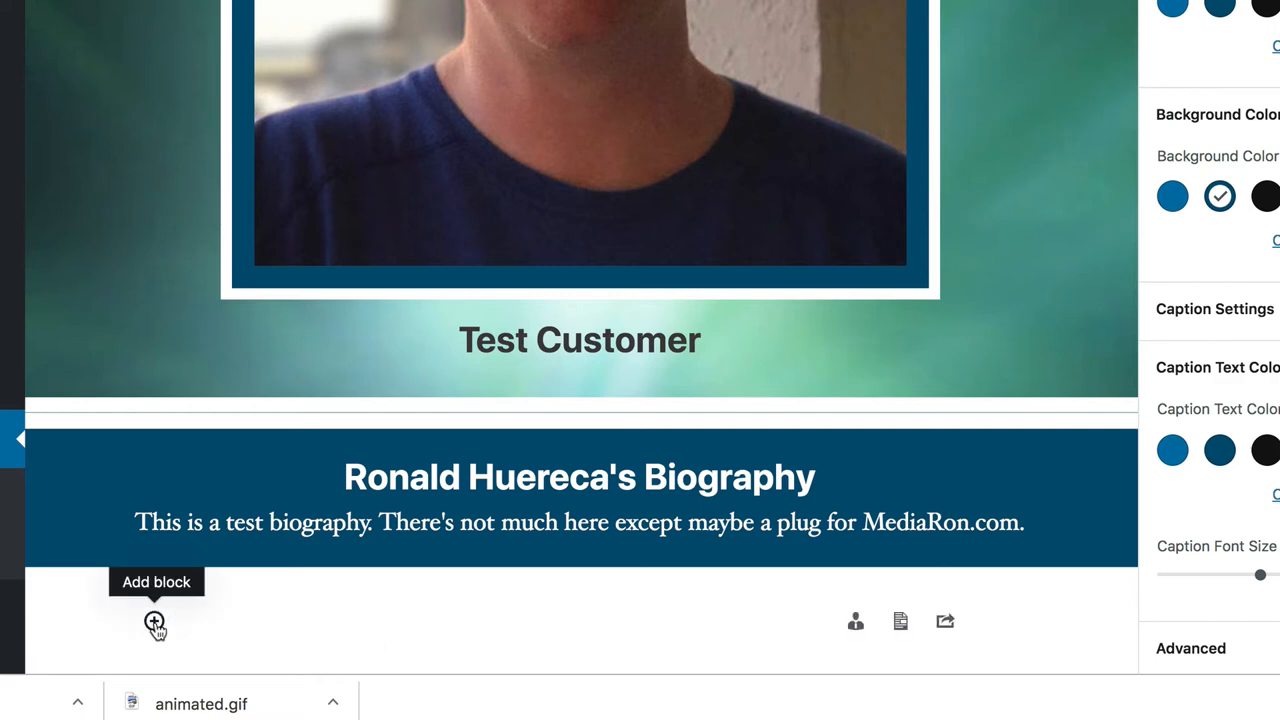
Insert a User Profile Recent Posts block, delete it, and reopen the block inserter.
left_click(154, 620)
type("recent")
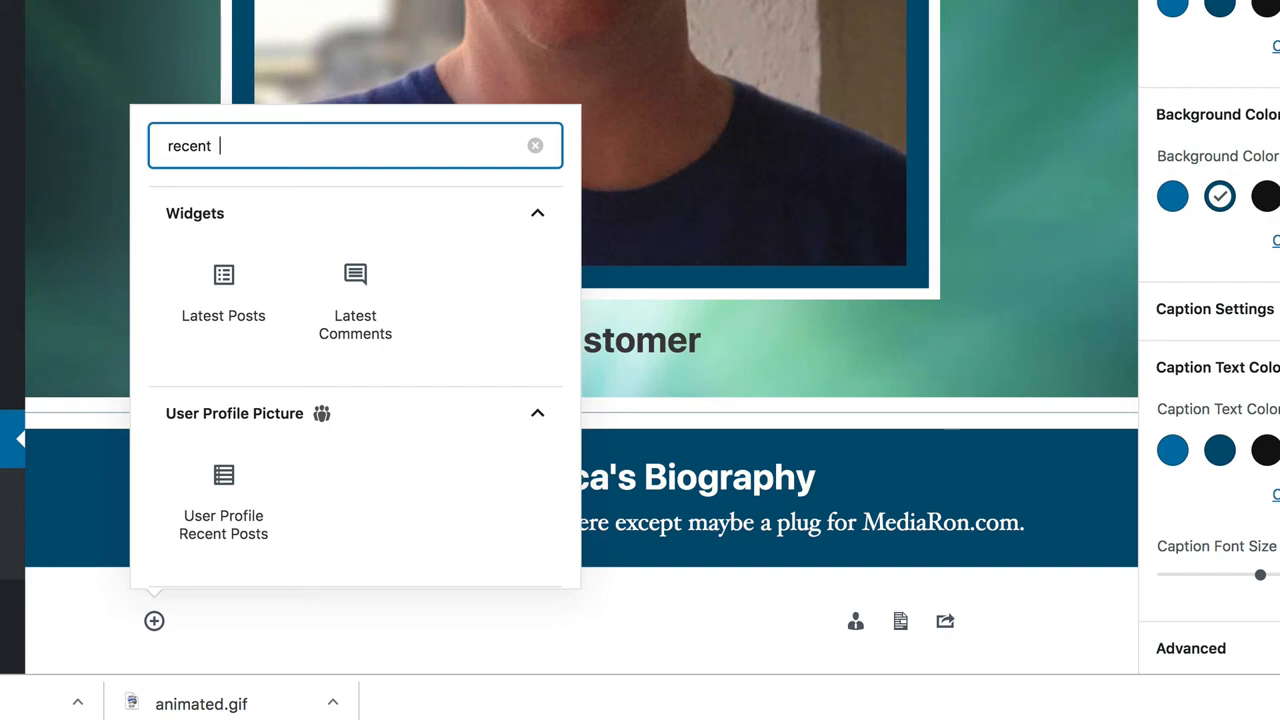
left_click(223, 497)
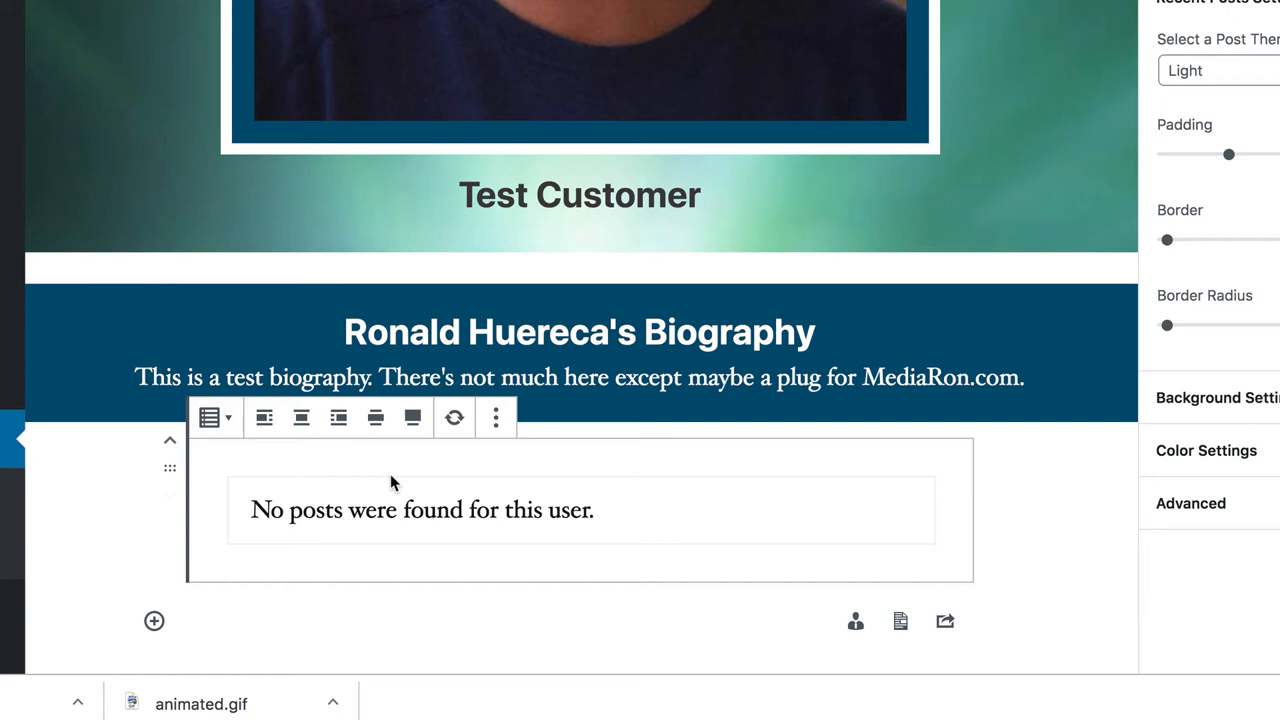
left_click(421, 510)
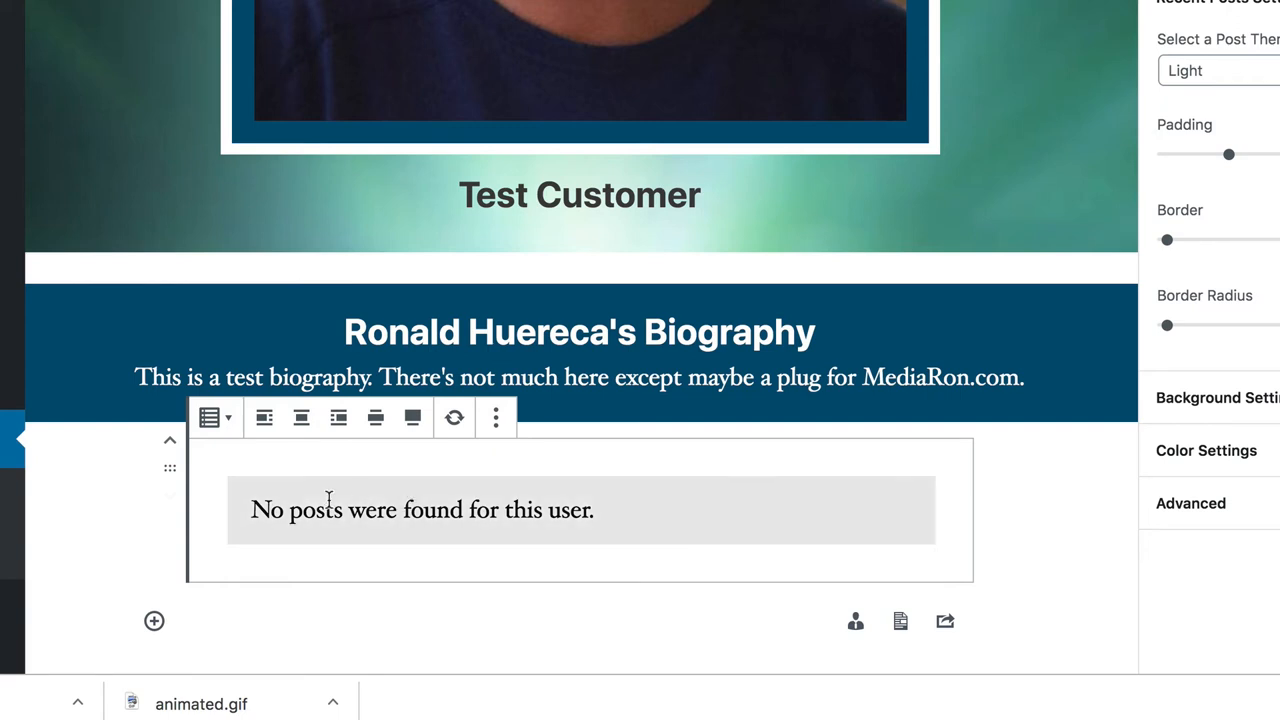
left_click(495, 417)
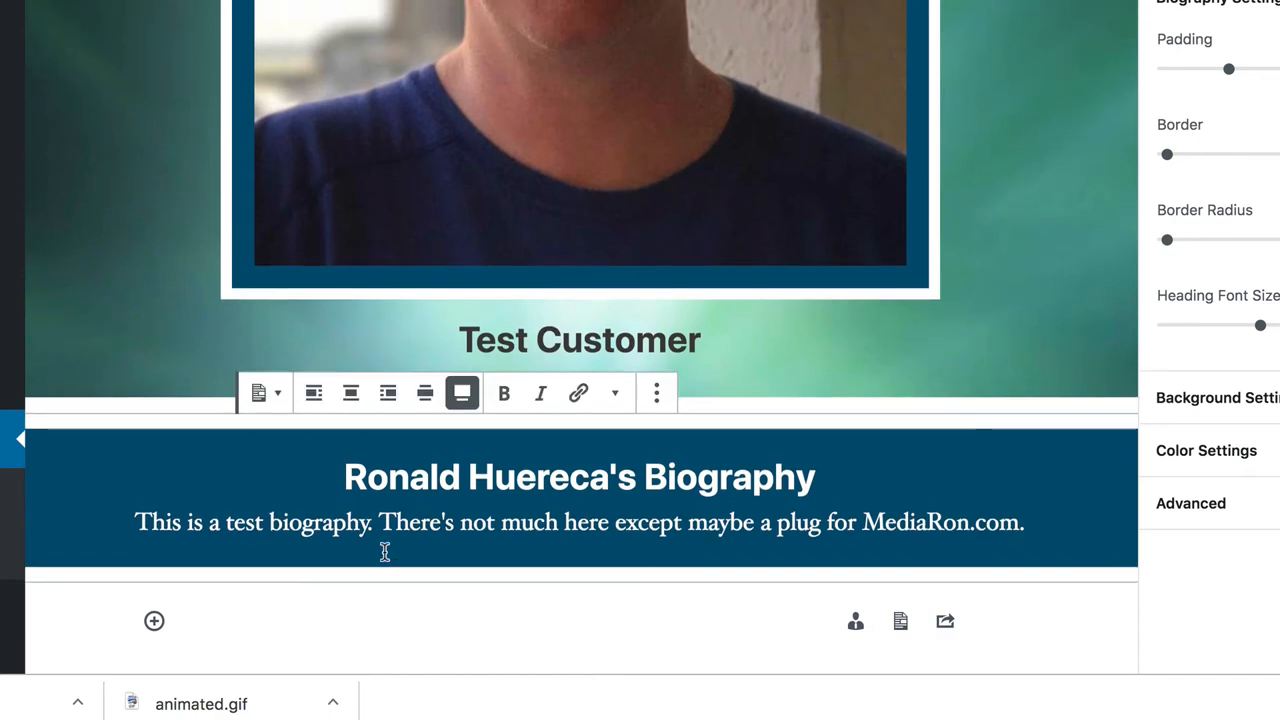
left_click(154, 621)
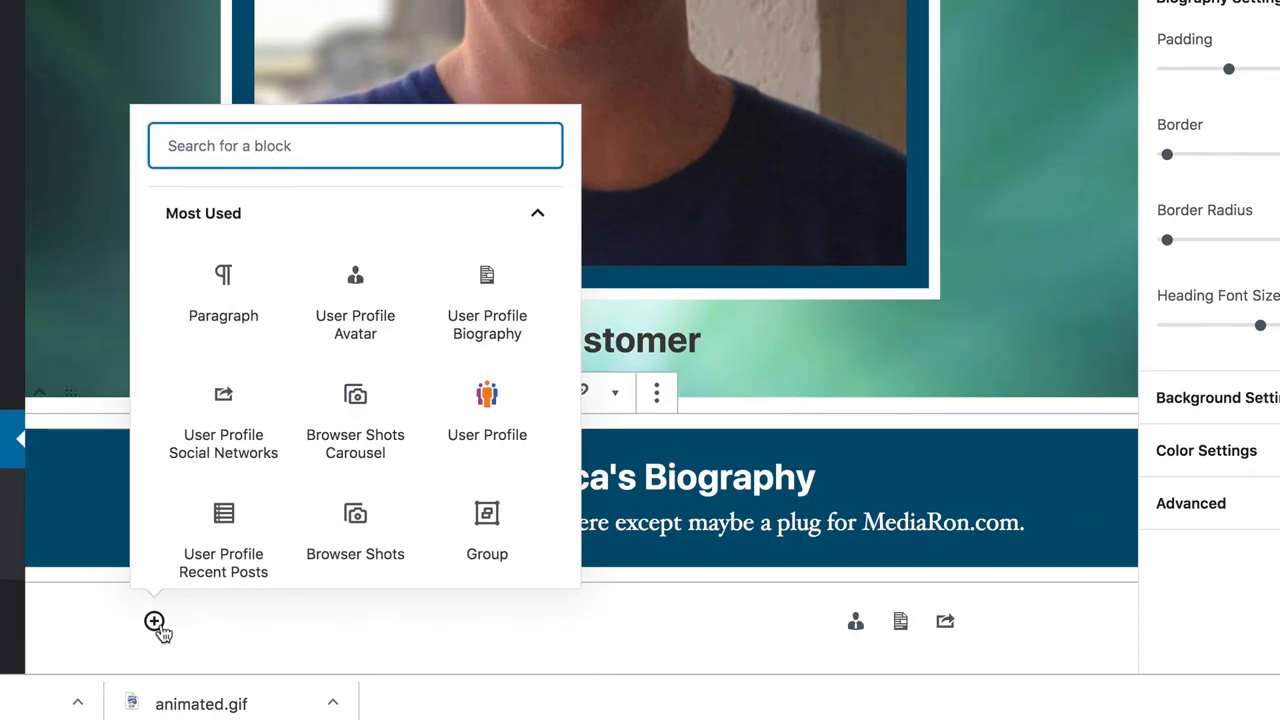
Insert User Profile Social Networks via /social, with Padding 0 and Horizontal orientation.
type("/socil")
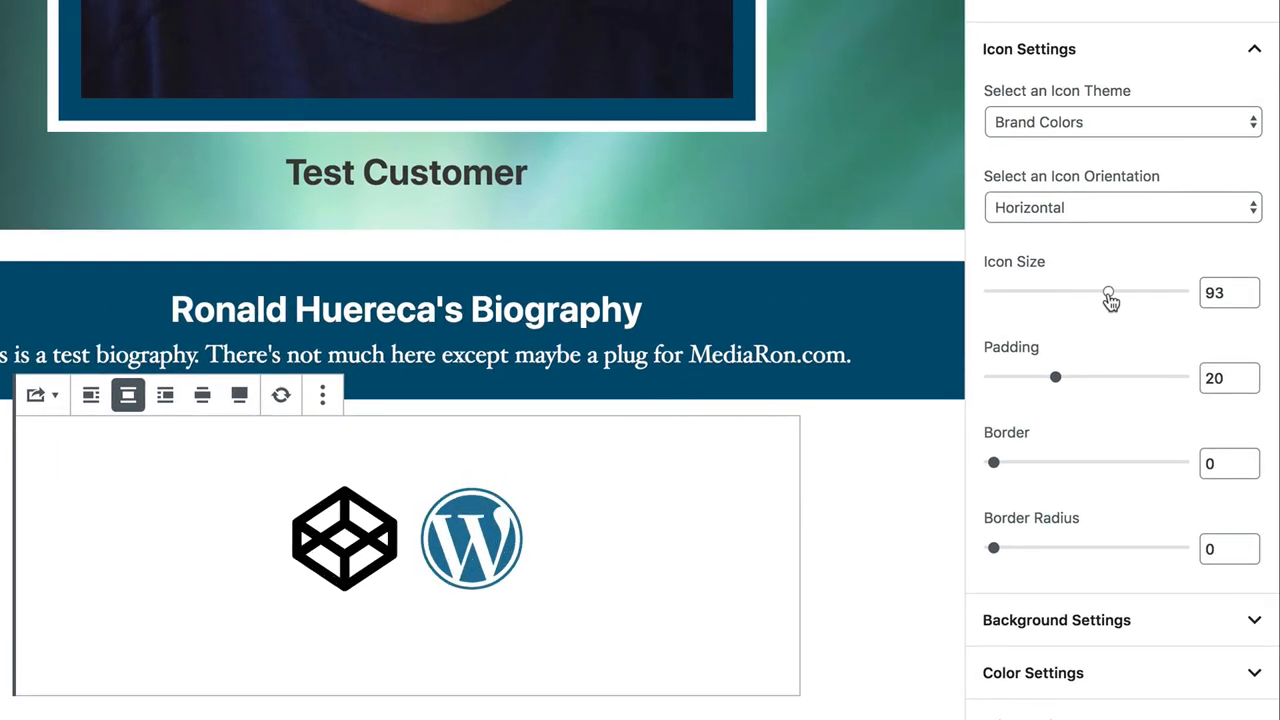
left_click_drag(1110, 292, 1105, 292)
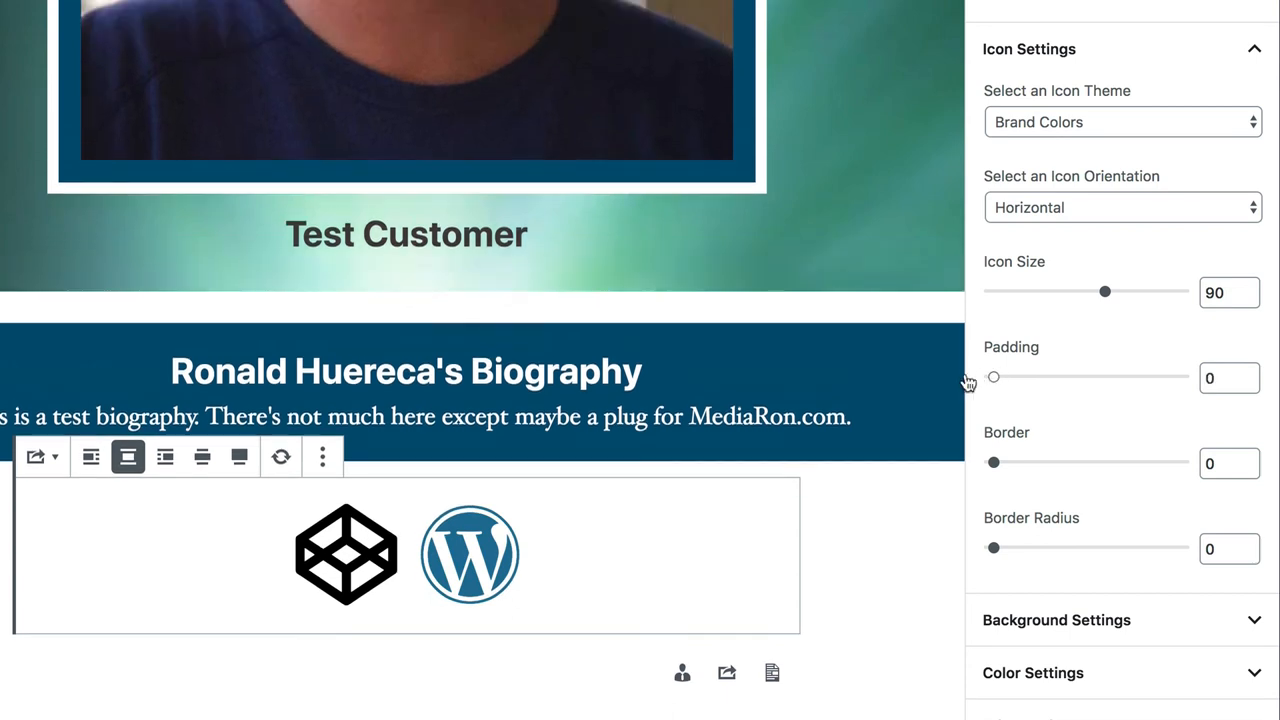
mouse_move(1008, 280)
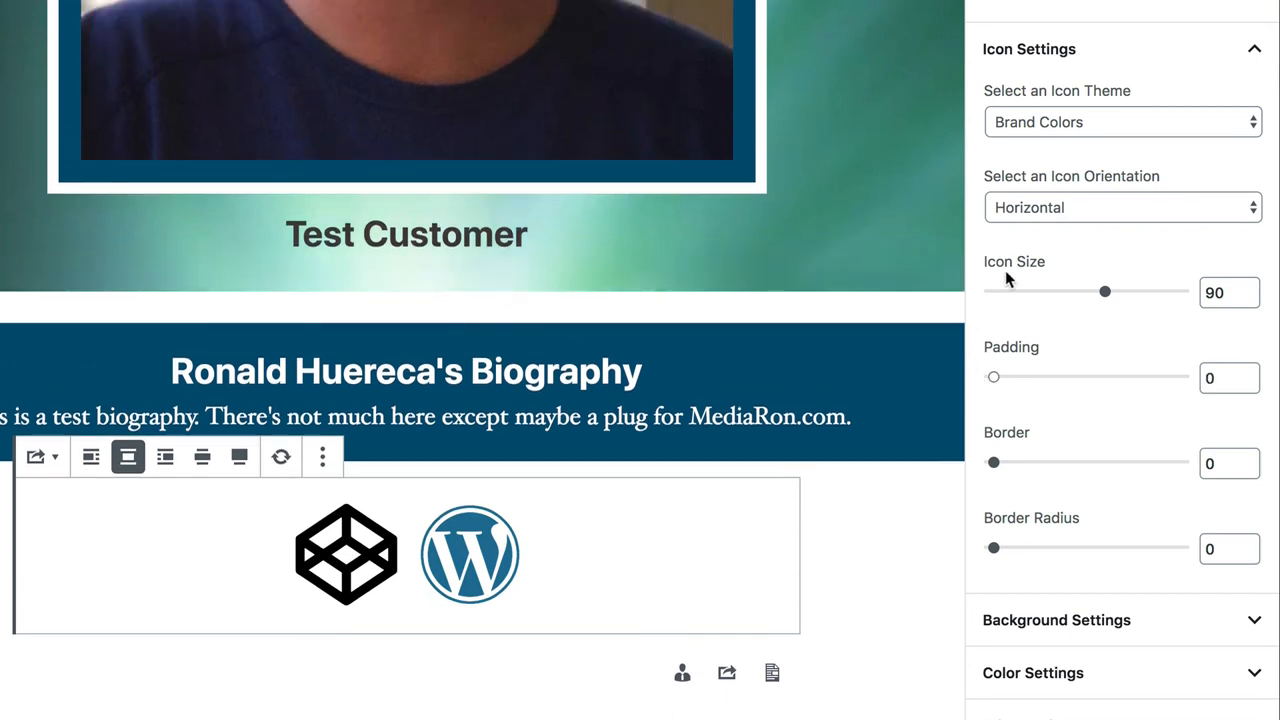
left_click(1122, 207)
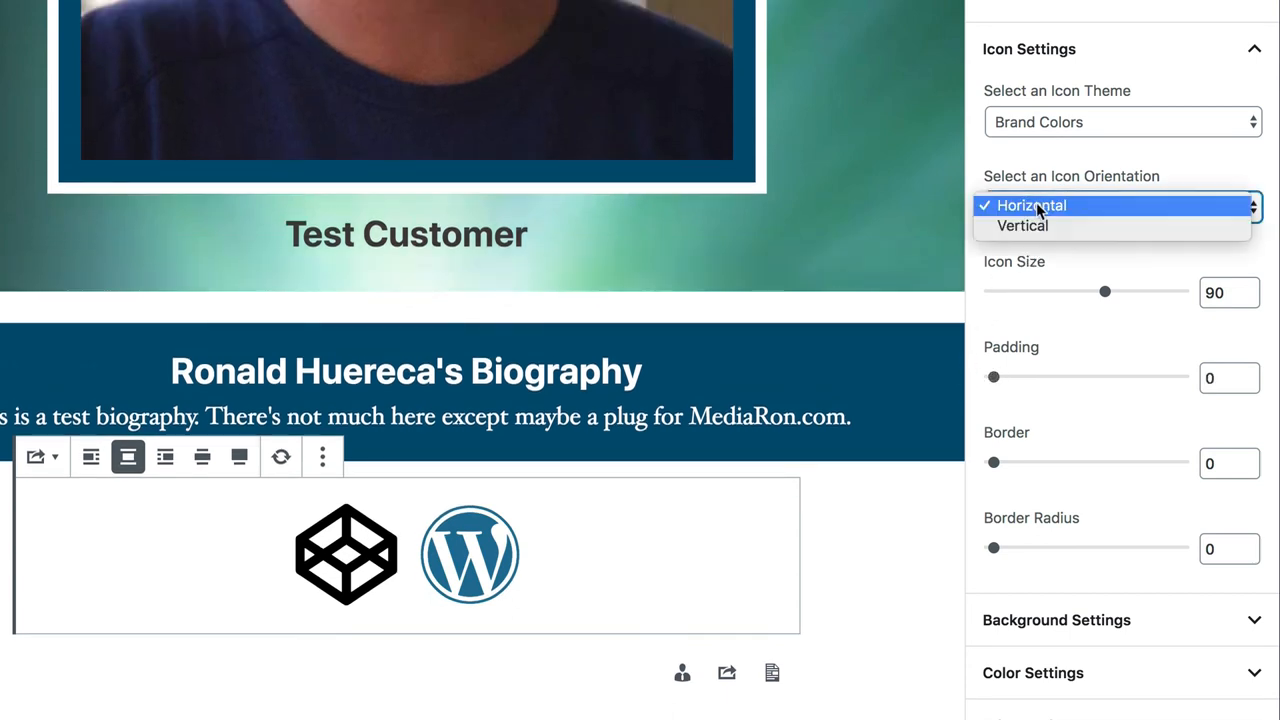
left_click(1022, 225)
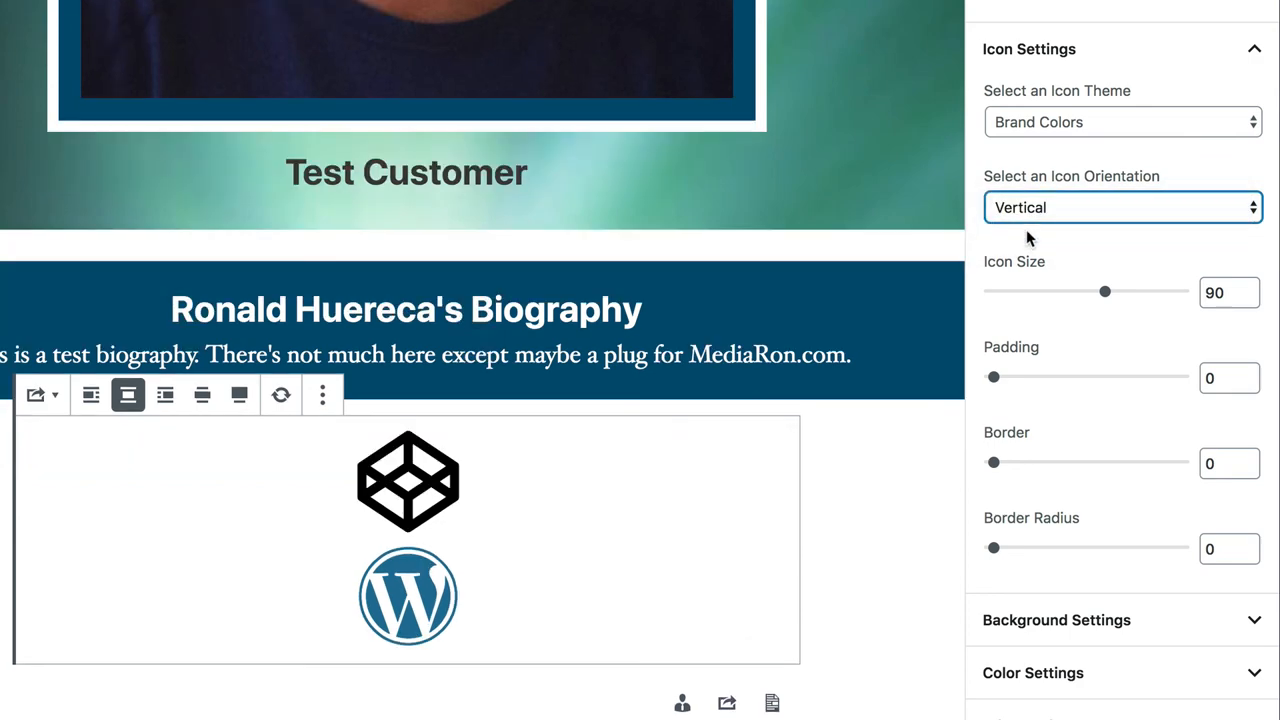
left_click(1123, 207)
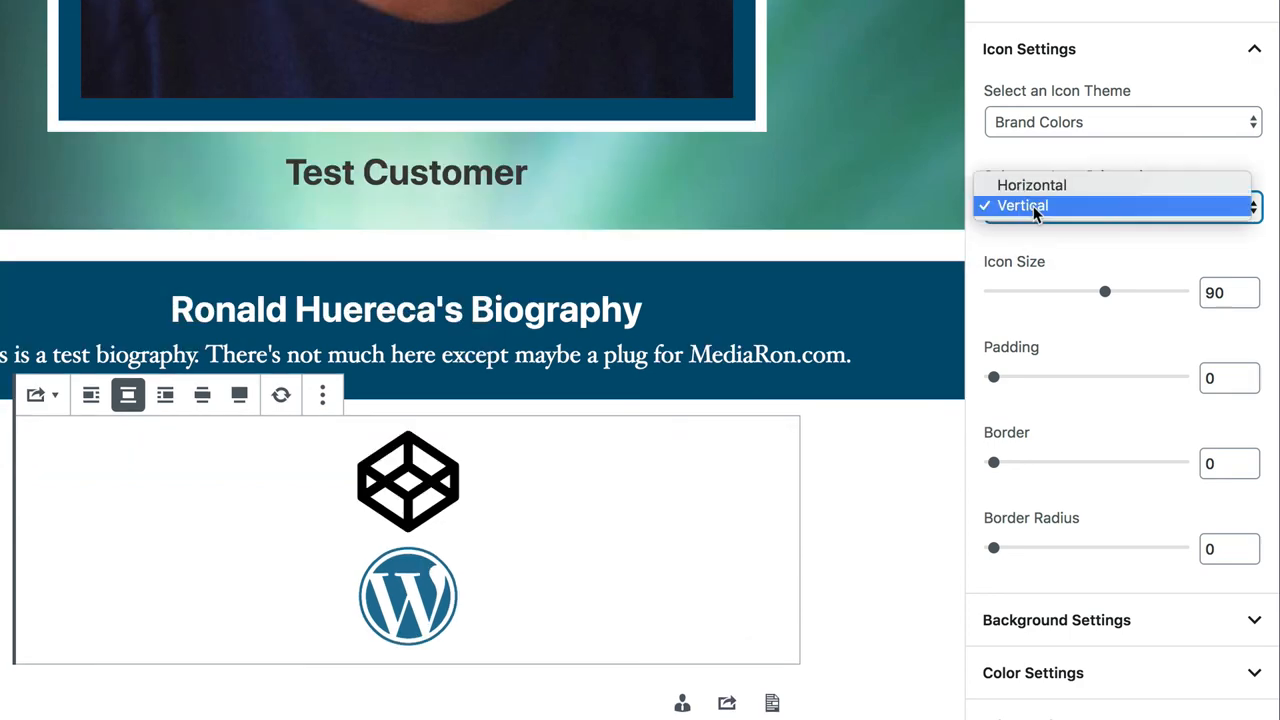
left_click(1032, 184)
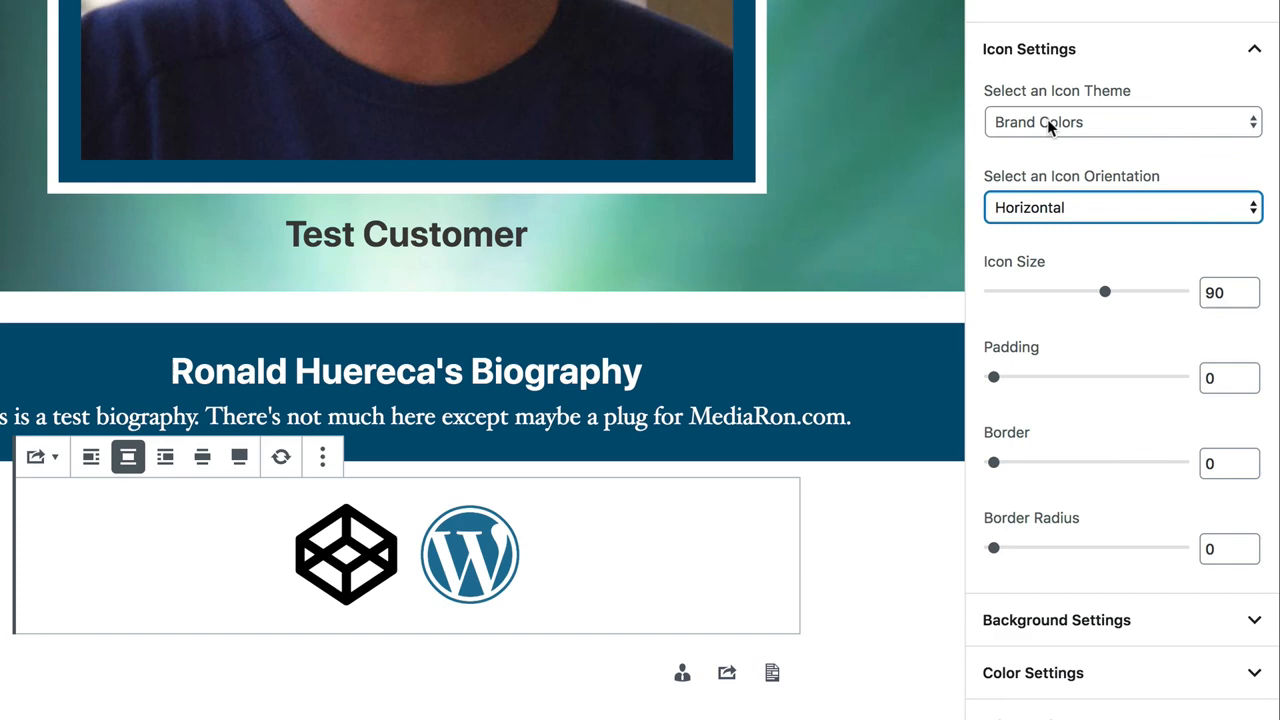
Set the Icon Theme to Custom Color so the icons show in black.
left_click(1120, 121)
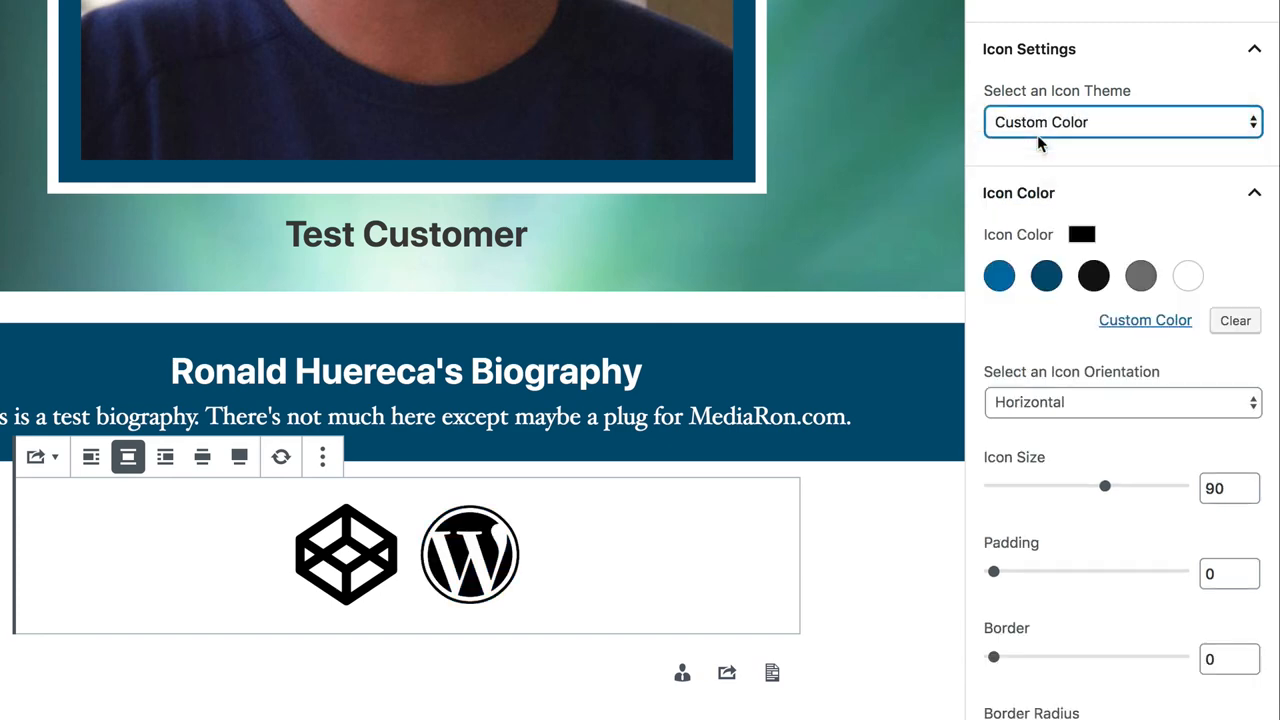
left_click(1046, 275)
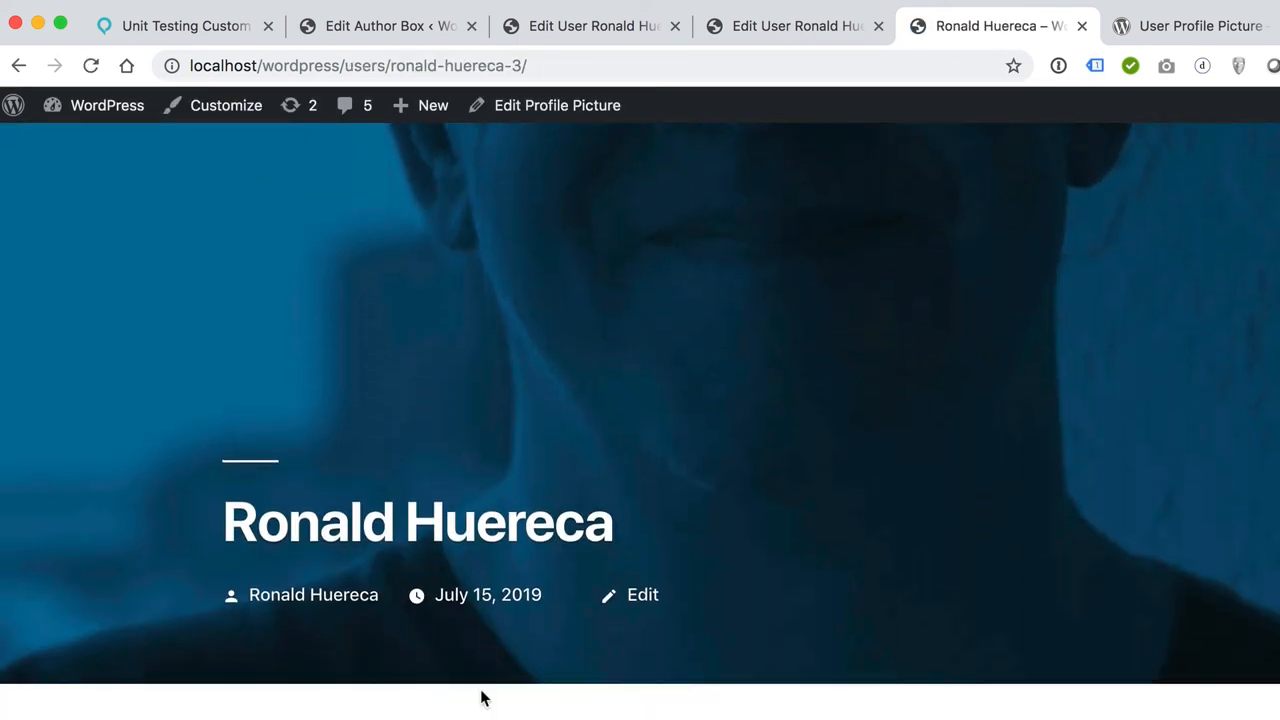
Scroll through the live profile page to review the avatar, caption and biography section.
scroll("down", 3)
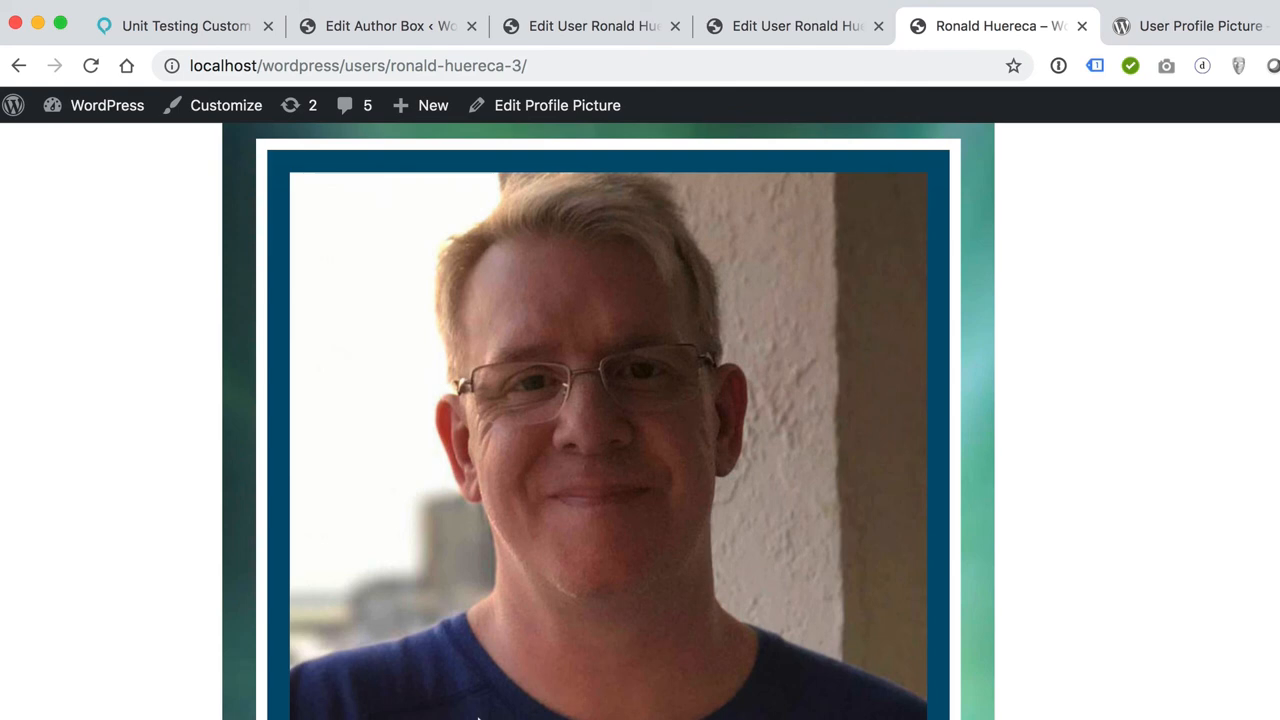
scroll("down", 3)
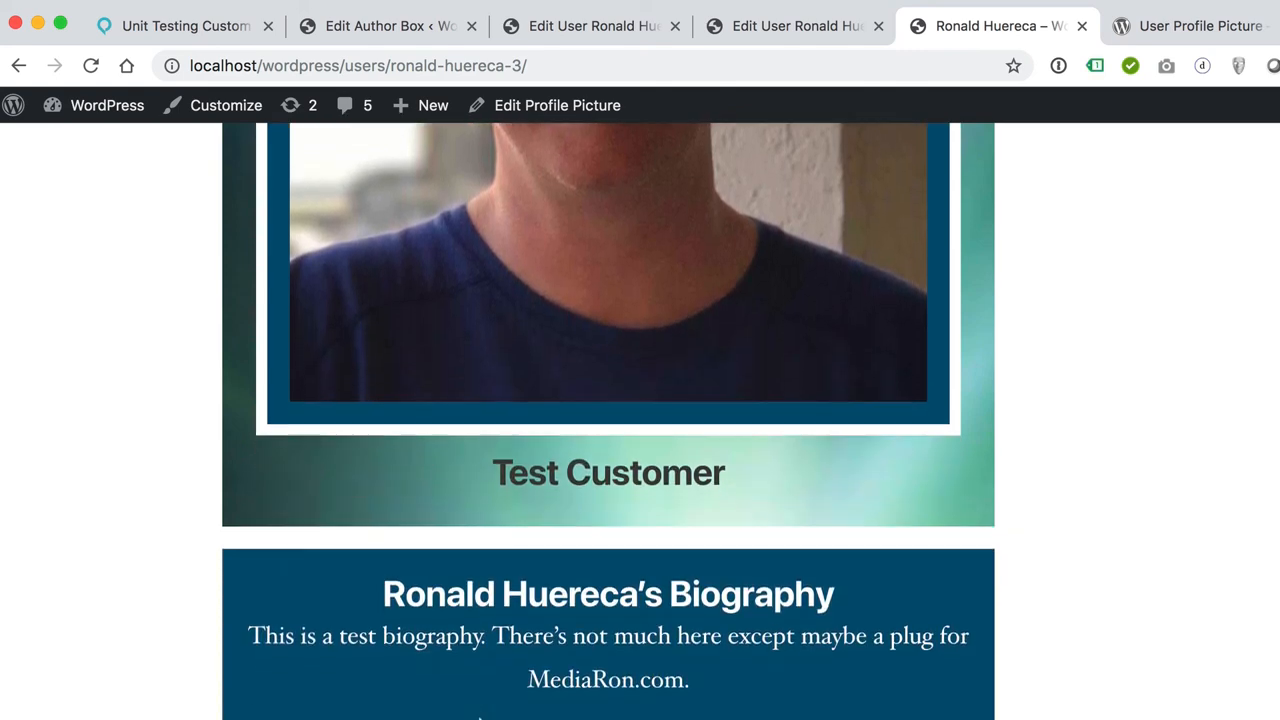
scroll("up", 3)
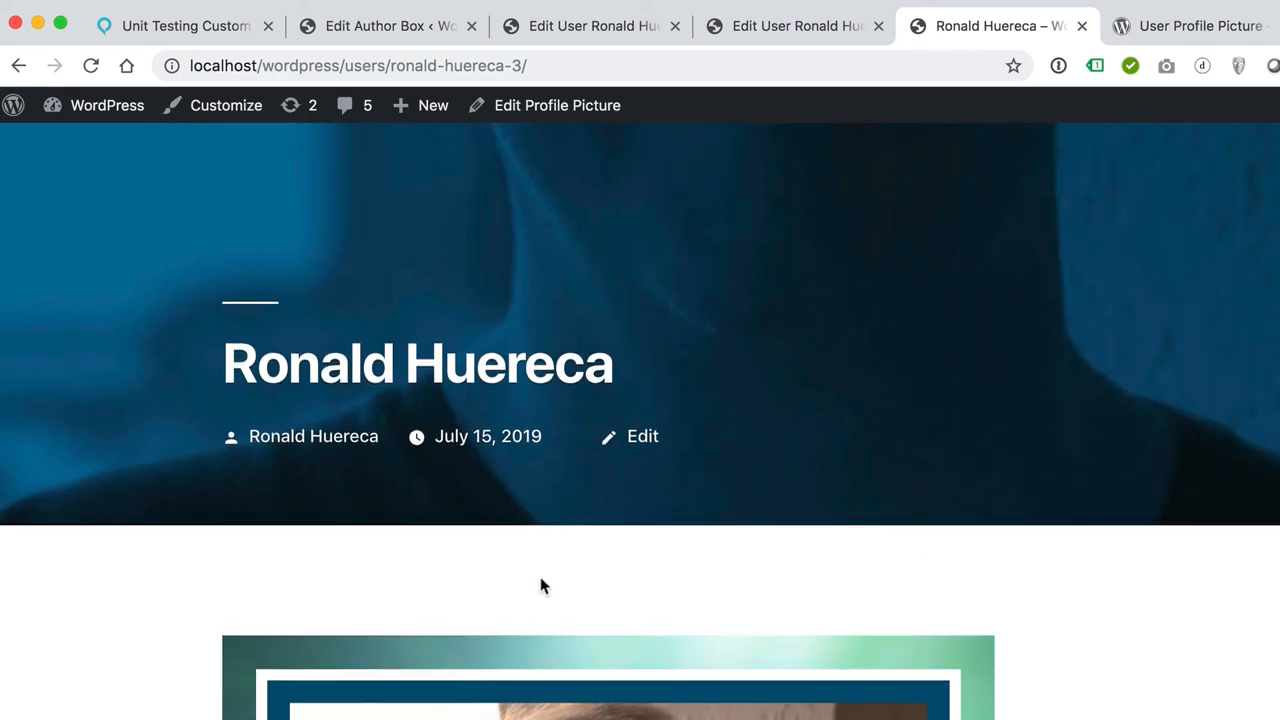
mouse_move(770, 115)
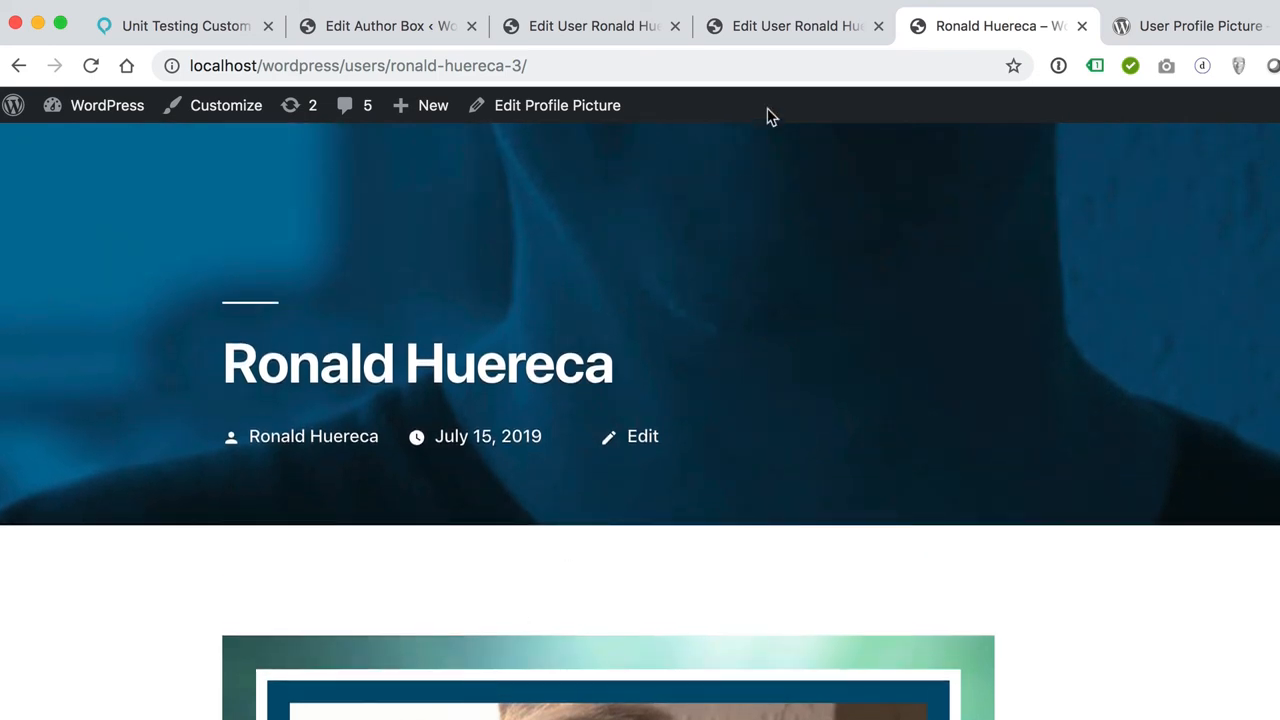